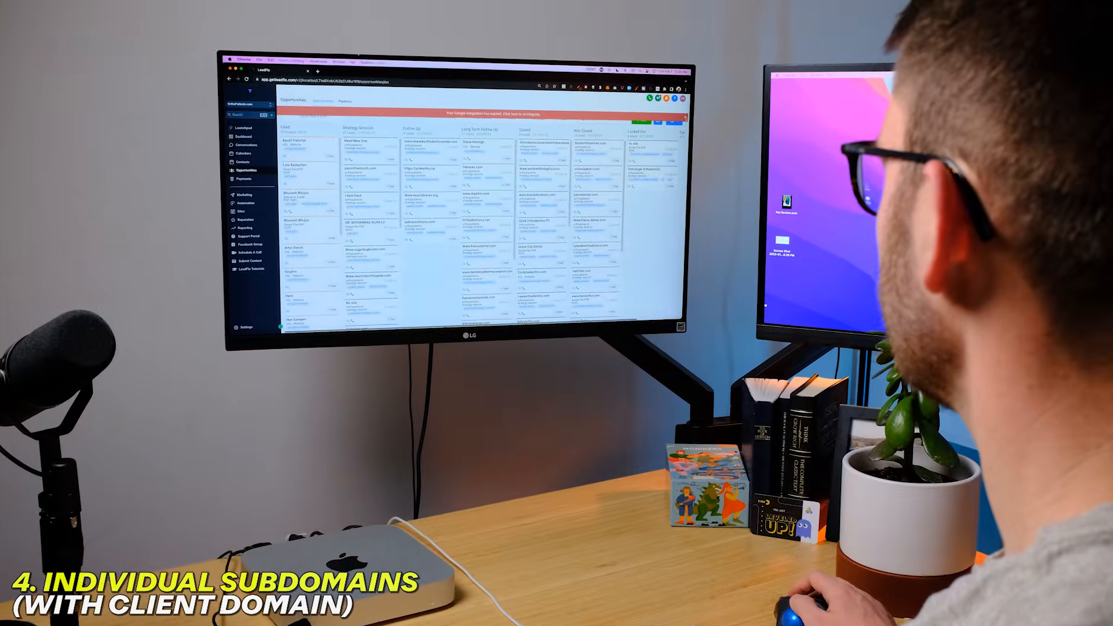
Go to the agency Settings and bring up Email Services, showing LeadConnector as default provider
{"action": "left_click", "coordinate": [245, 142]}
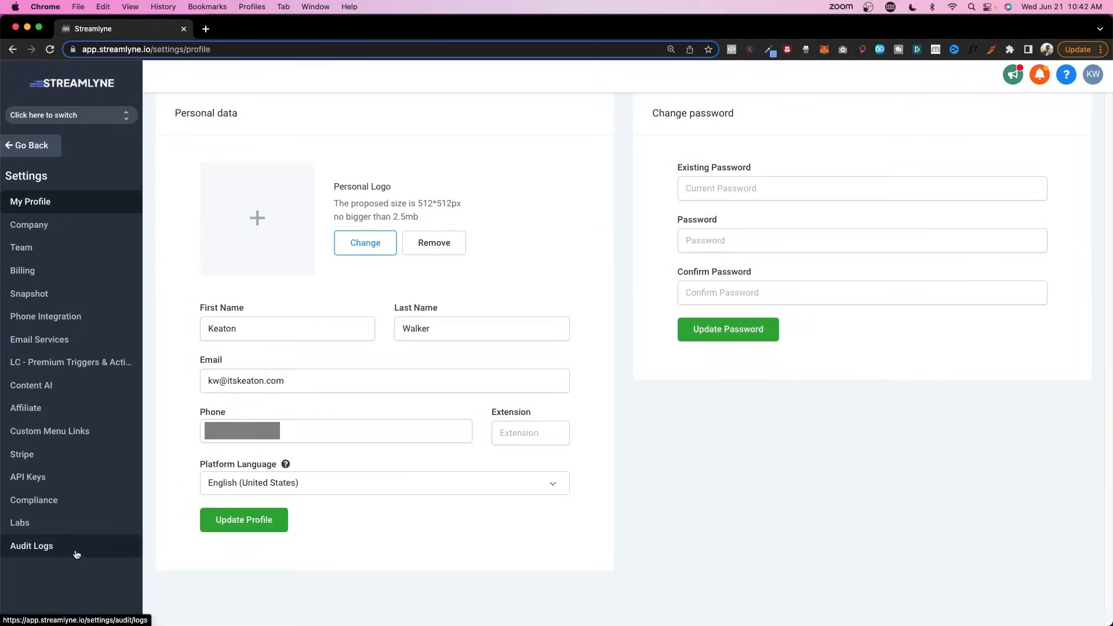
{"action": "left_click", "coordinate": [39, 340]}
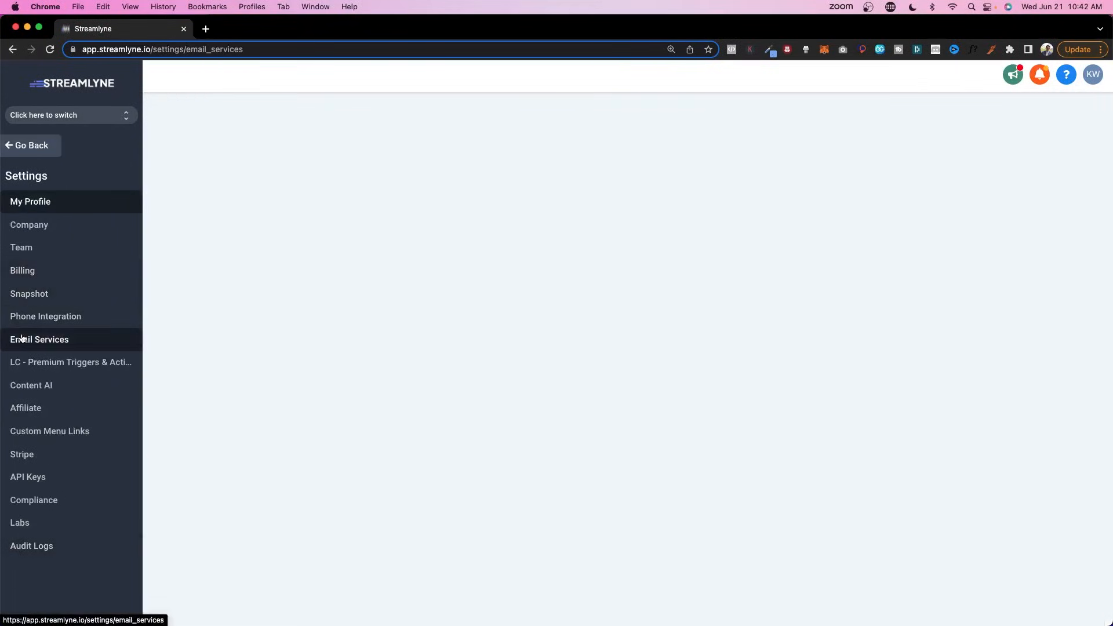
{"action": "left_click", "coordinate": [40, 340]}
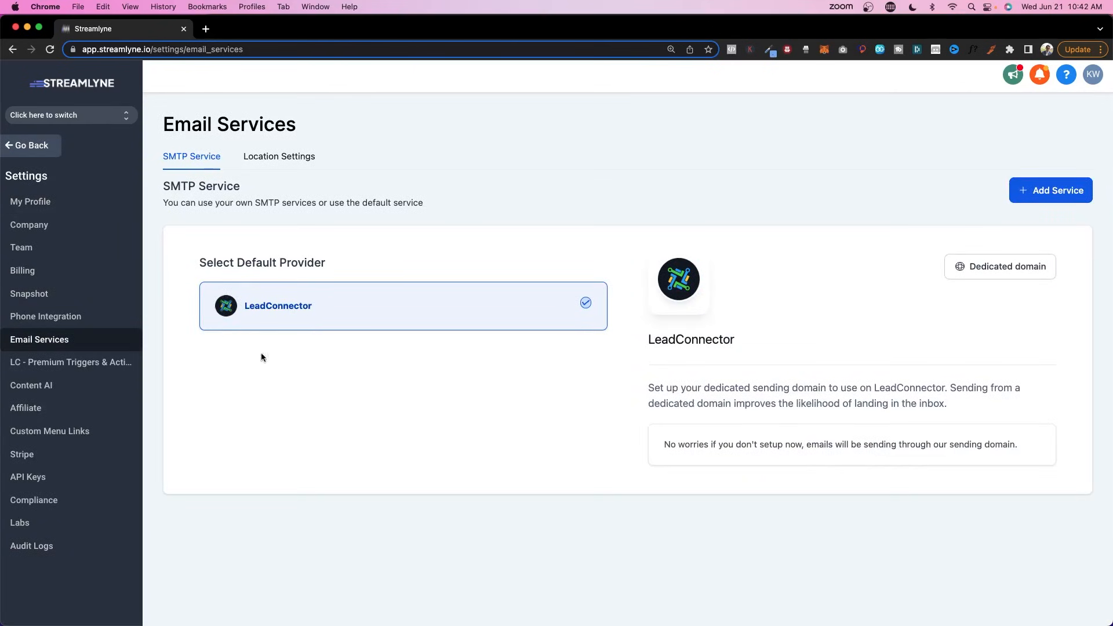
{"action": "mouse_move", "coordinate": [232, 284]}
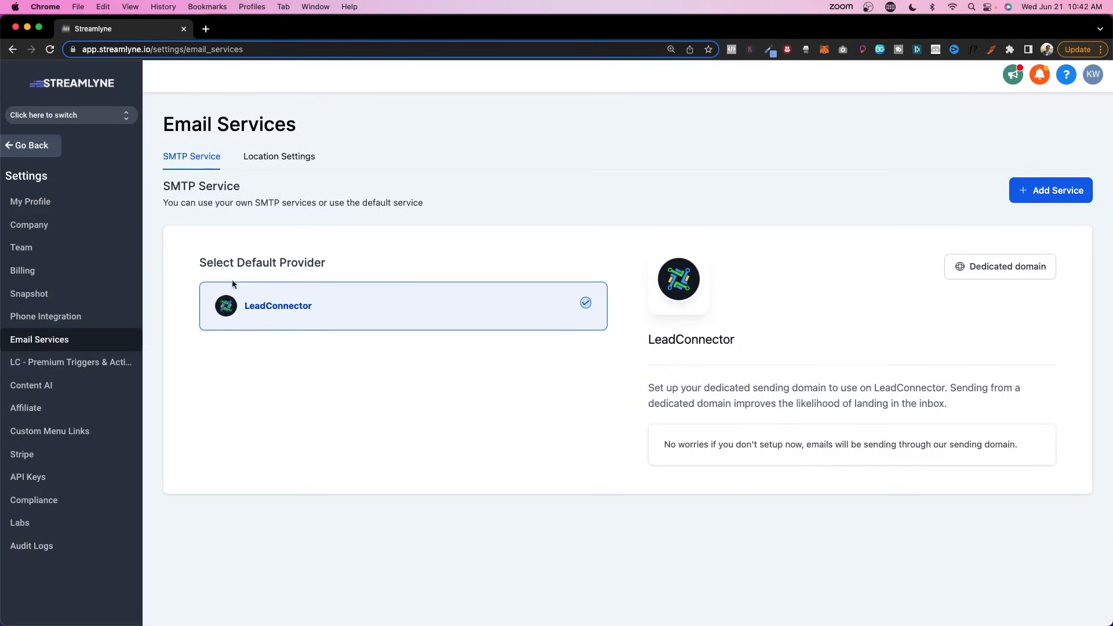
{"action": "mouse_move", "coordinate": [243, 284]}
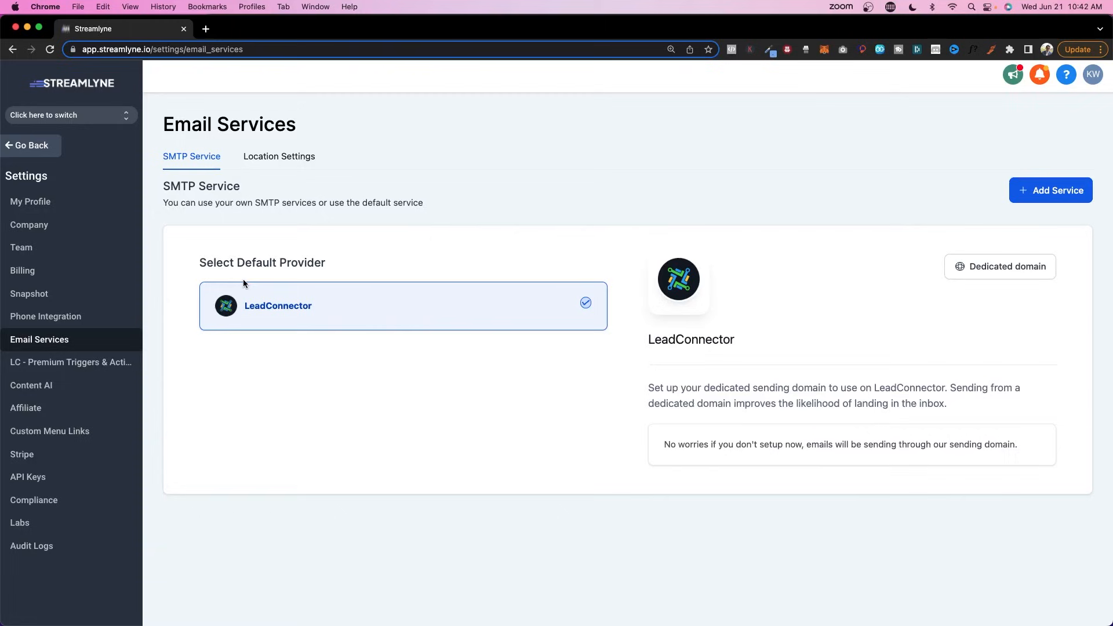
Review the Location Settings list of sub-accounts with their providers and sending domains, then return to the provider view
{"action": "left_click", "coordinate": [279, 156]}
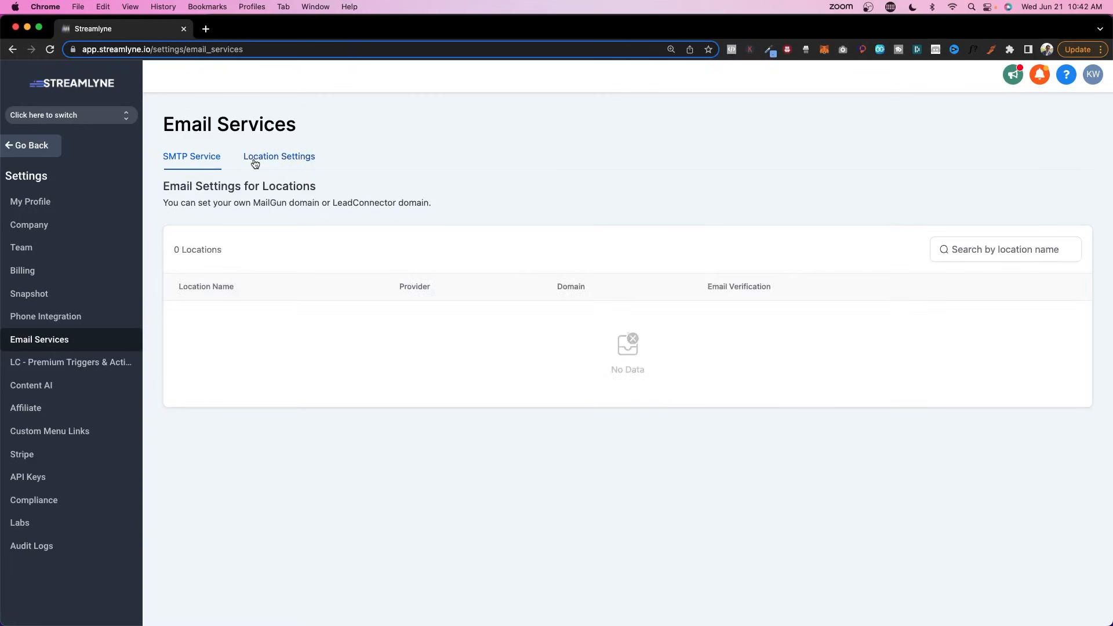
{"action": "left_click", "coordinate": [279, 157]}
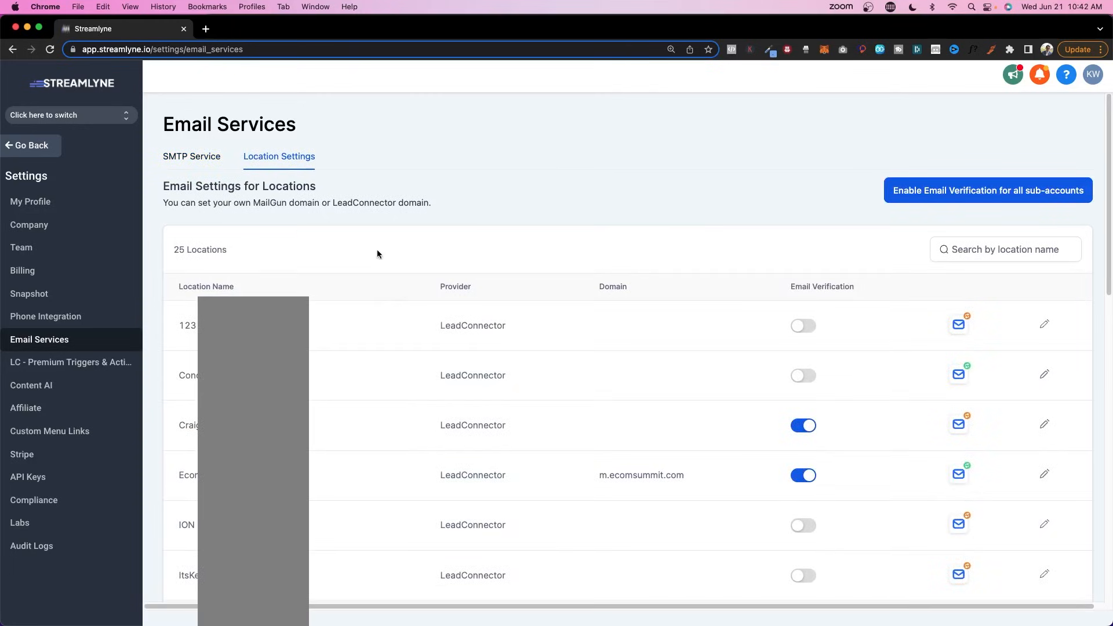
{"action": "scroll", "scroll_direction": "down", "scroll_amount": 3}
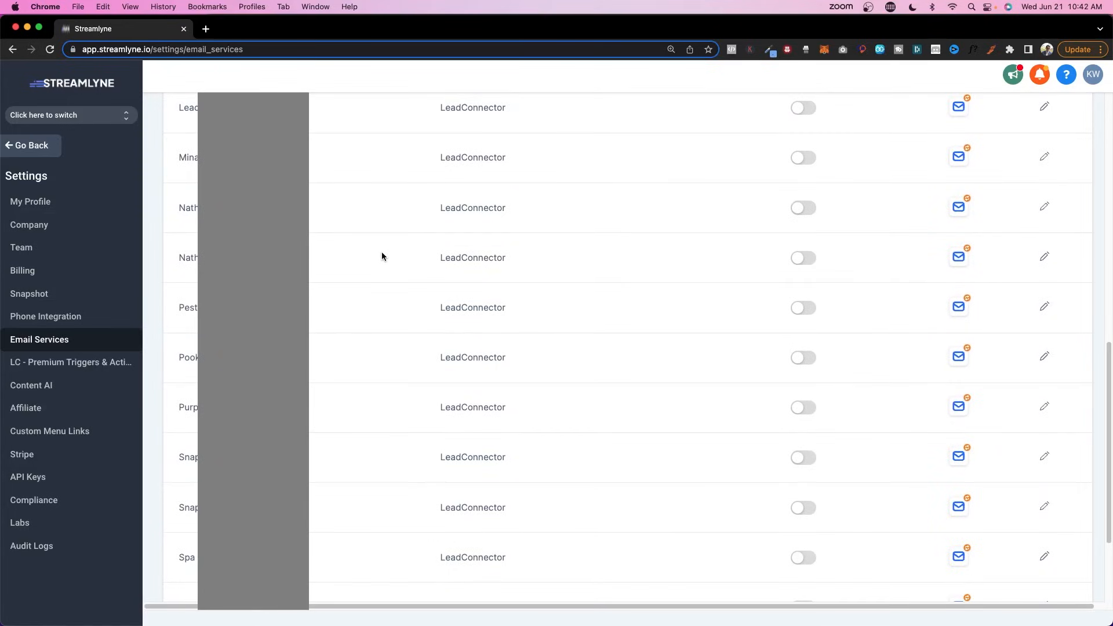
{"action": "scroll", "scroll_direction": "up", "scroll_amount": 3}
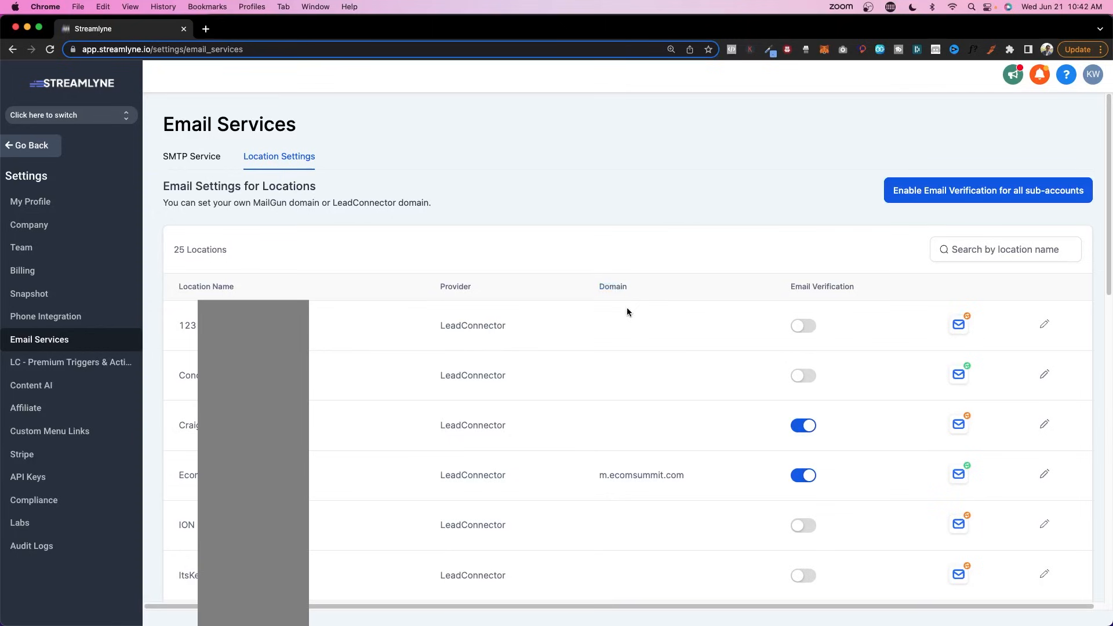
{"action": "left_click", "coordinate": [191, 157]}
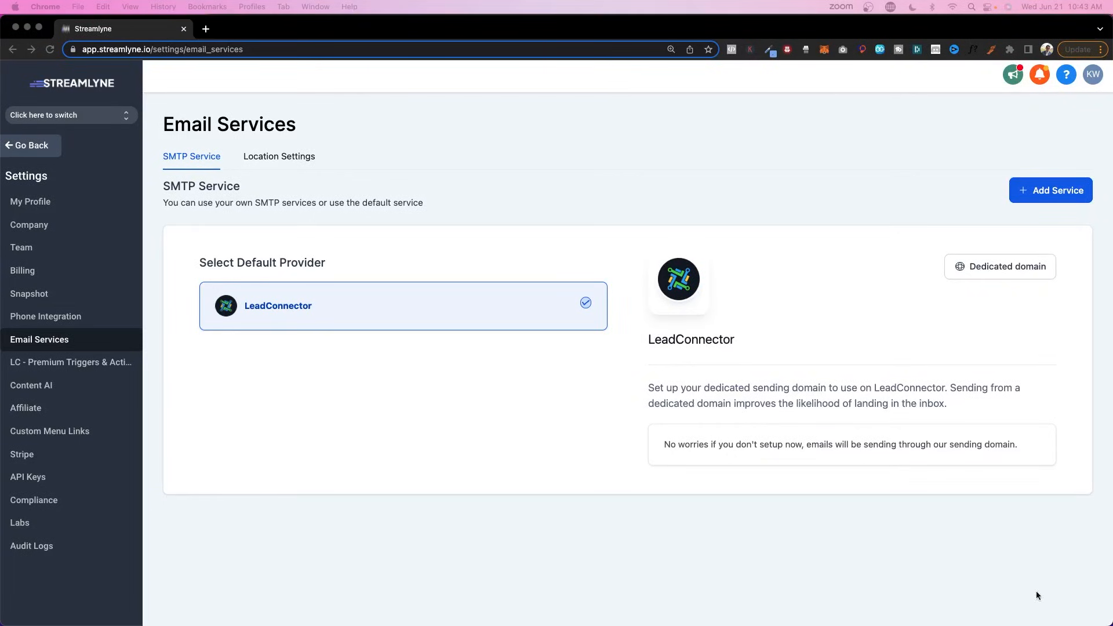
{"action": "mouse_move", "coordinate": [389, 166]}
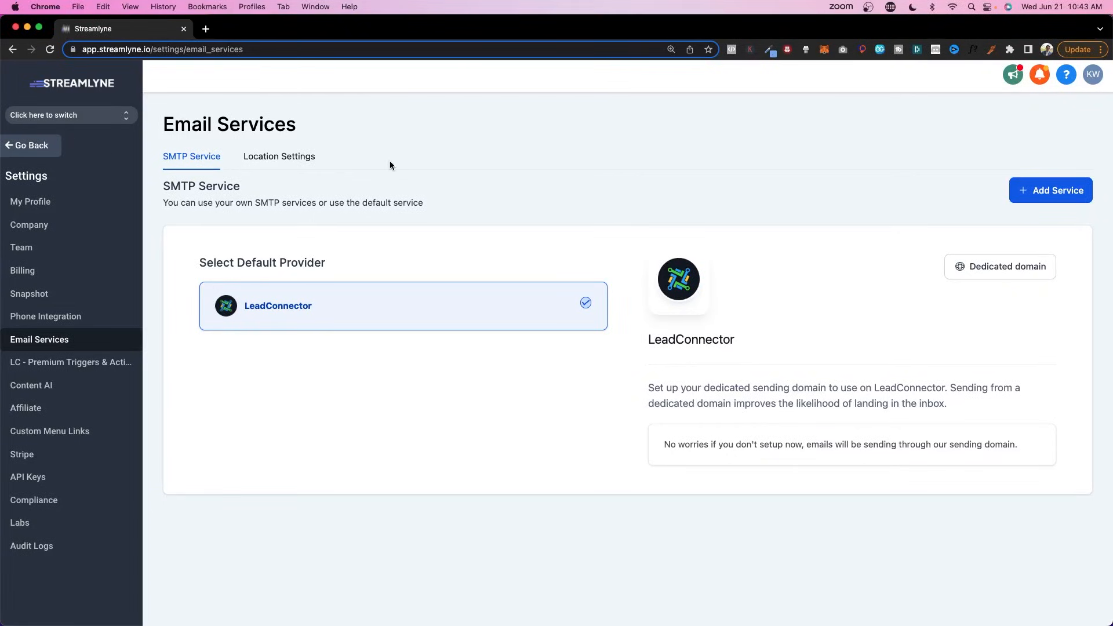
Reach the empty Dedicated domain page, read the notification-domain note, and start the Add new domain form
{"action": "left_click", "coordinate": [1004, 267]}
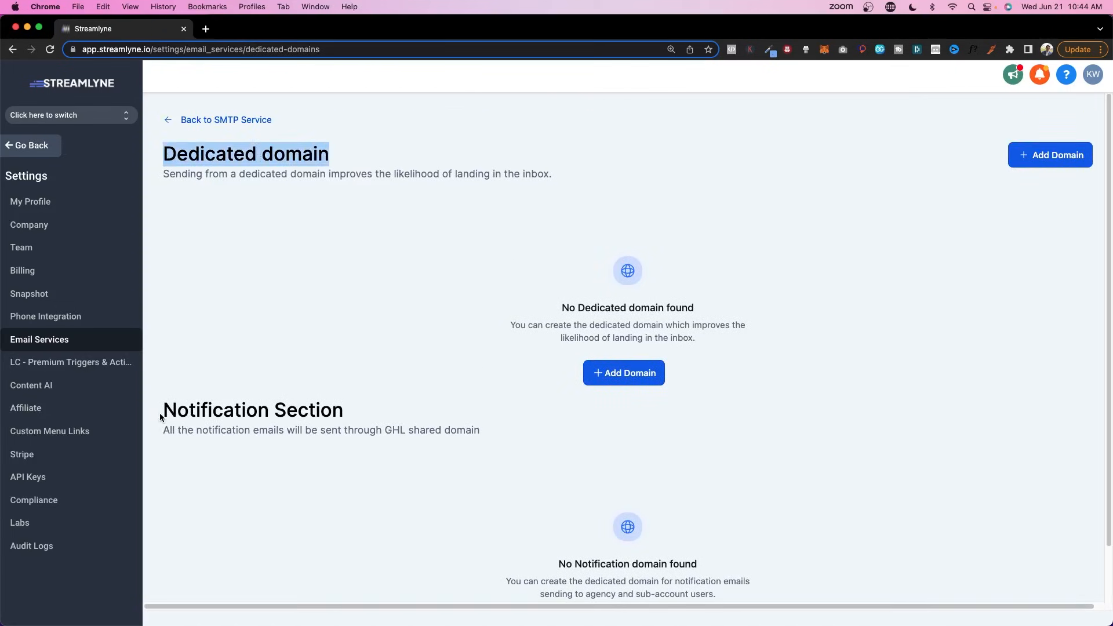
{"action": "scroll", "scroll_direction": "down", "scroll_amount": 3}
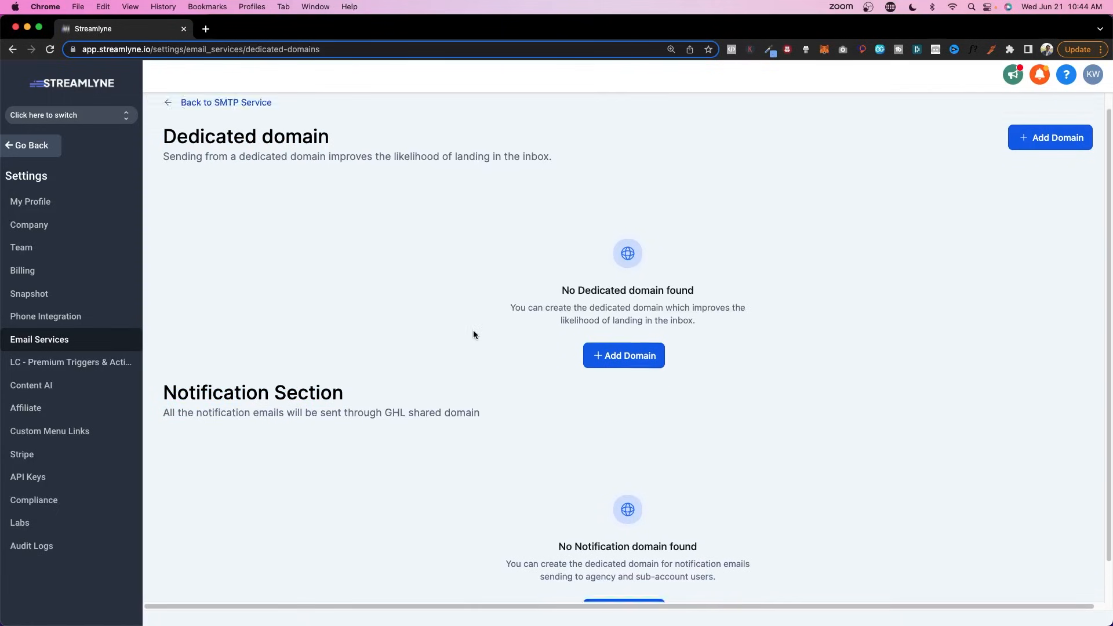
{"action": "scroll", "scroll_direction": "down", "scroll_amount": 3}
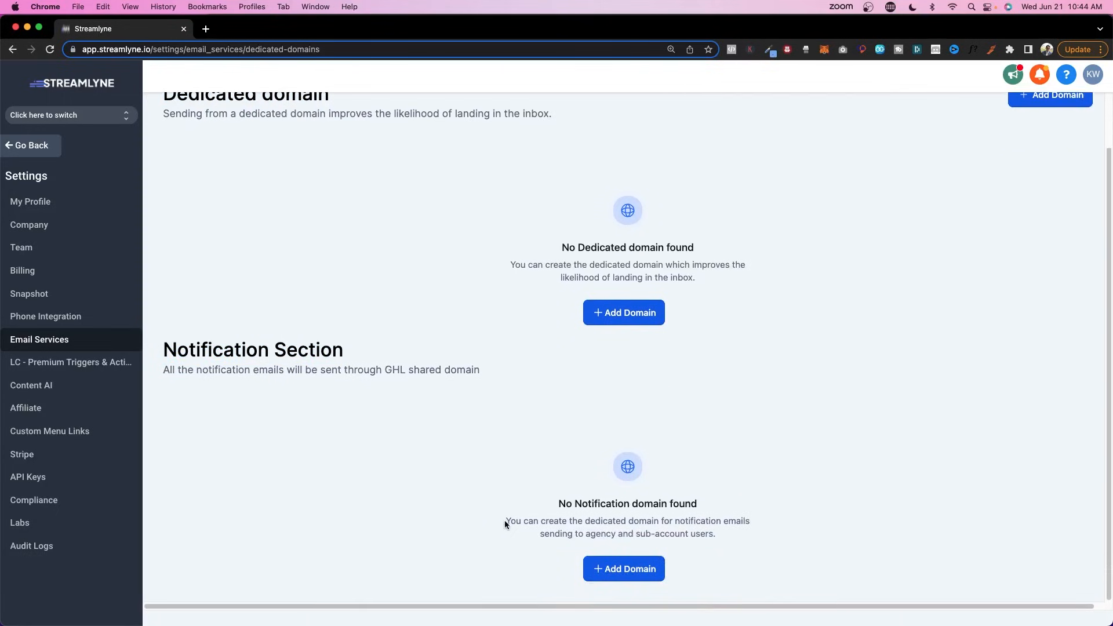
{"action": "left_click_drag", "start_coordinate": [505, 525], "coordinate": [715, 533]}
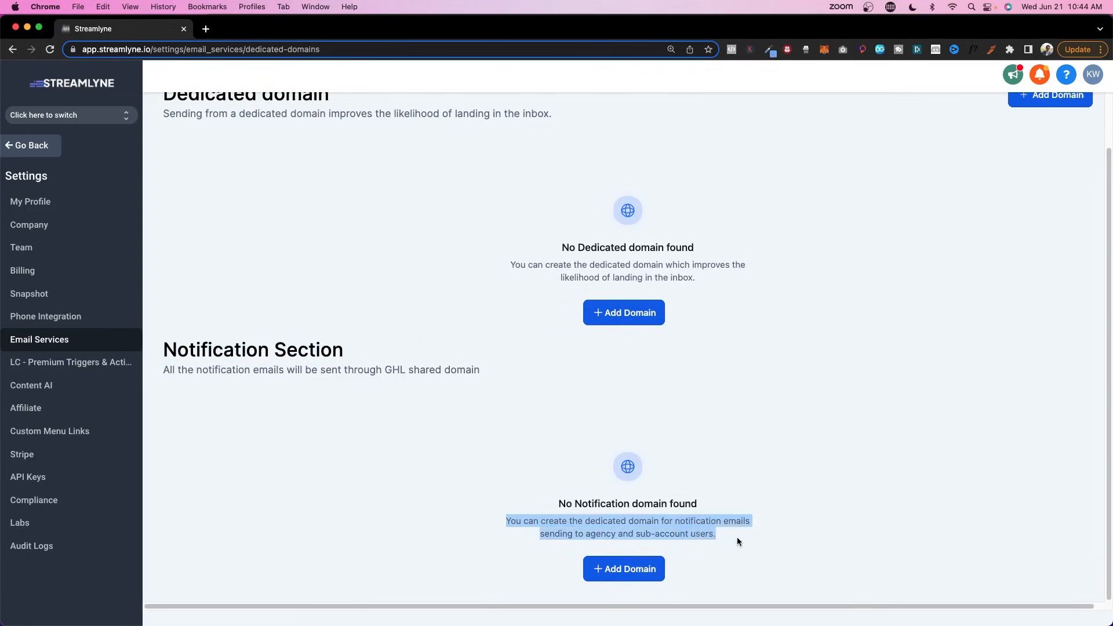
{"action": "mouse_move", "coordinate": [658, 547]}
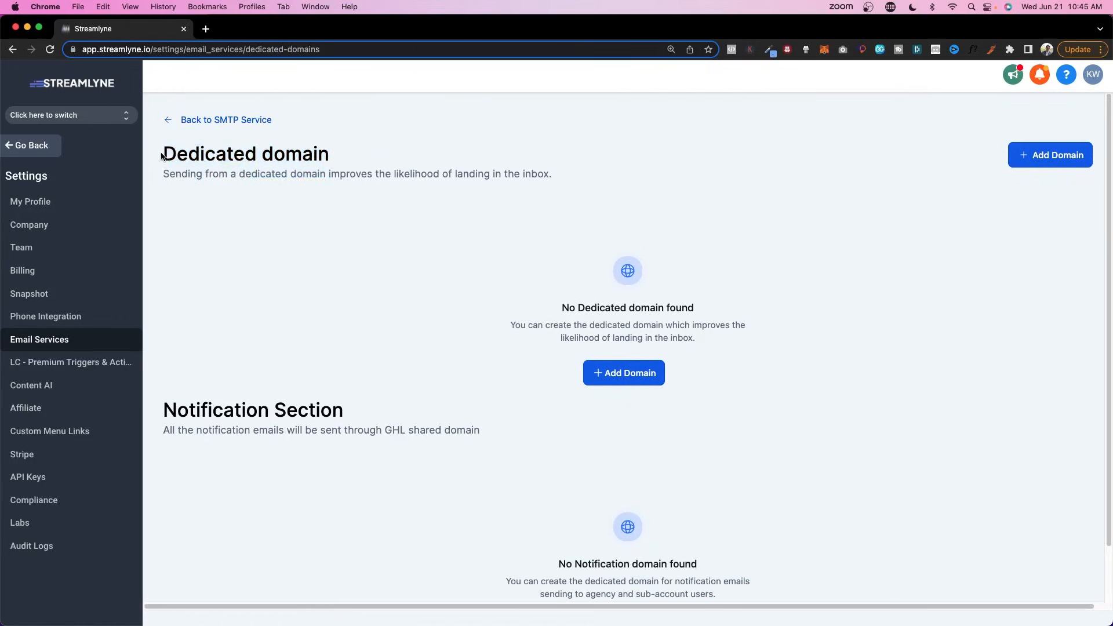
{"action": "mouse_move", "coordinate": [357, 204]}
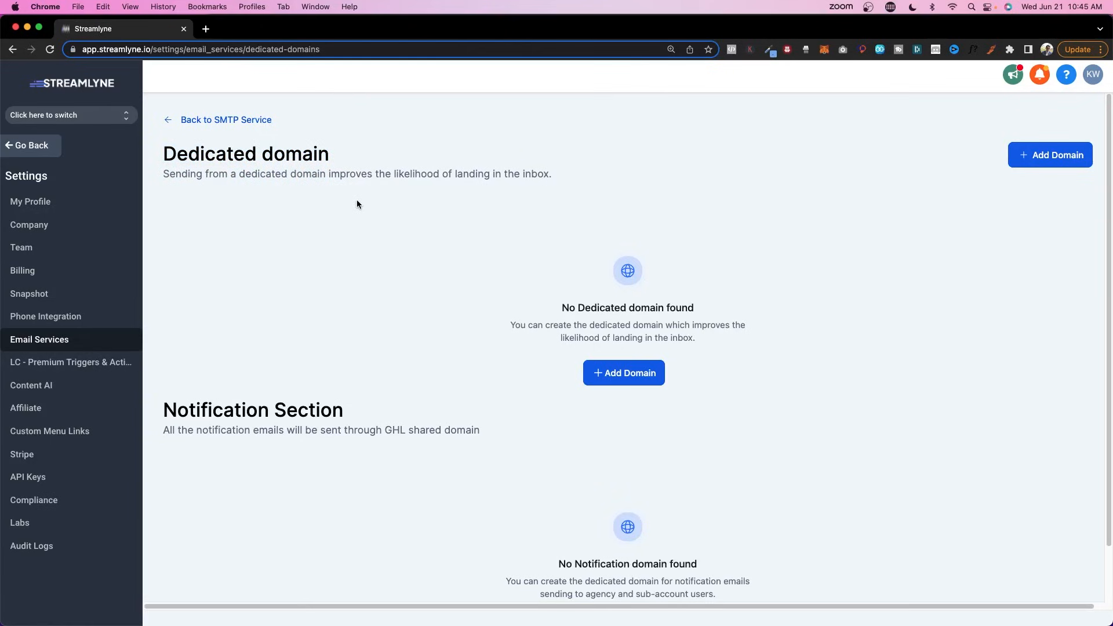
{"action": "mouse_move", "coordinate": [478, 236]}
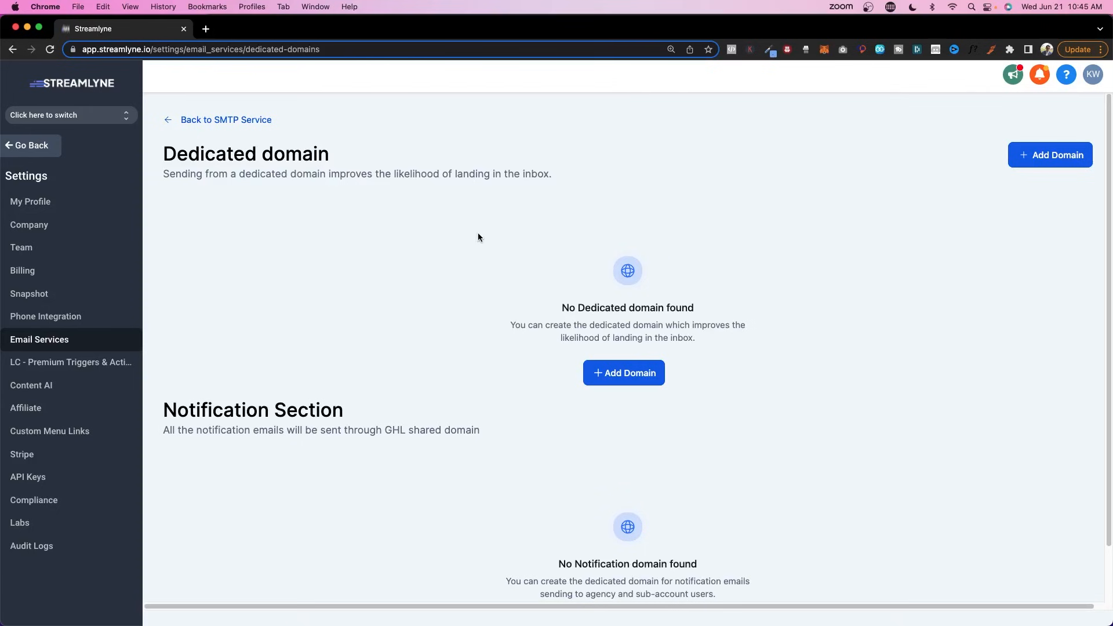
{"action": "mouse_move", "coordinate": [612, 357]}
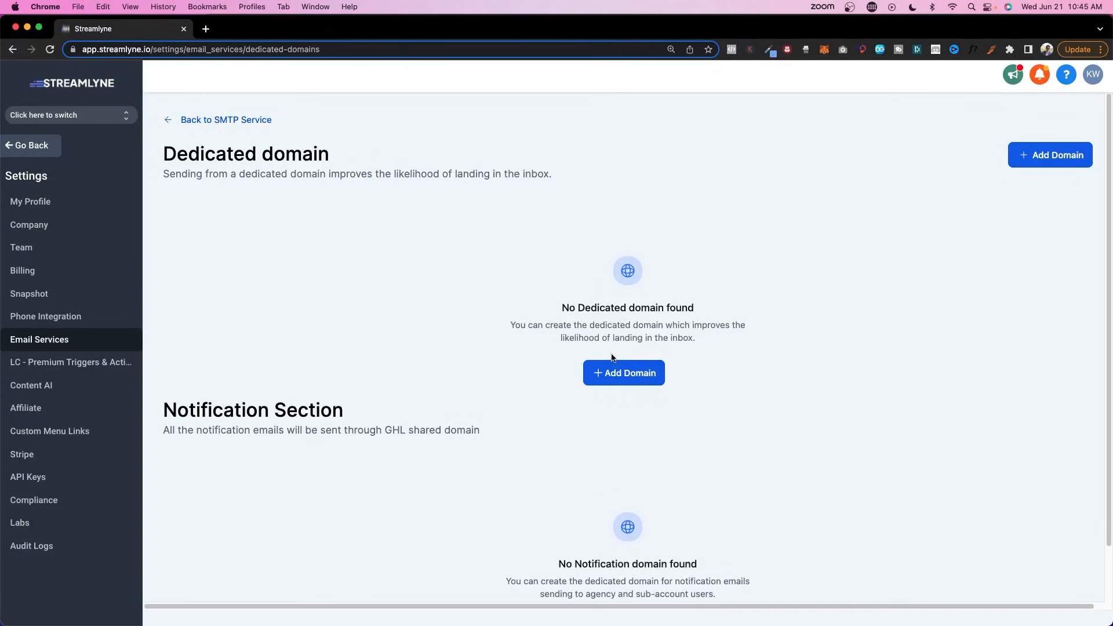
{"action": "left_click", "coordinate": [622, 372]}
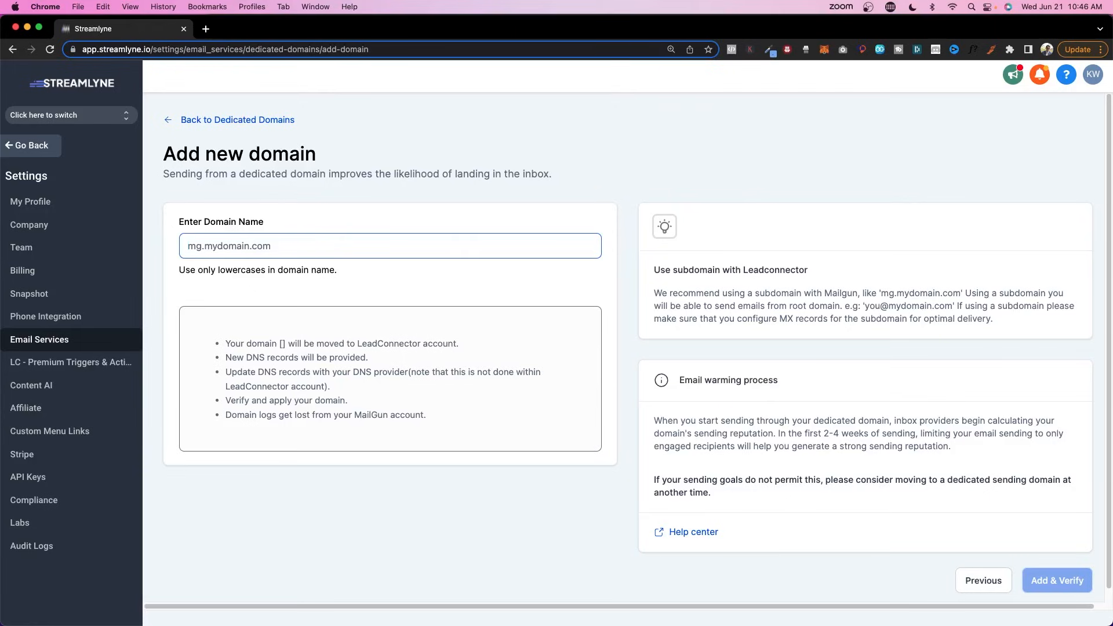
Enter s.streamlyne.io as the new dedicated sending domain name
{"action": "type", "text": "s"}
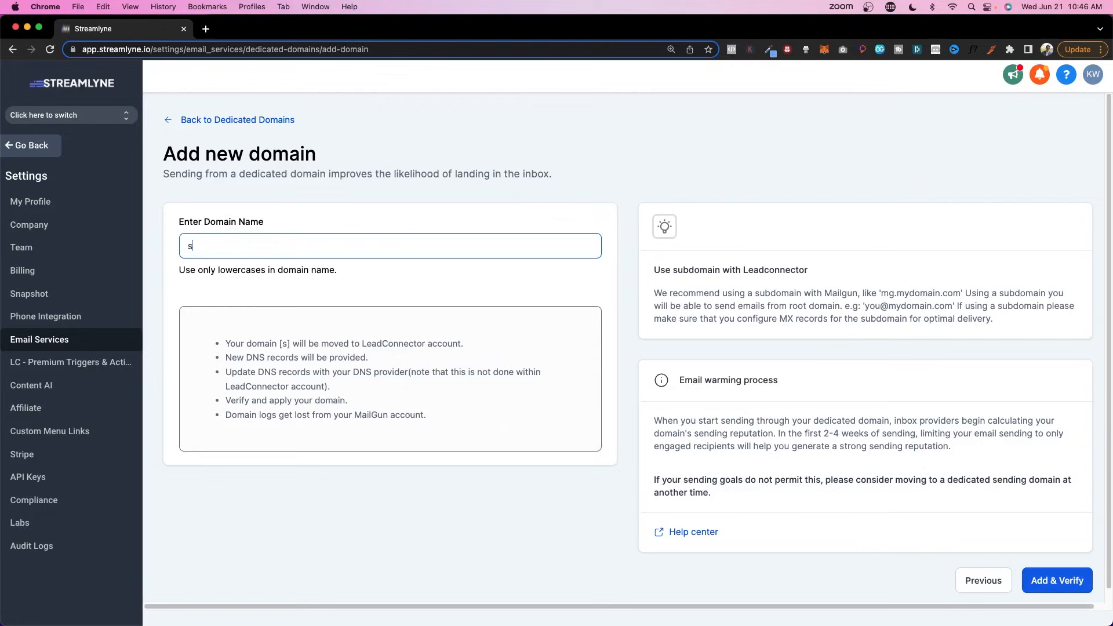
{"action": "type", "text": ".streamlyn"}
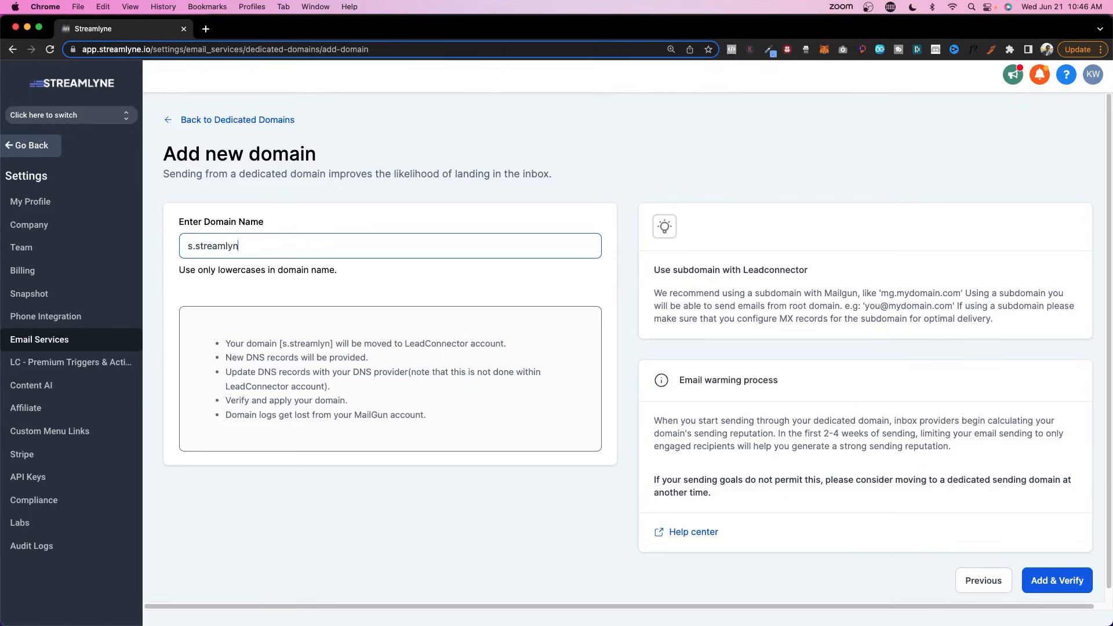
{"action": "type", "text": "e.io"}
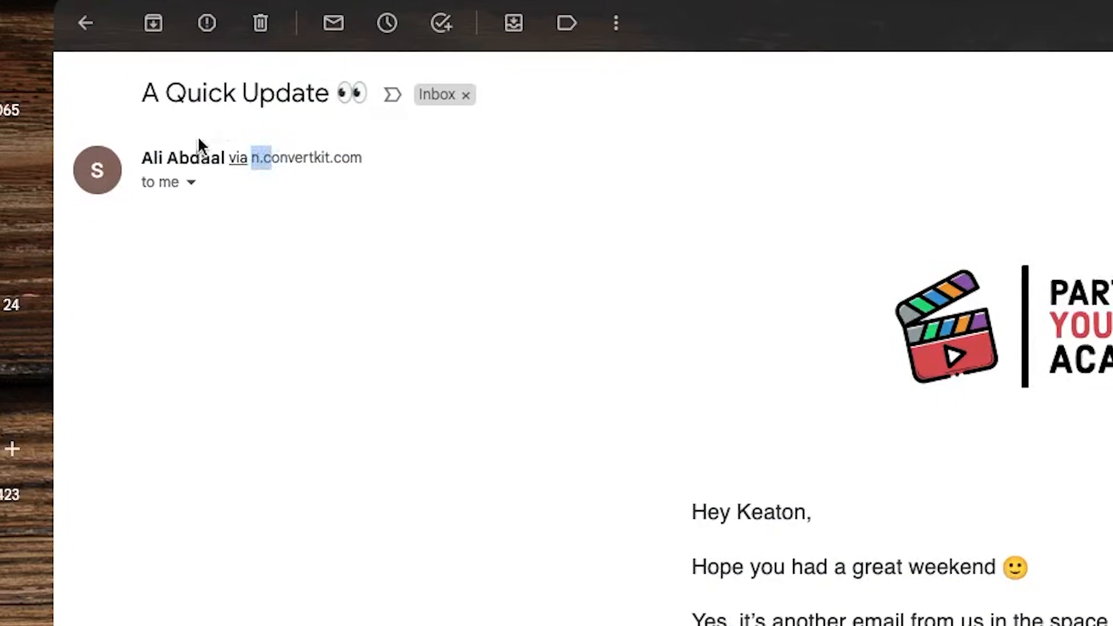
{"action": "left_click", "coordinate": [189, 182]}
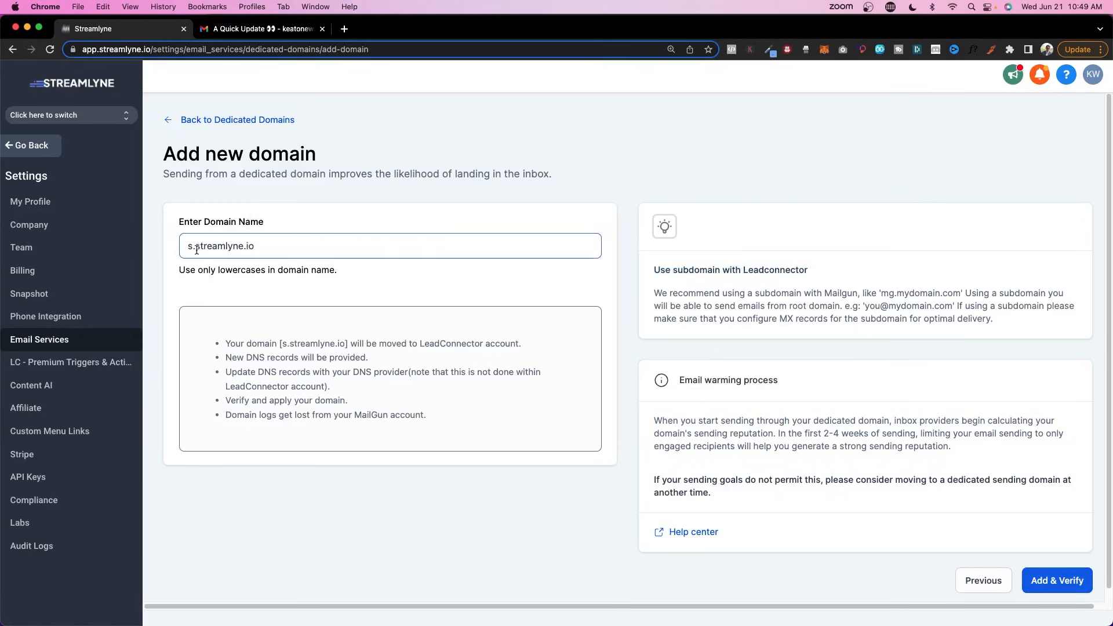
{"action": "double_click", "coordinate": [224, 246]}
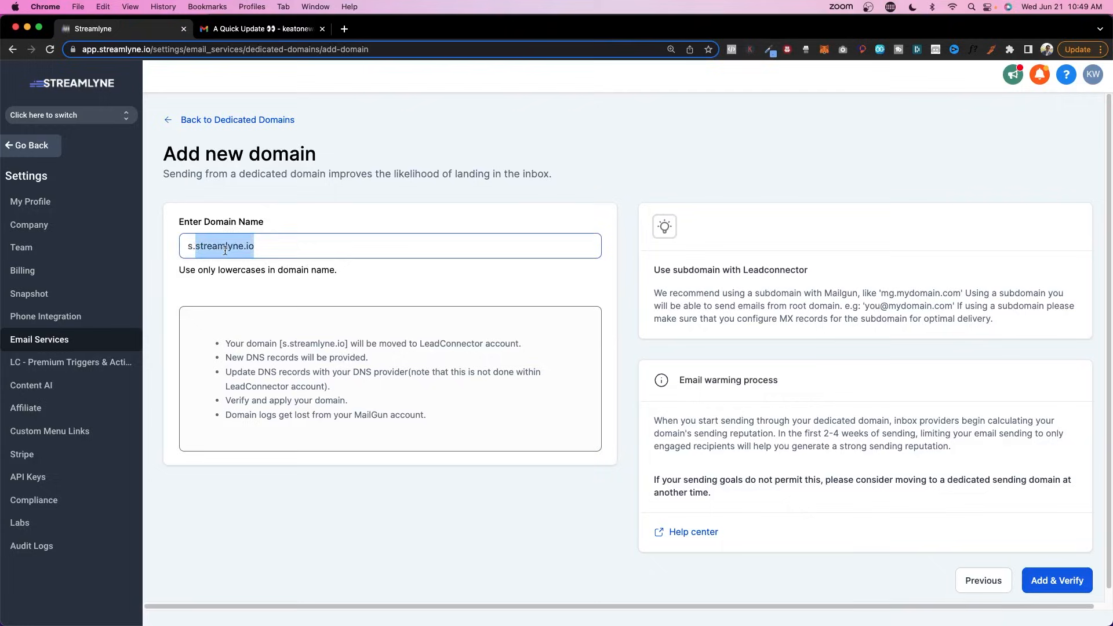
{"action": "left_click", "coordinate": [358, 277]}
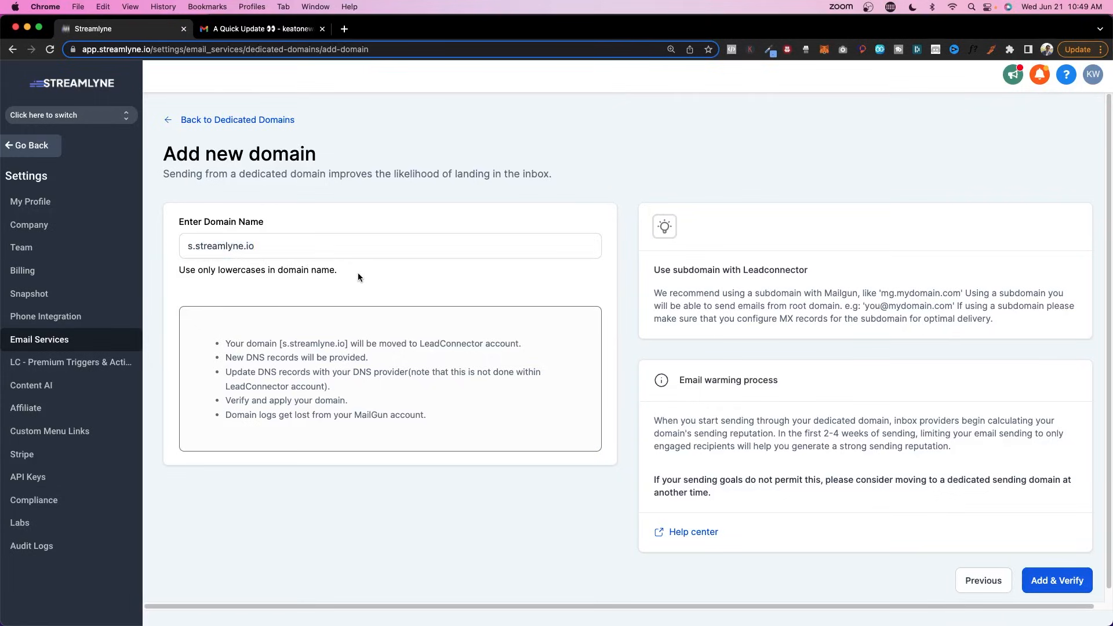
Submit s.streamlyne.io with Add & Verify and head to a new tab for the DNS provider
{"action": "left_click", "coordinate": [1056, 579]}
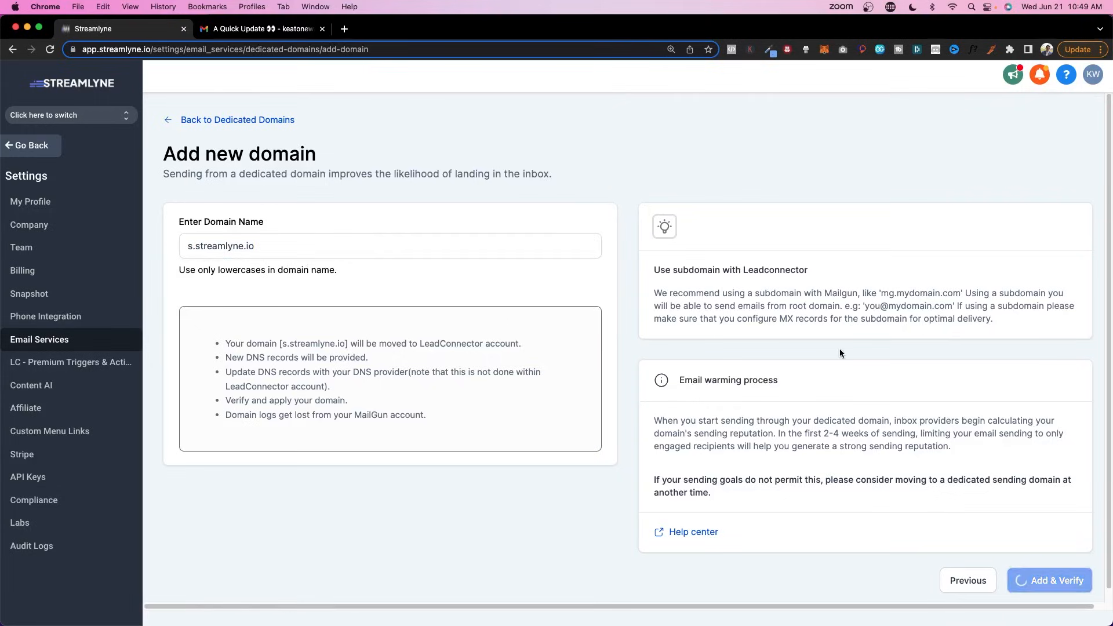
{"action": "left_click", "coordinate": [1049, 580]}
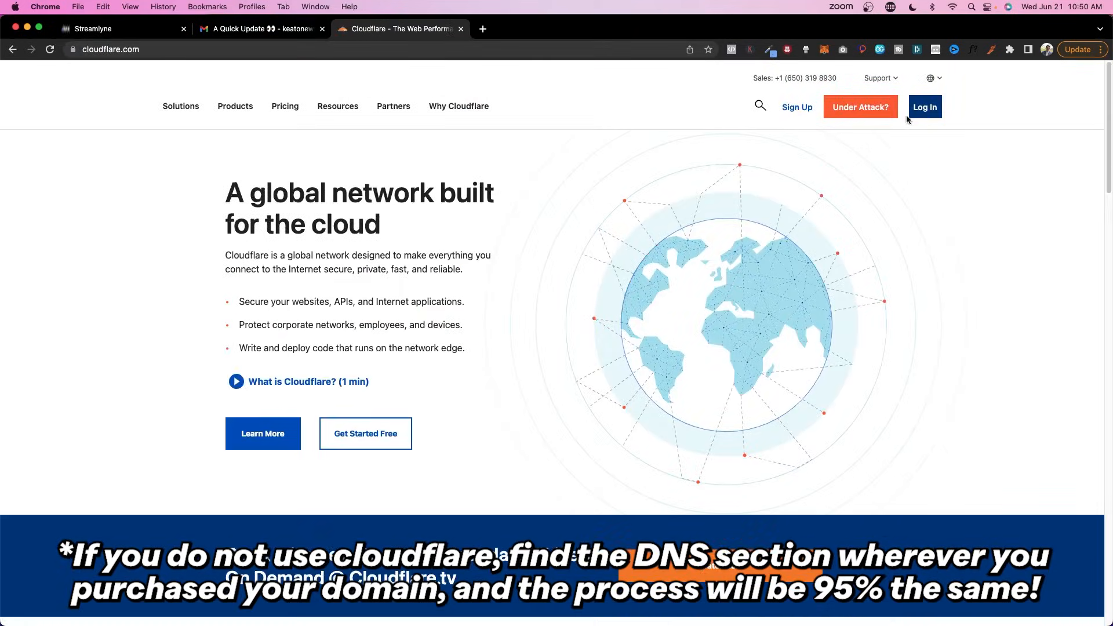
Log in to Cloudflare, go to streamlyne.io DNS records and start a new TXT record
{"action": "left_click", "coordinate": [924, 106]}
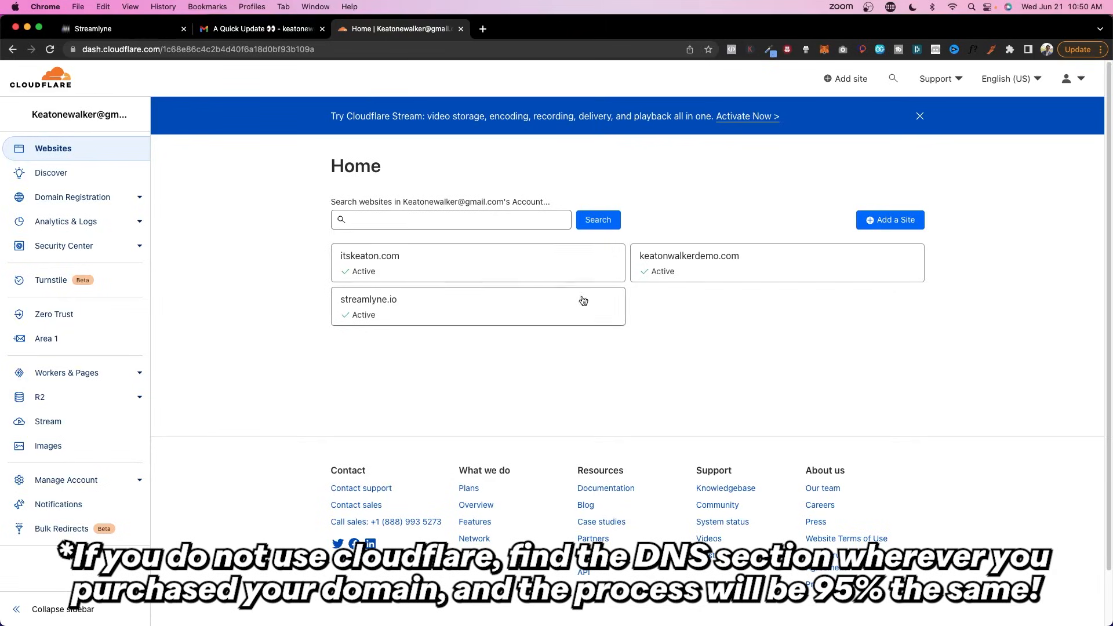
{"action": "left_click", "coordinate": [478, 305]}
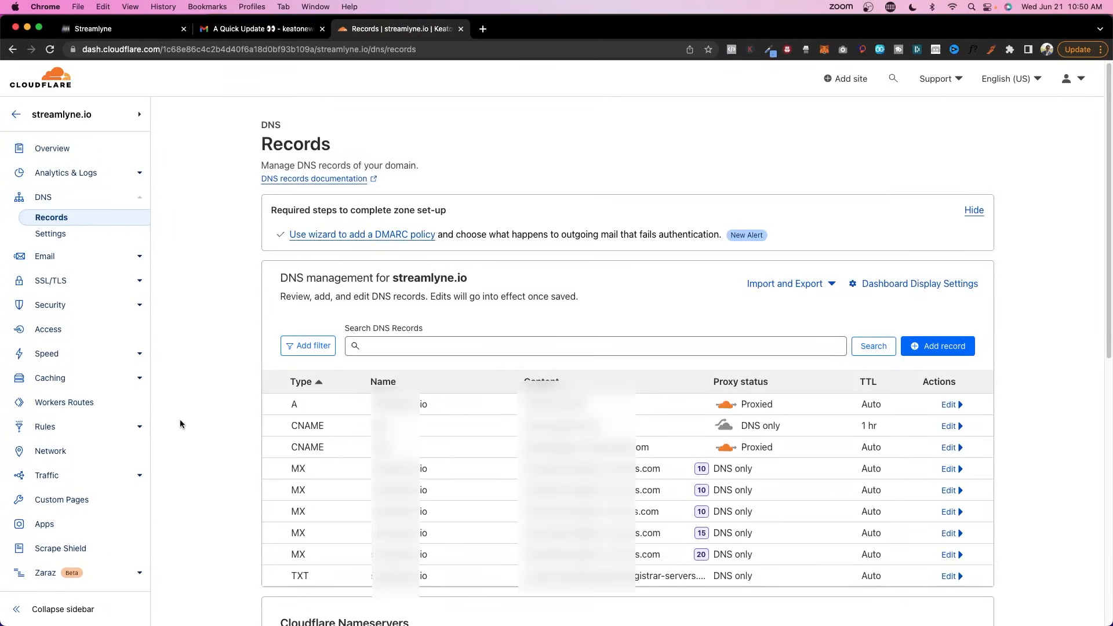
{"action": "mouse_move", "coordinate": [219, 399]}
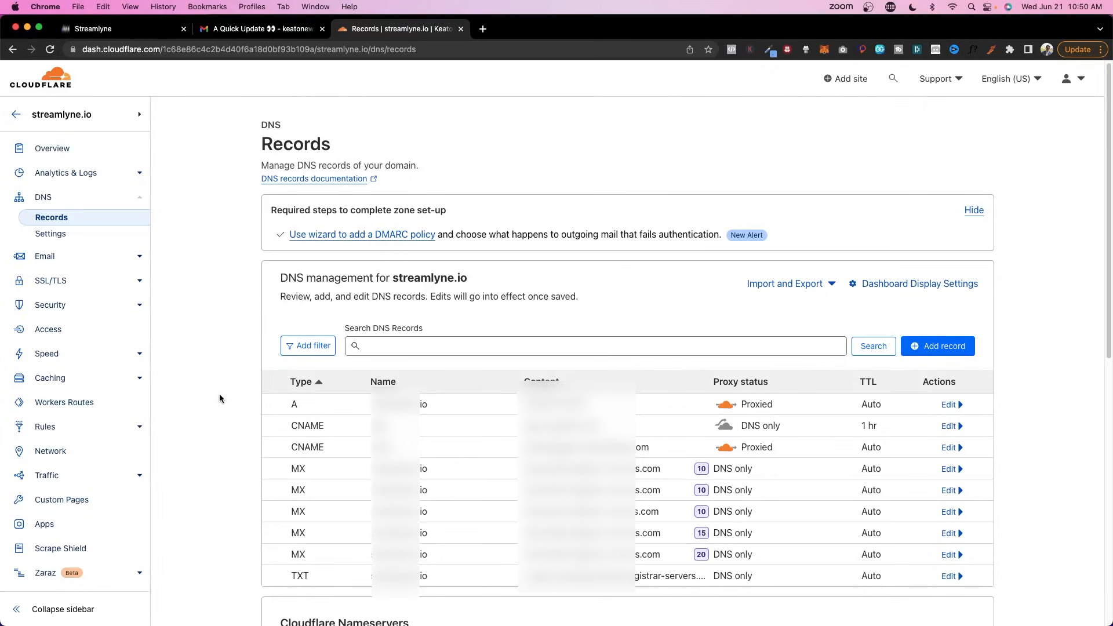
{"action": "mouse_move", "coordinate": [209, 454]}
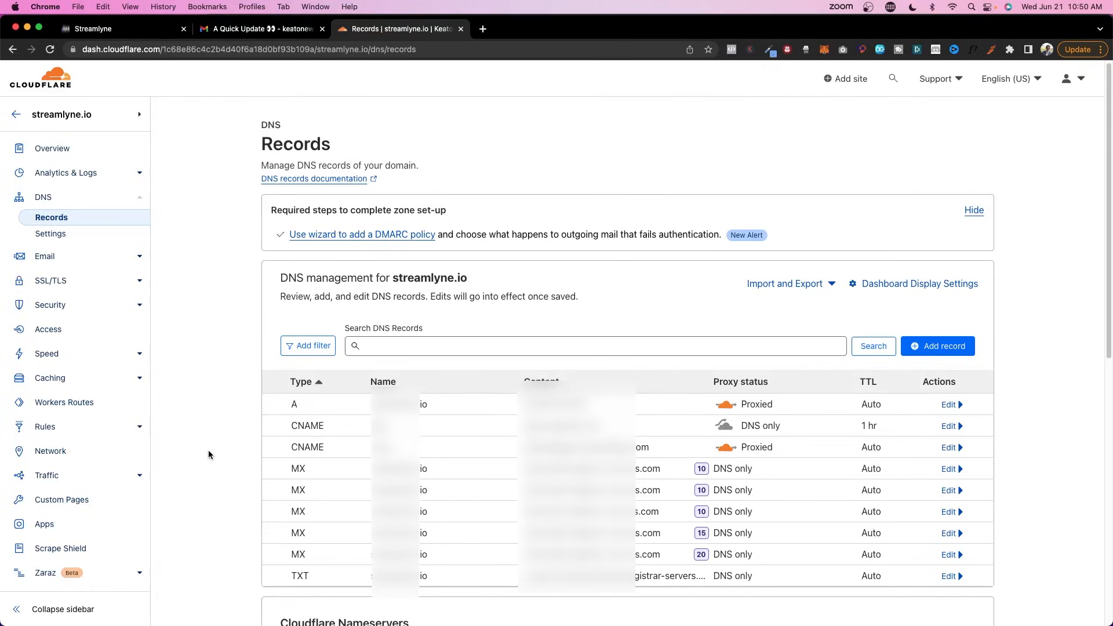
{"action": "mouse_move", "coordinate": [249, 478]}
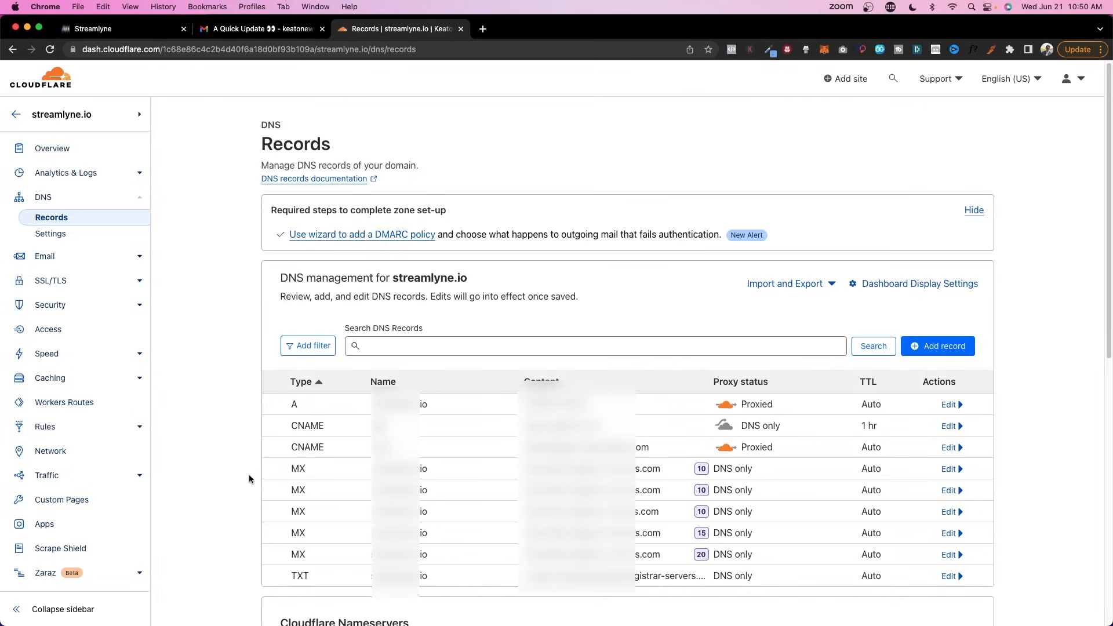
{"action": "mouse_move", "coordinate": [195, 438]}
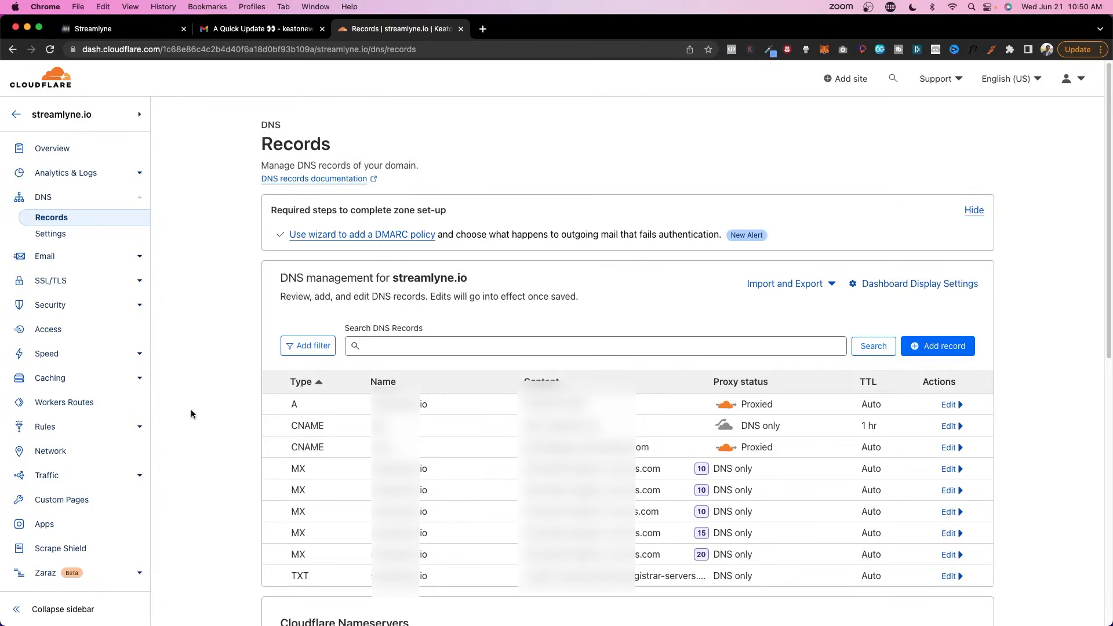
{"action": "mouse_move", "coordinate": [208, 408]}
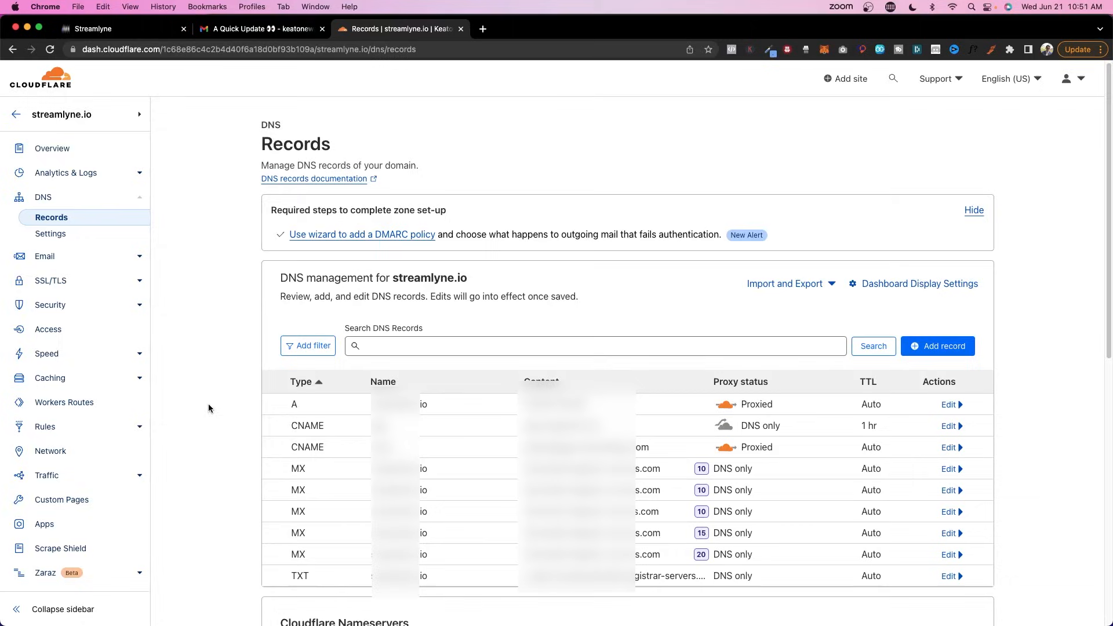
{"action": "mouse_move", "coordinate": [236, 118]}
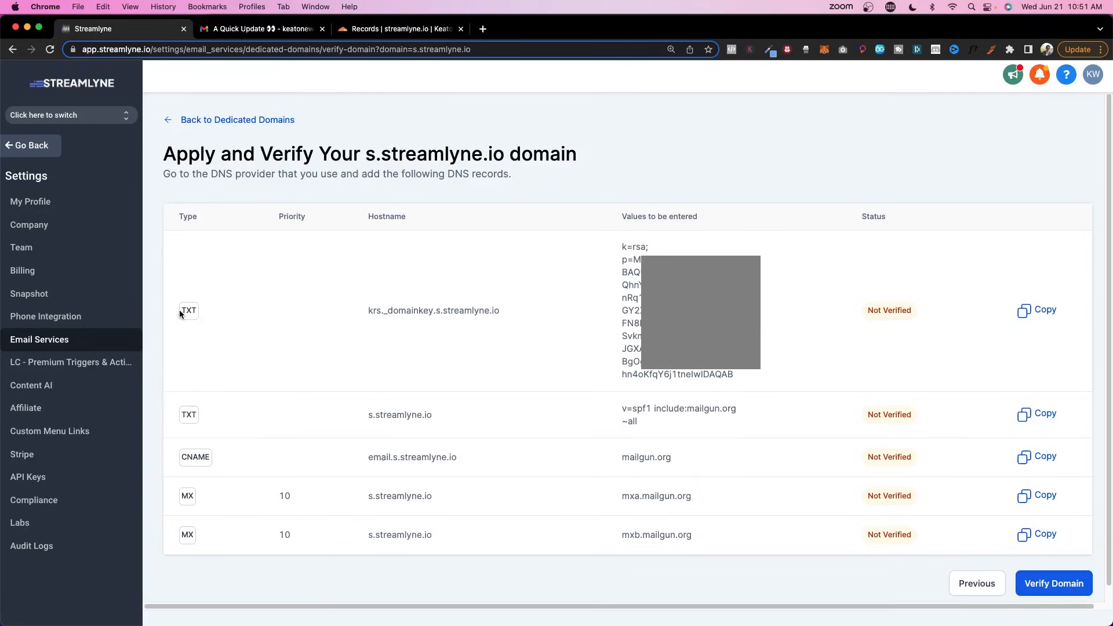
{"action": "mouse_move", "coordinate": [227, 465]}
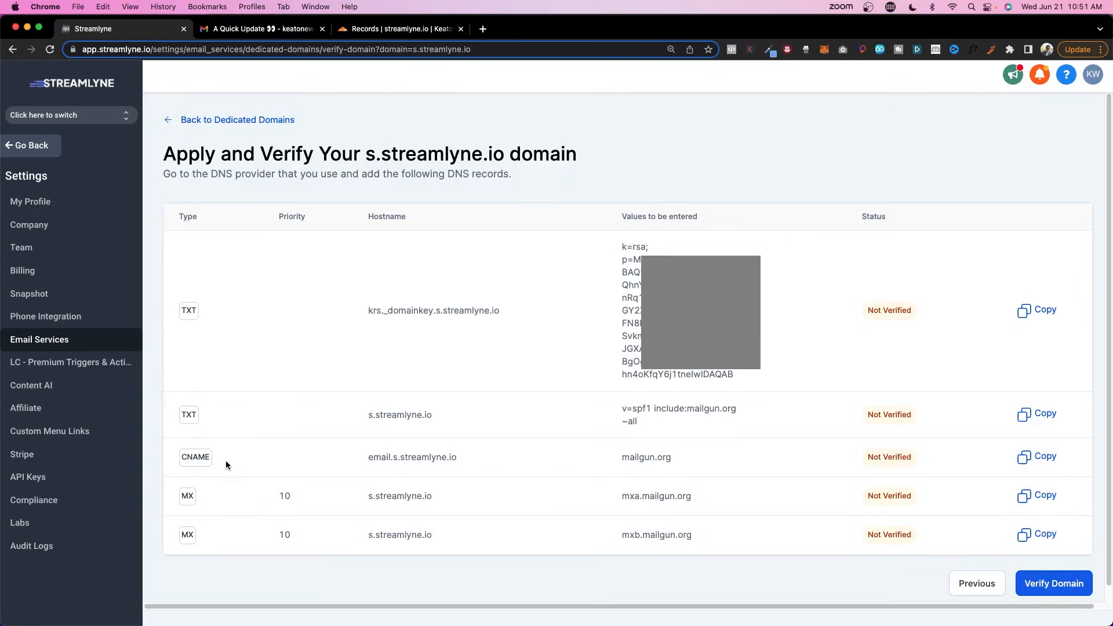
{"action": "mouse_move", "coordinate": [360, 319]}
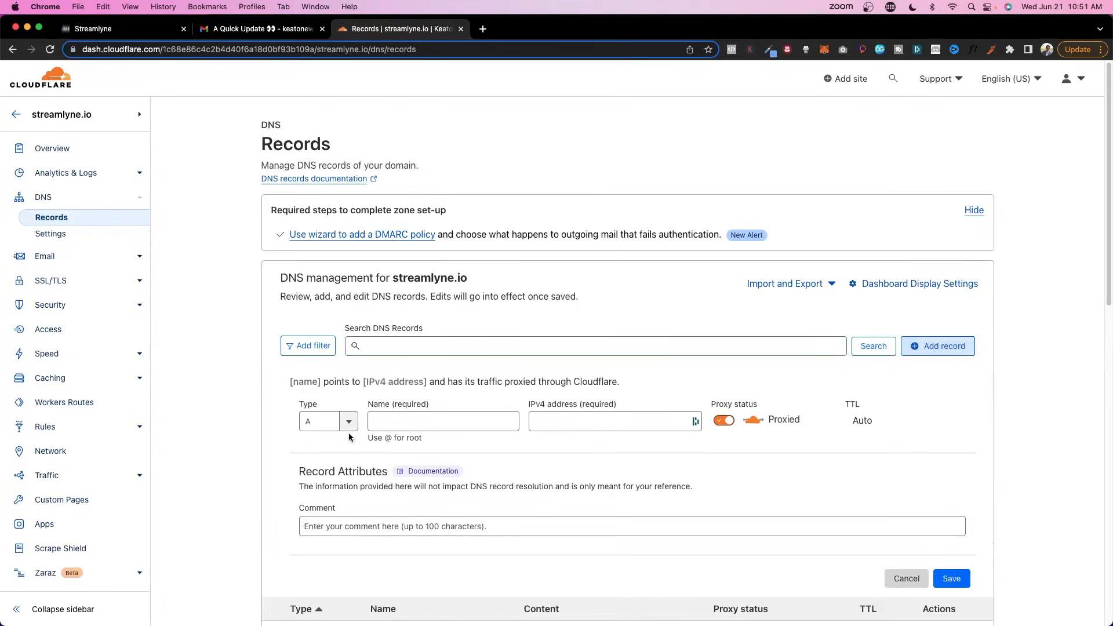
{"action": "type", "text": "tx"}
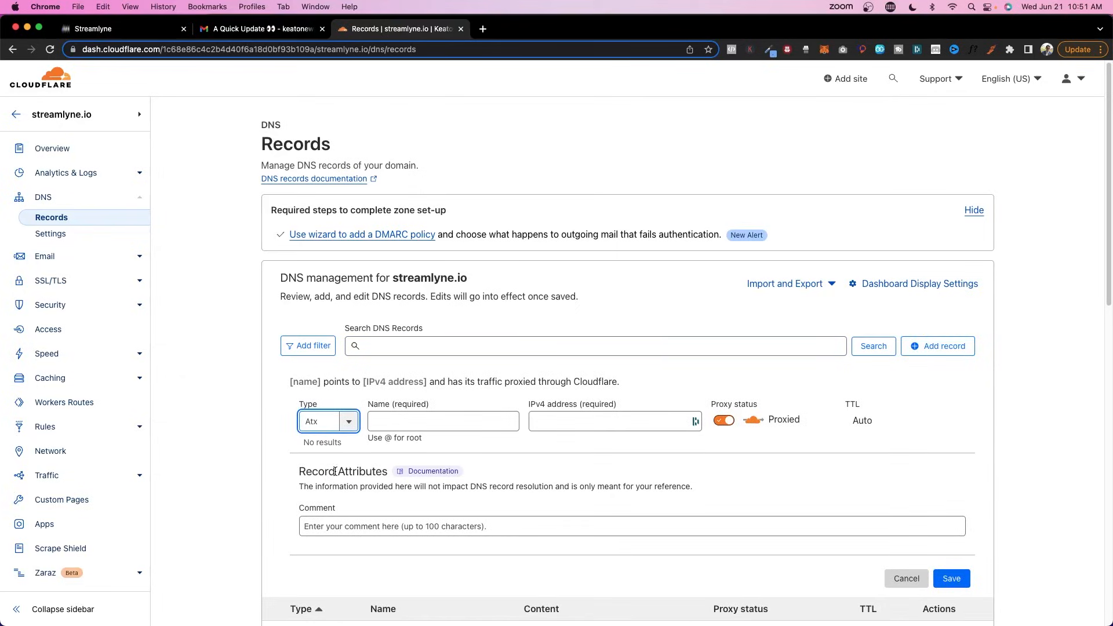
{"action": "left_click", "coordinate": [328, 421]}
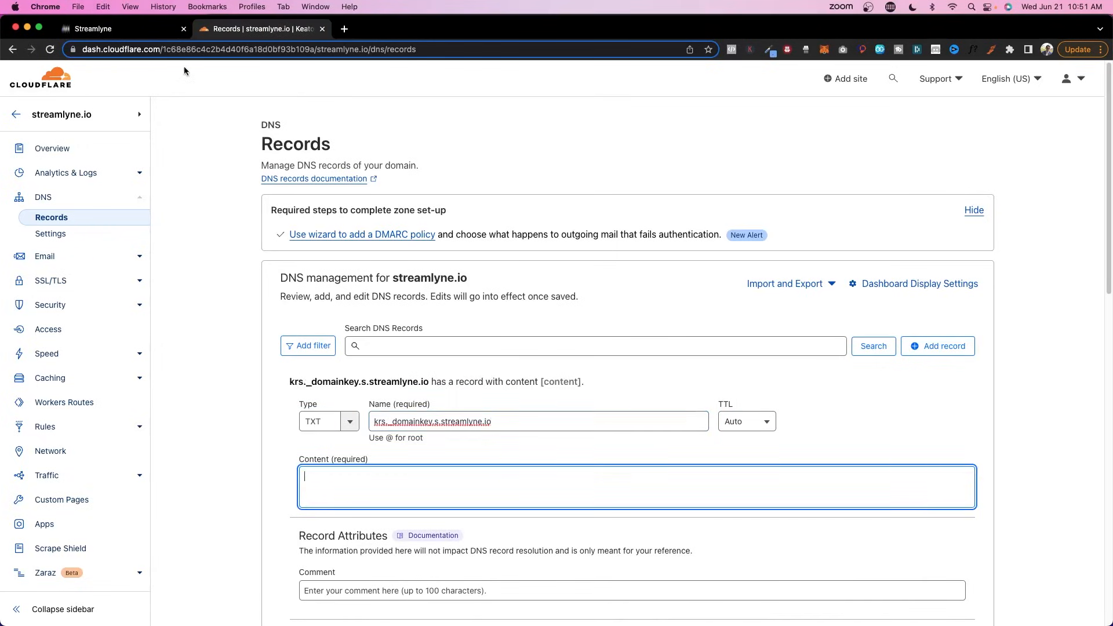
Copy the krs._domainkey value and the SPF value from the Streamlyne records page
{"action": "left_click", "coordinate": [93, 27]}
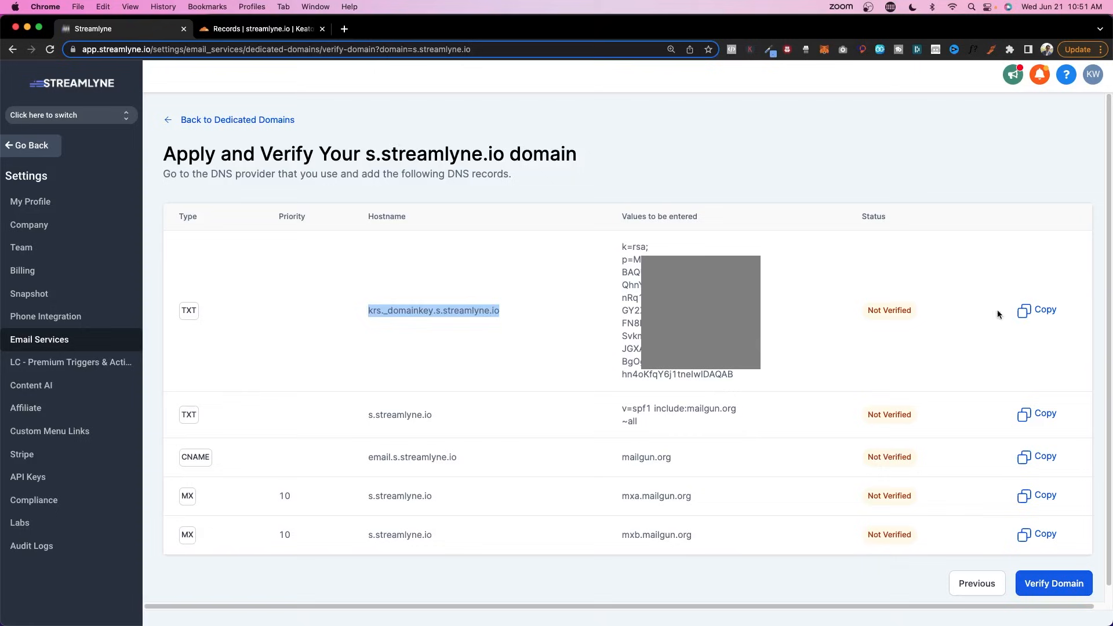
{"action": "left_click", "coordinate": [259, 29]}
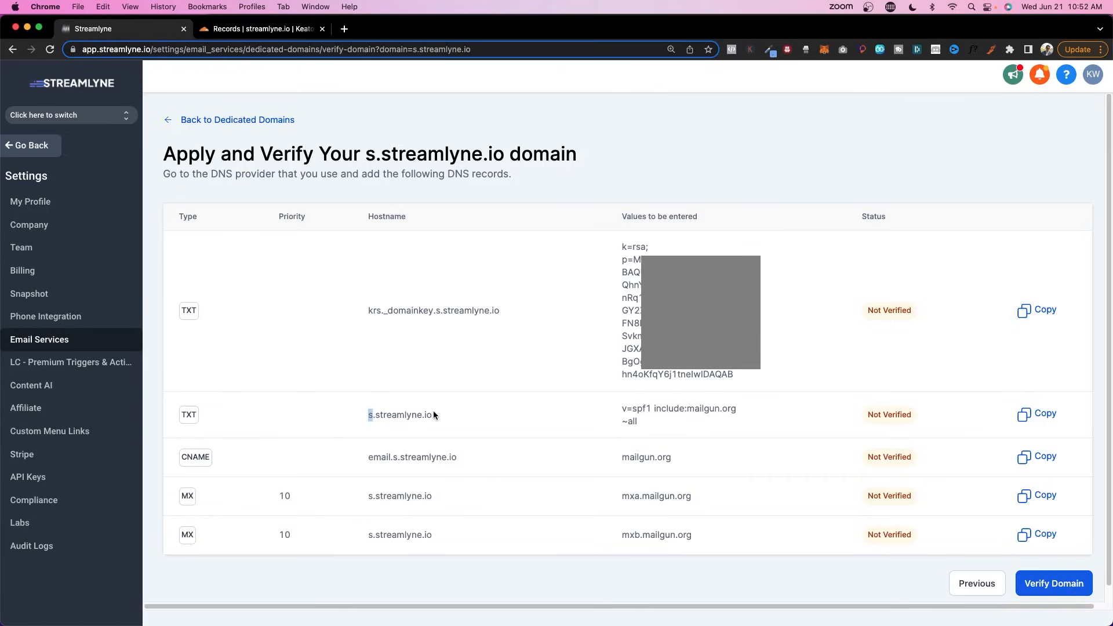
{"action": "mouse_move", "coordinate": [620, 409]}
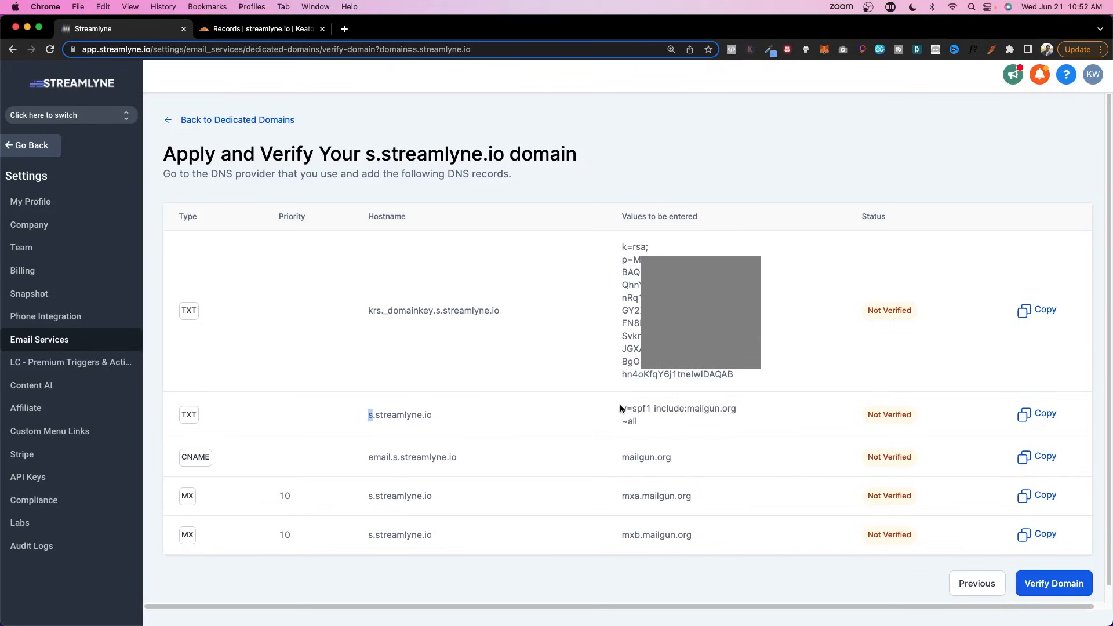
{"action": "left_click", "coordinate": [1043, 413]}
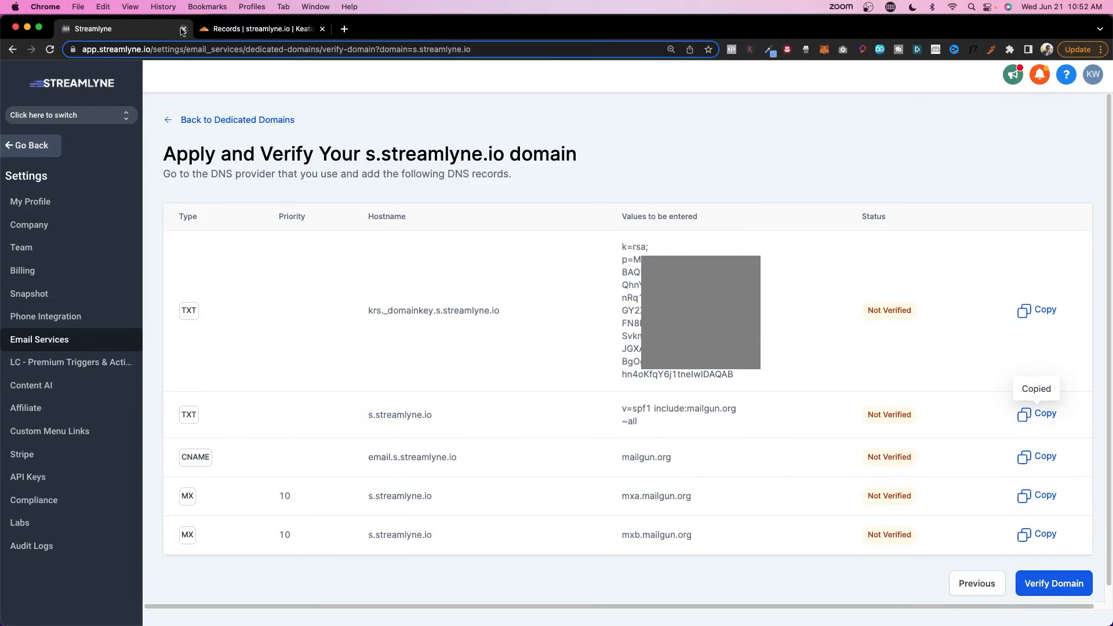
Save an SPF TXT record named s.streamlyne.io with content v=spf1 include:mailgun.org ~all
{"action": "left_click", "coordinate": [259, 28]}
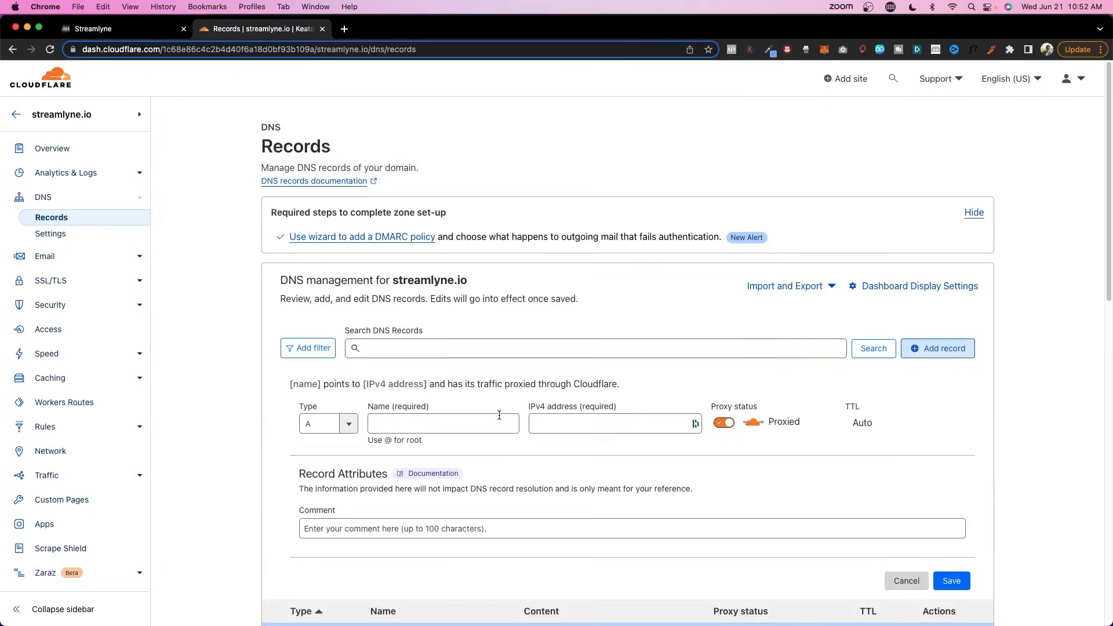
{"action": "left_click", "coordinate": [327, 423]}
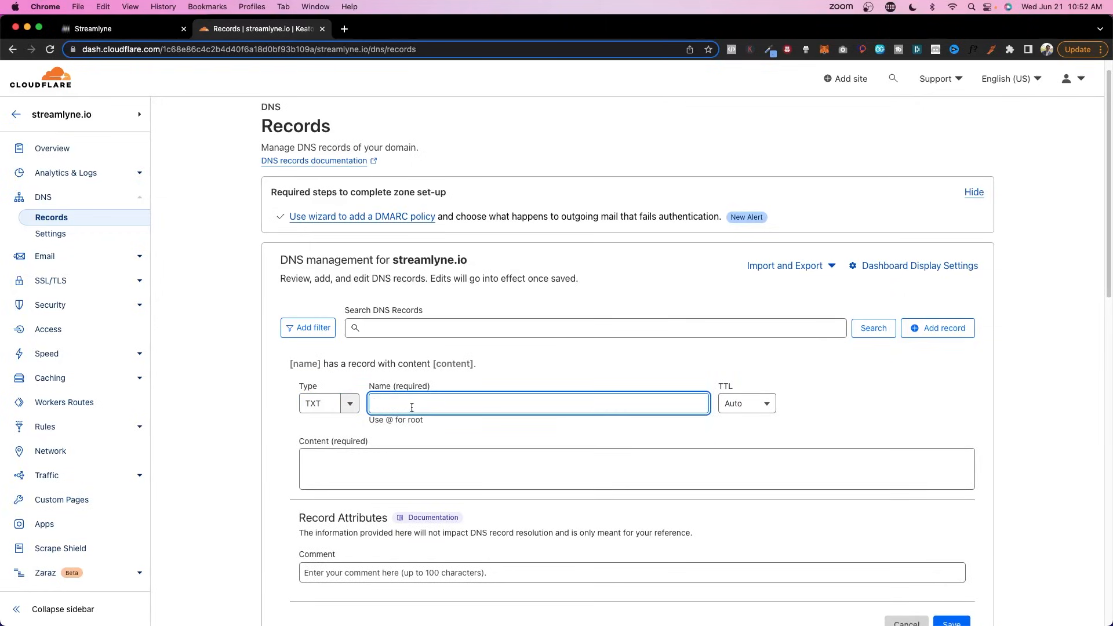
{"action": "type", "text": "s"}
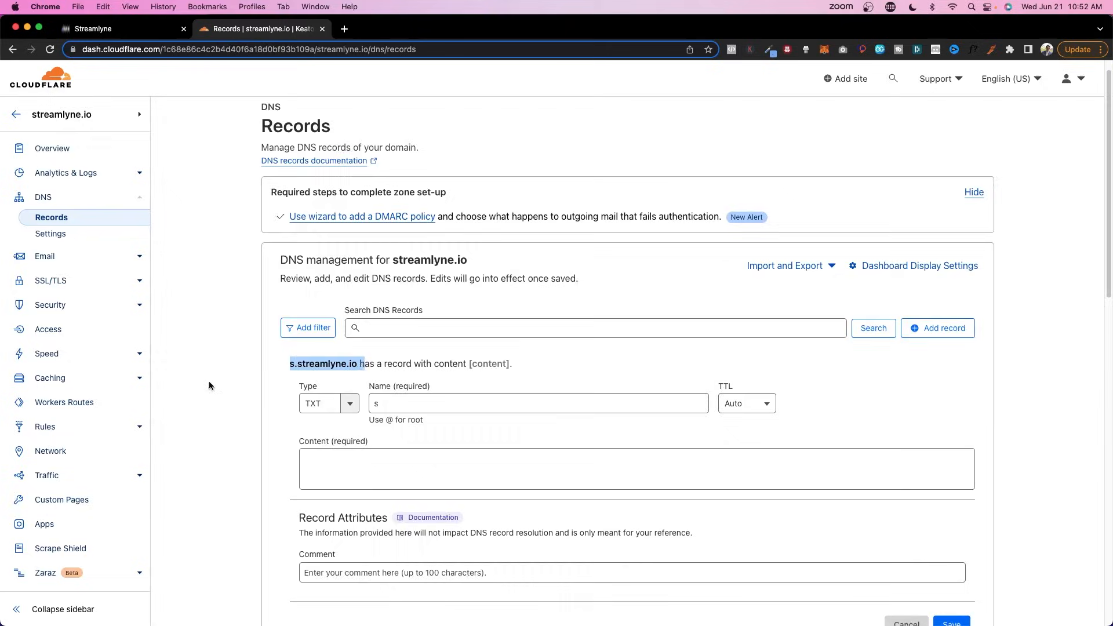
{"action": "scroll", "scroll_direction": "down", "scroll_amount": 3}
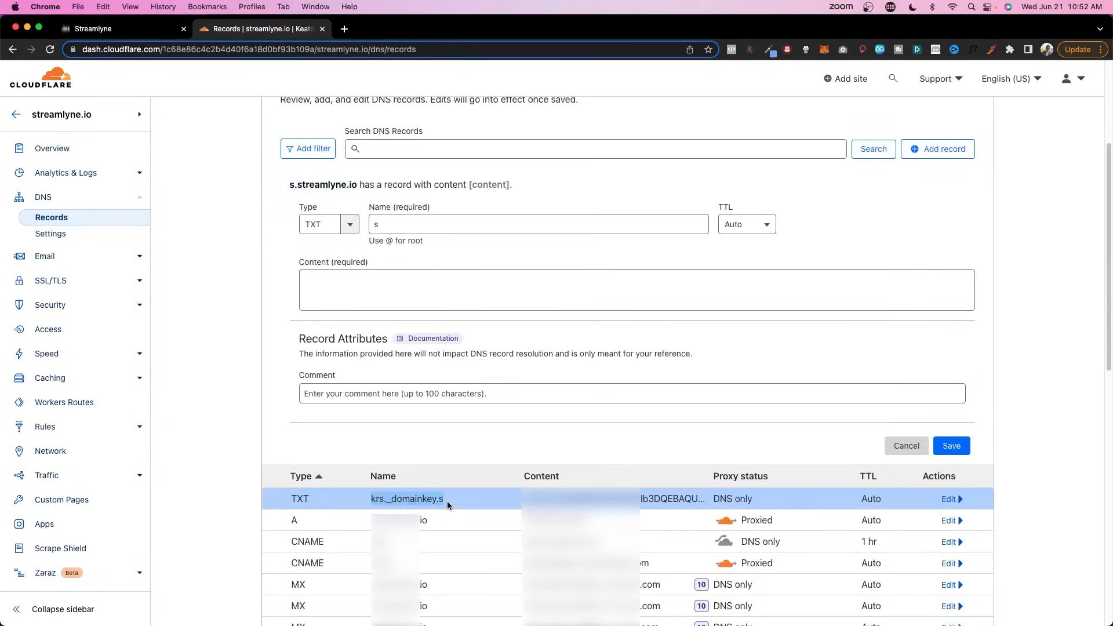
{"action": "mouse_move", "coordinate": [477, 507]}
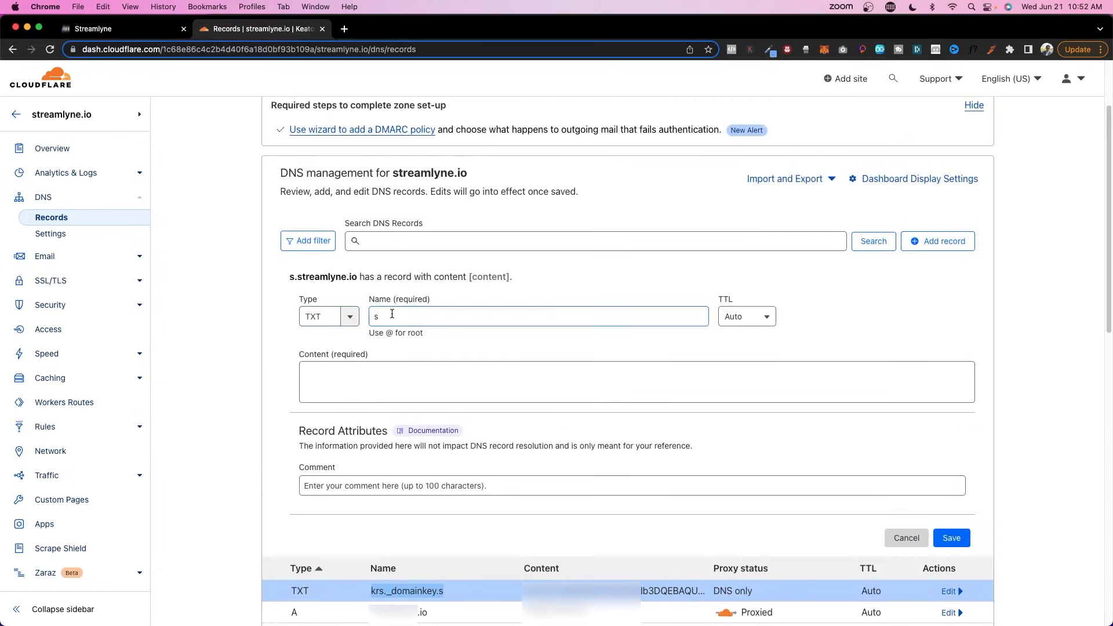
{"action": "type", "text": ".streamlyne.io"}
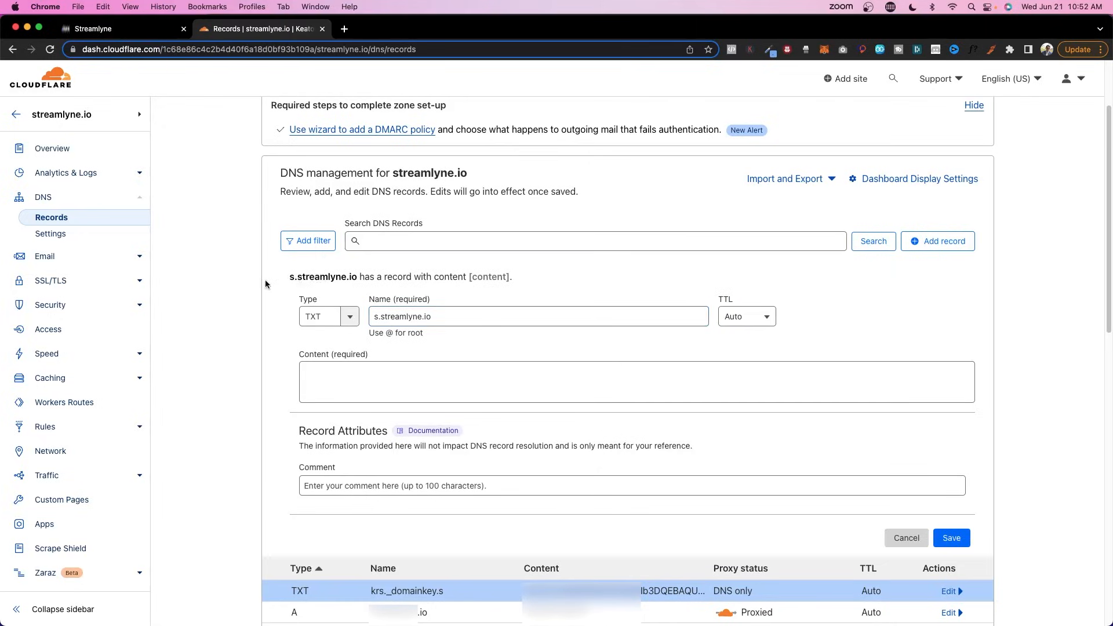
{"action": "left_click", "coordinate": [538, 316]}
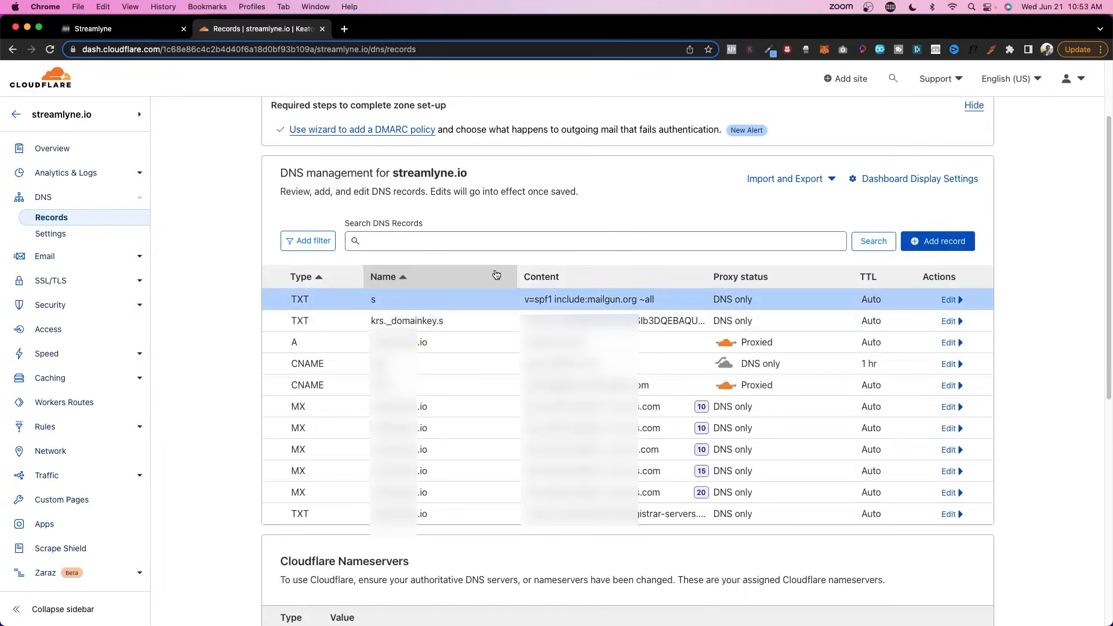
Back in Streamlyne, select the email.s.streamlyne.io hostname to copy for the next record
{"action": "left_click", "coordinate": [120, 28]}
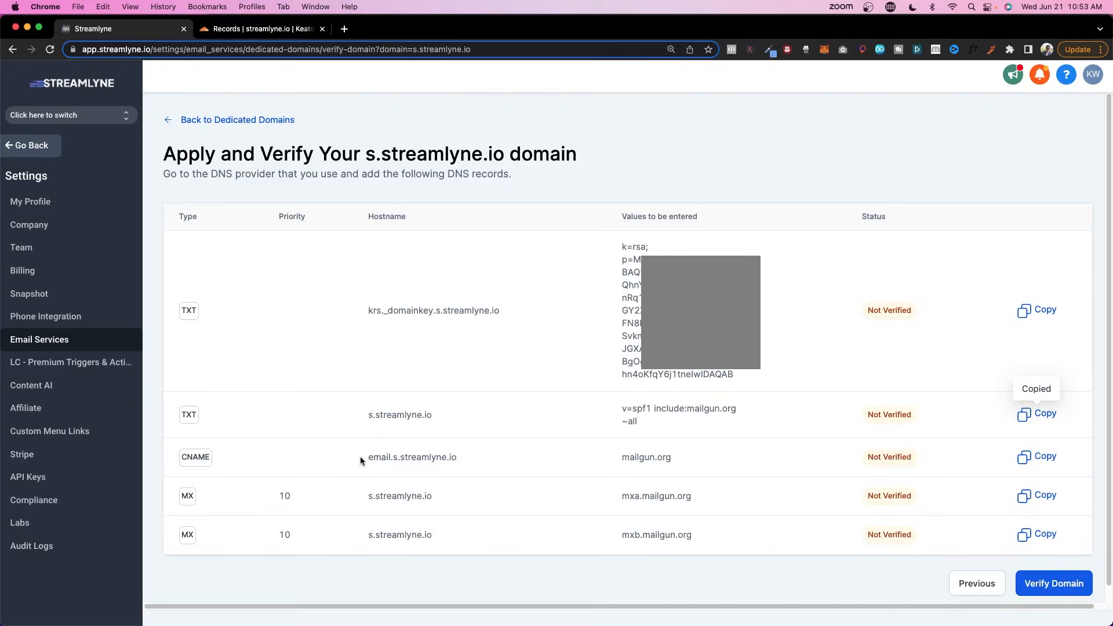
{"action": "double_click", "coordinate": [381, 457]}
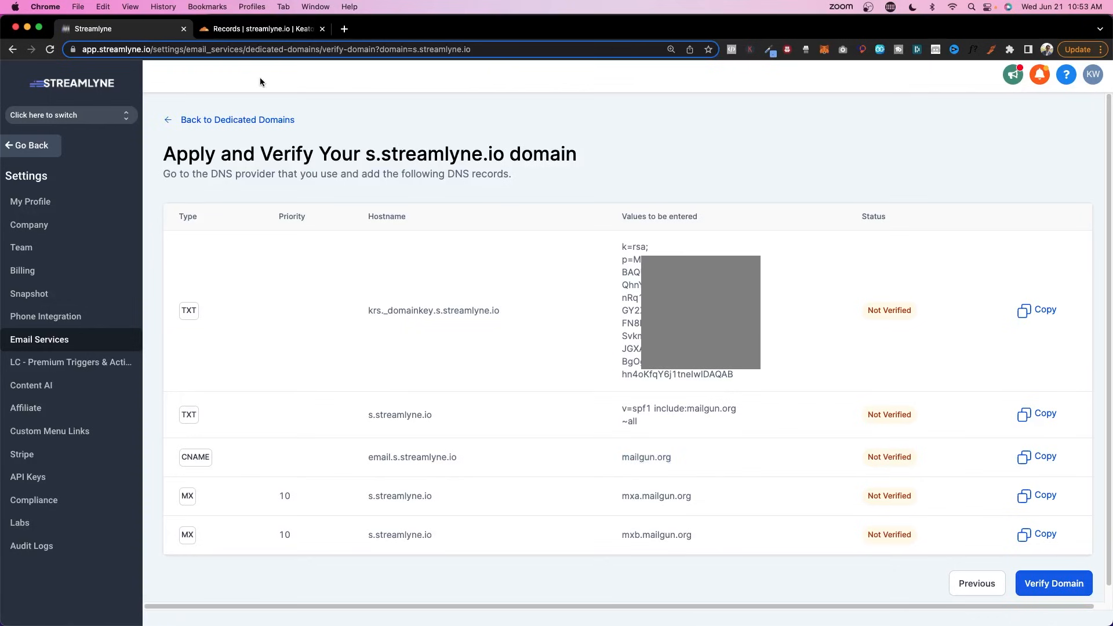
Save a DNS-only CNAME record email.s pointing to mailgun.org in the streamlyne.io records
{"action": "left_click", "coordinate": [258, 29]}
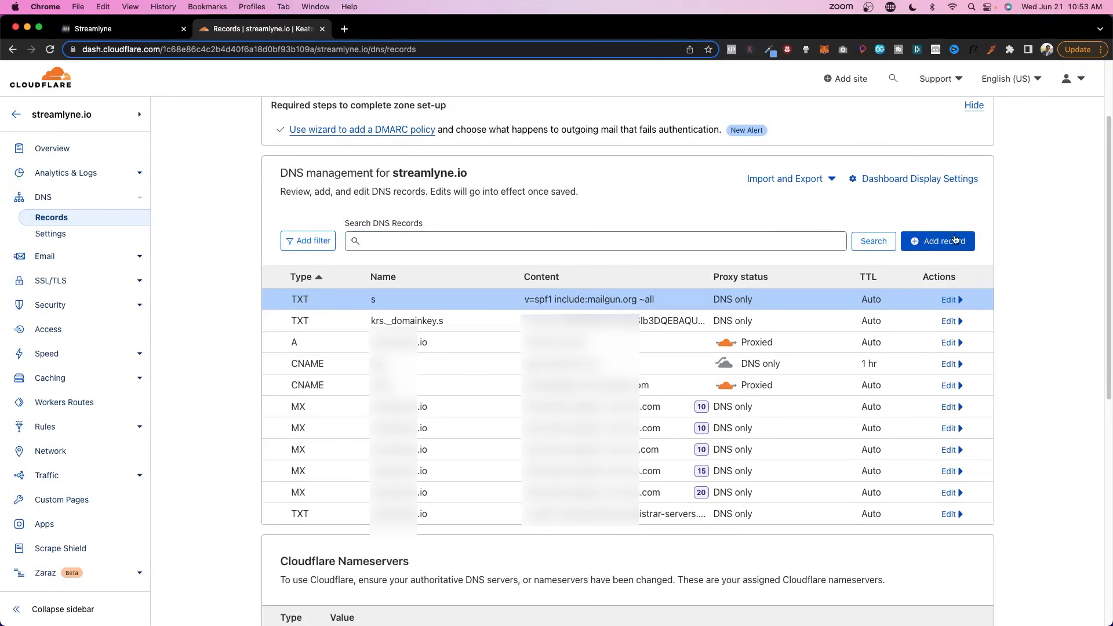
{"action": "left_click", "coordinate": [936, 241]}
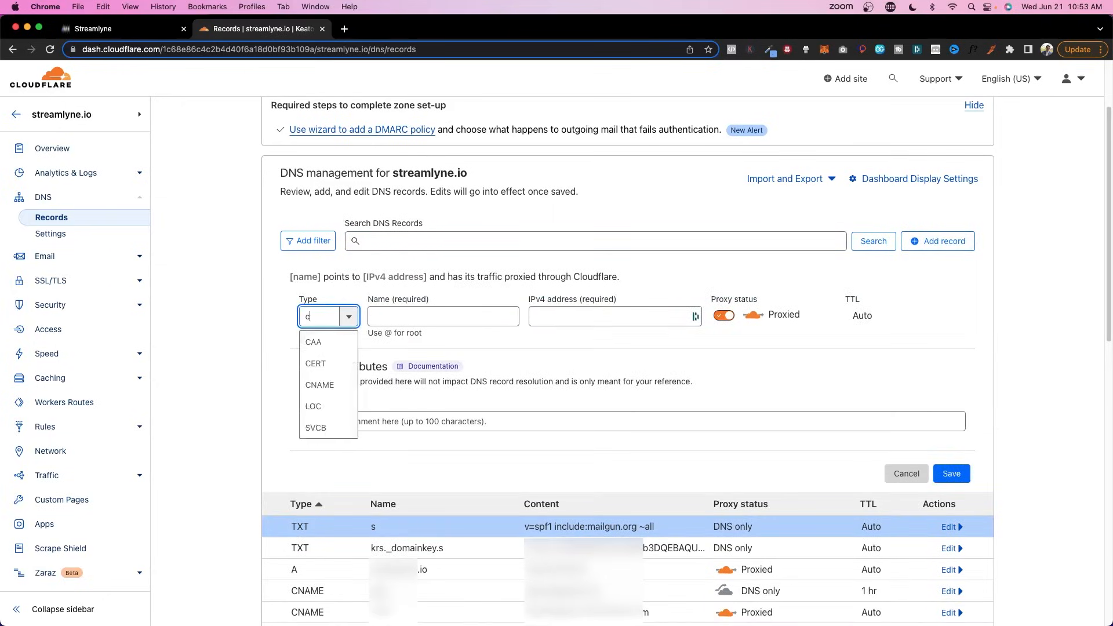
{"action": "left_click", "coordinate": [320, 384]}
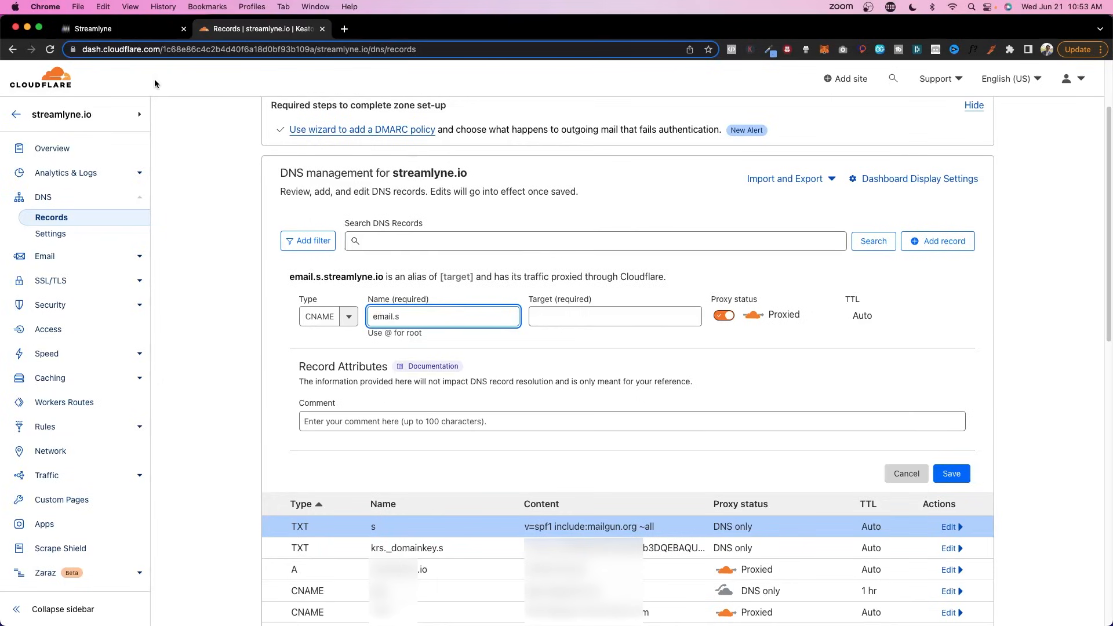
{"action": "type", "text": "mailgun.org"}
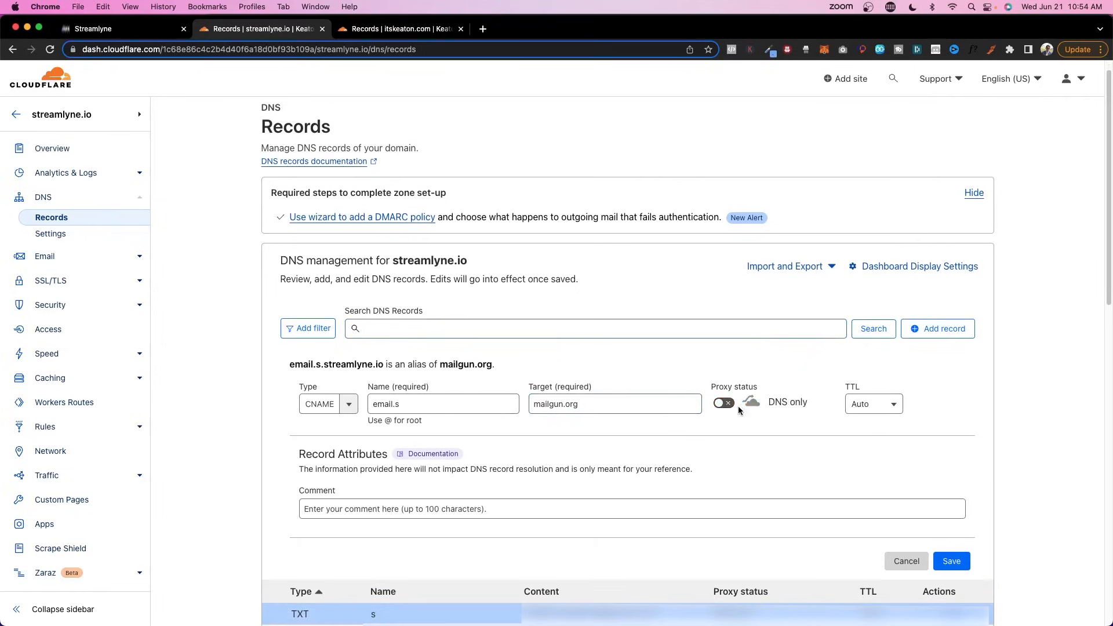
{"action": "left_click", "coordinate": [121, 29]}
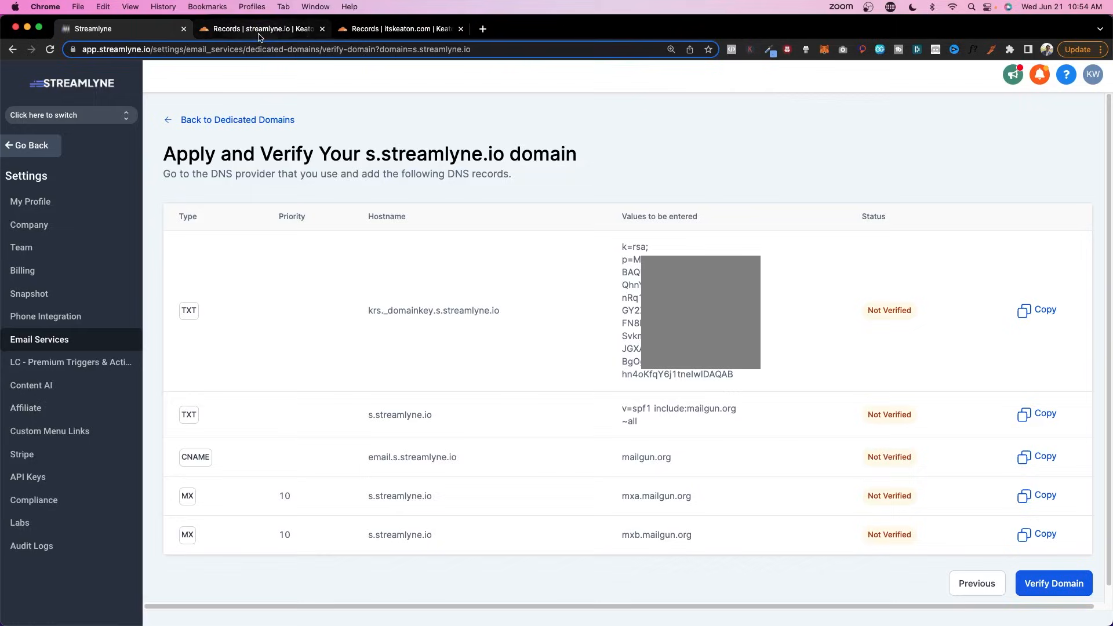
{"action": "left_click", "coordinate": [261, 27]}
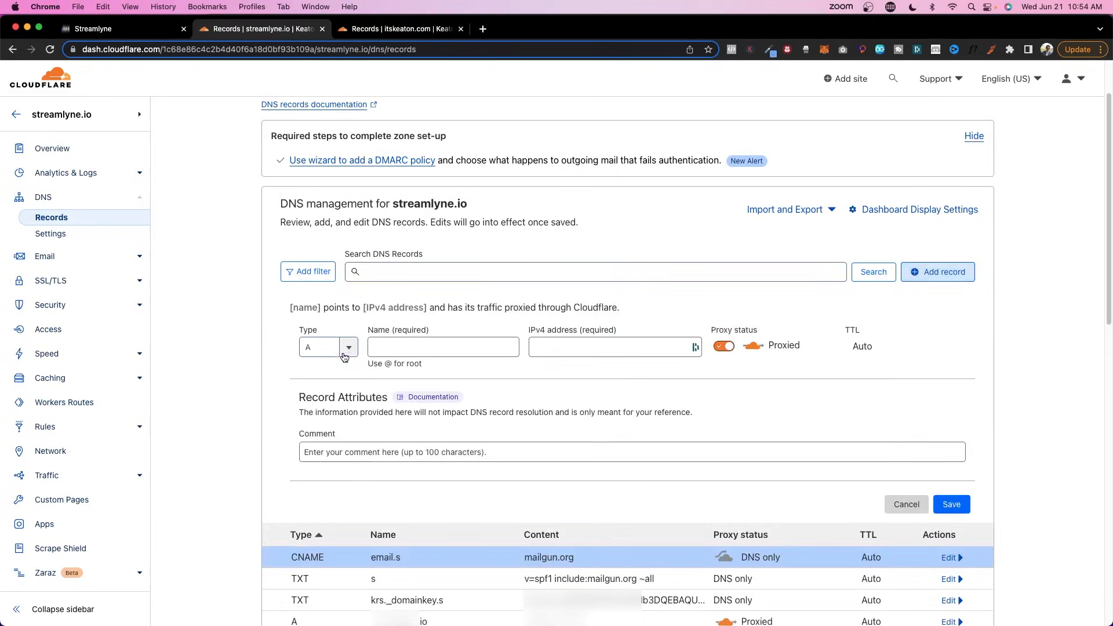
Save an MX record for s pointing to mxa.mailgun.org with priority 10
{"action": "left_click", "coordinate": [347, 347]}
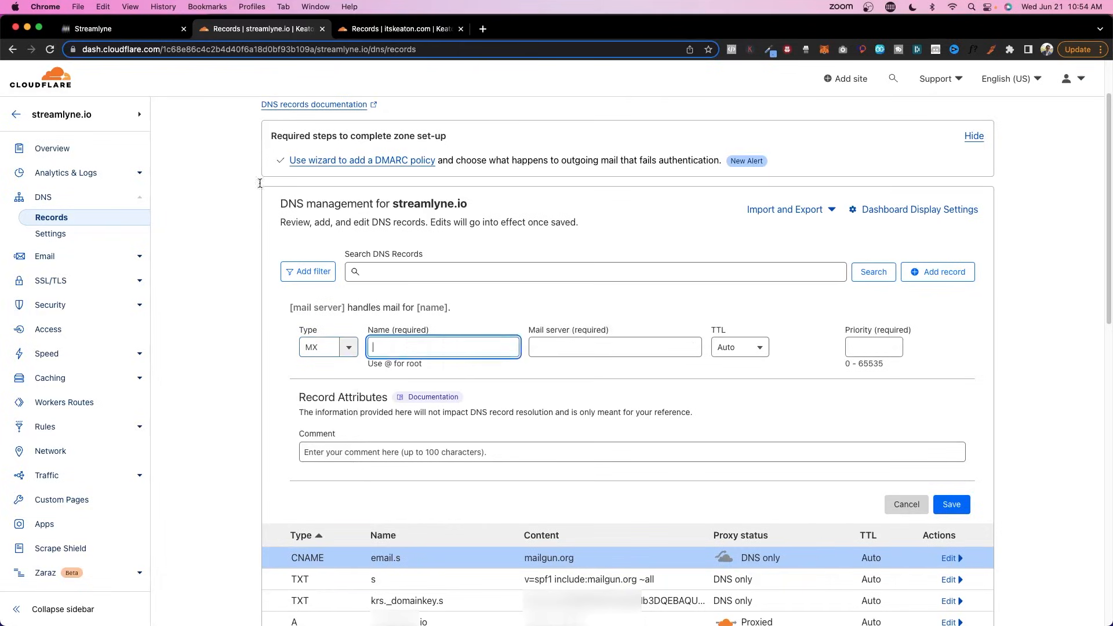
{"action": "left_click", "coordinate": [107, 29]}
{"action": "type", "text": "s"}
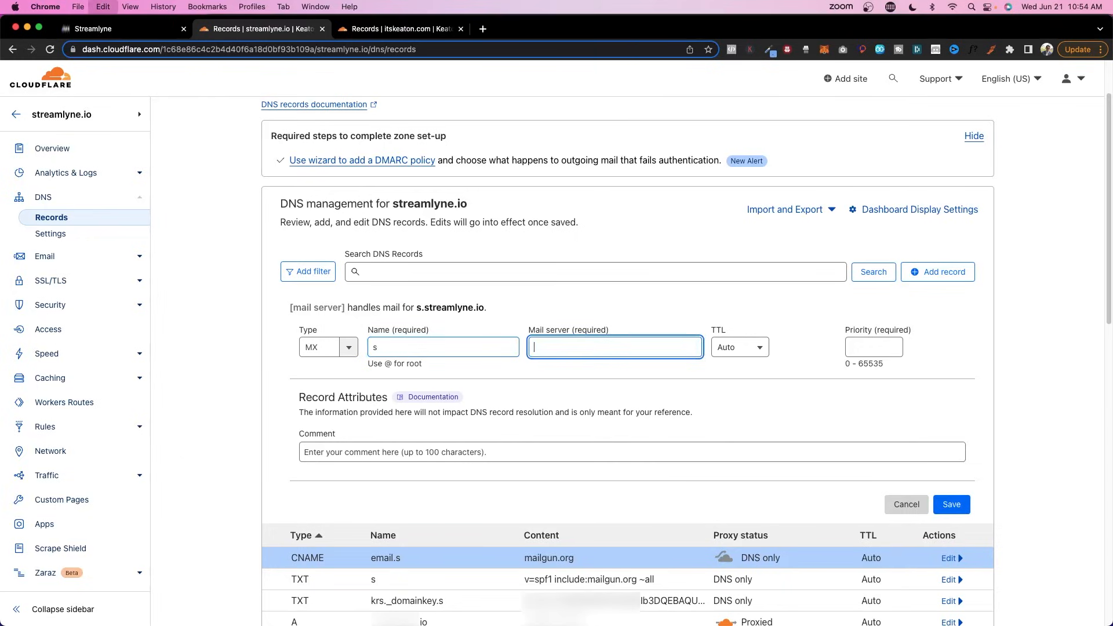
{"action": "type", "text": "mxa.mailgun.org"}
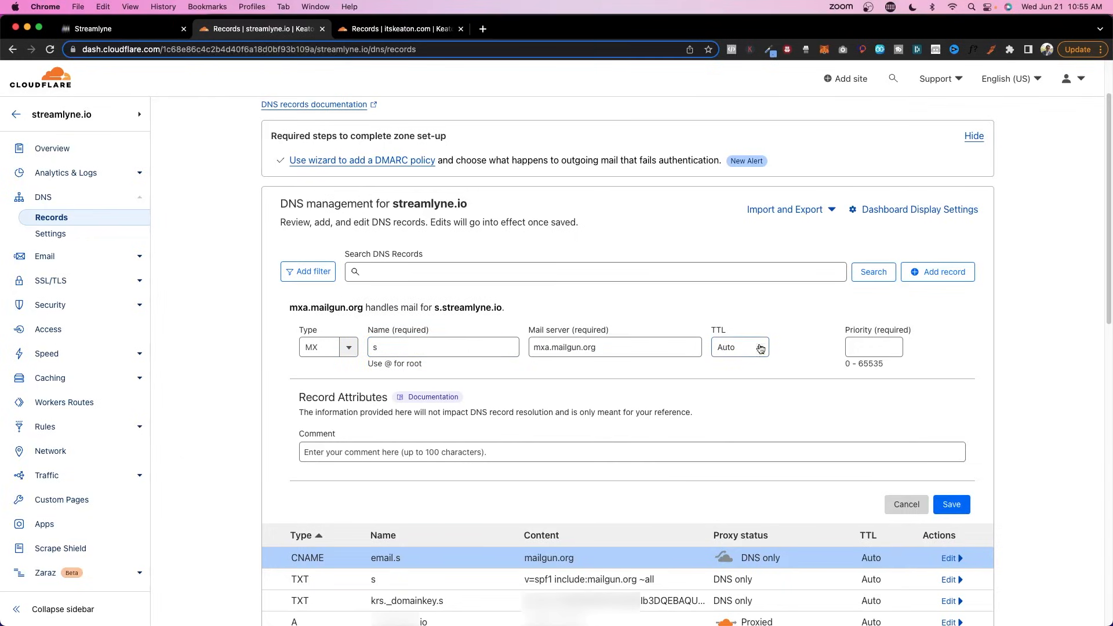
{"action": "type", "text": "10"}
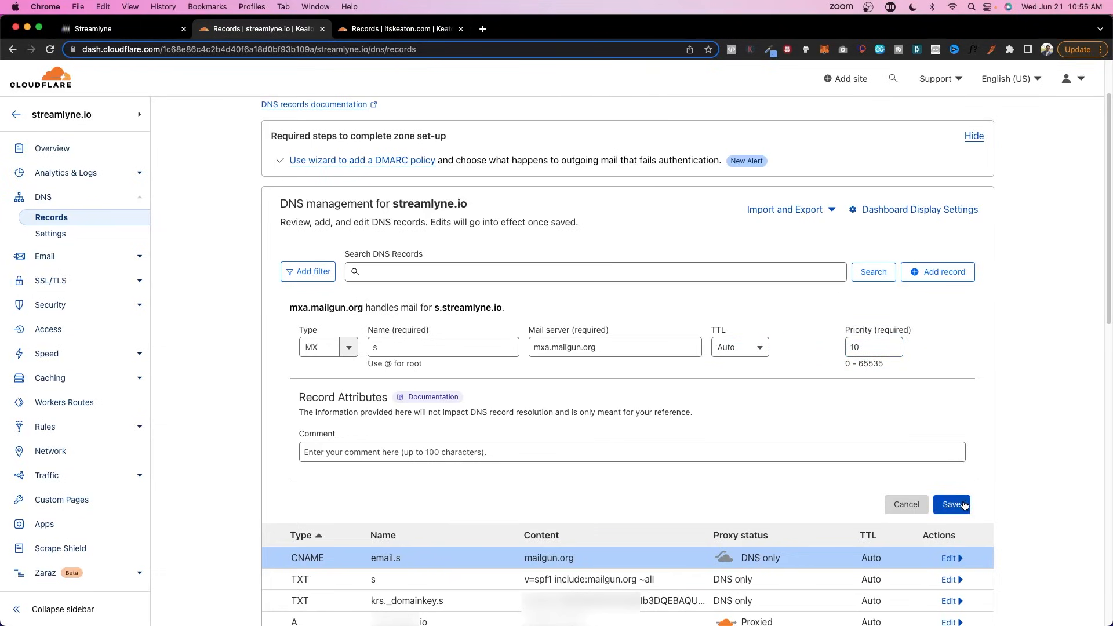
{"action": "left_click", "coordinate": [950, 504]}
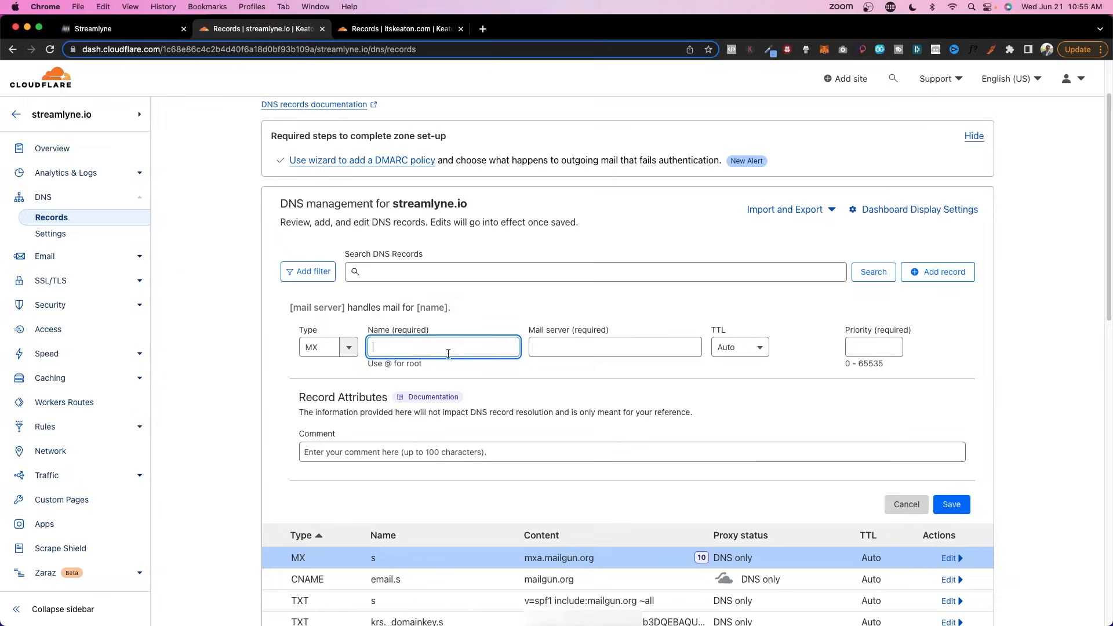
After checking the value in Streamlyne, save a second MX record for s pointing to mxb.mailgun.org
{"action": "left_click", "coordinate": [121, 28]}
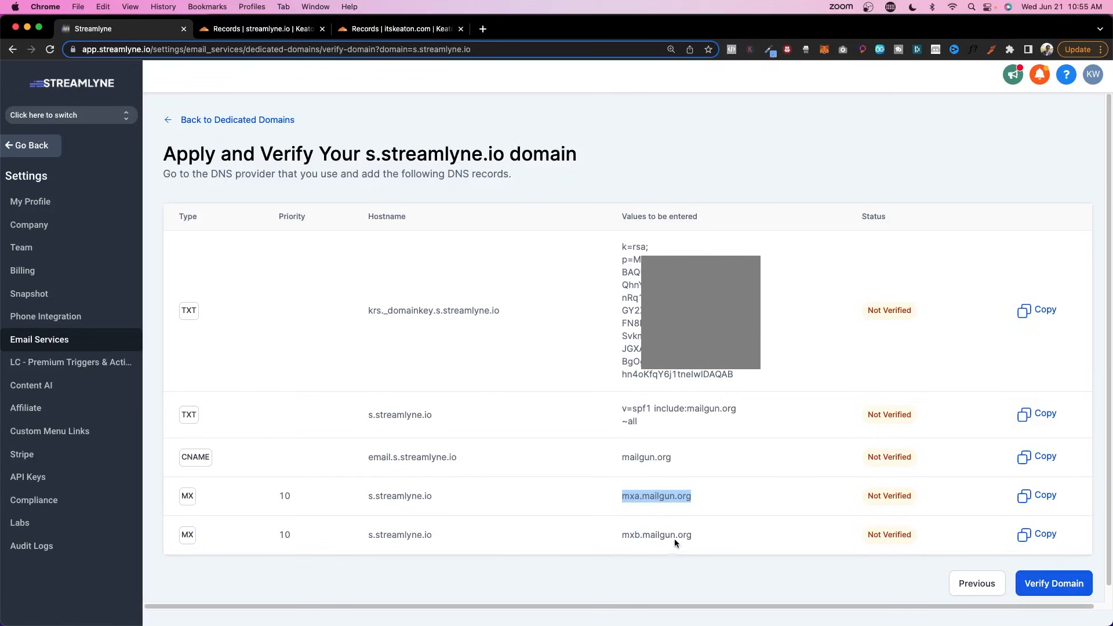
{"action": "left_click", "coordinate": [260, 27]}
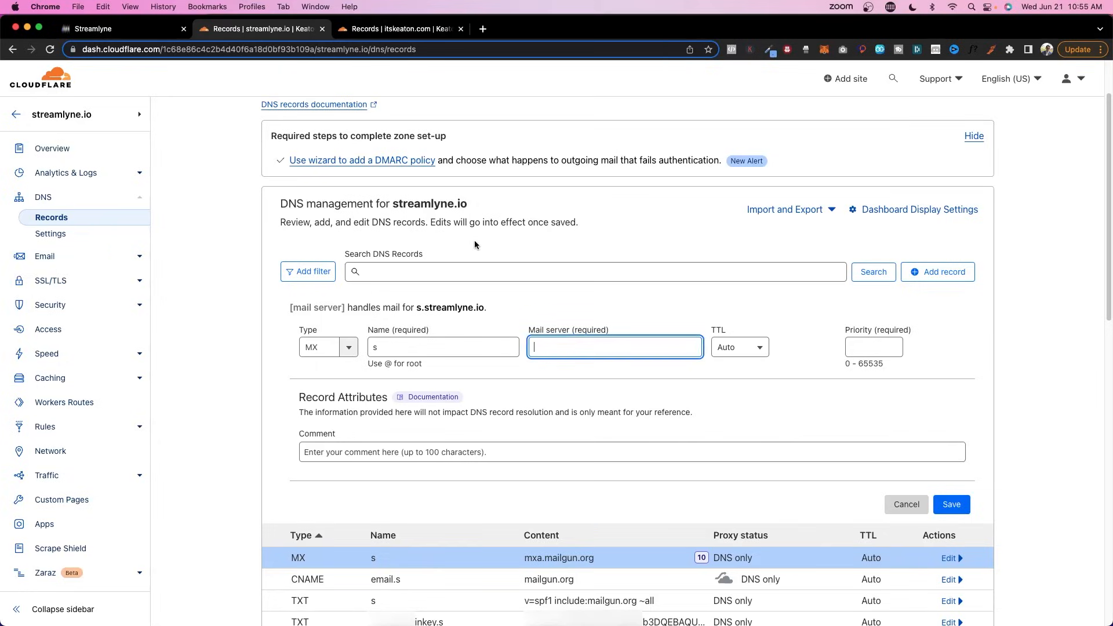
{"action": "type", "text": "mxb.mailgun.org"}
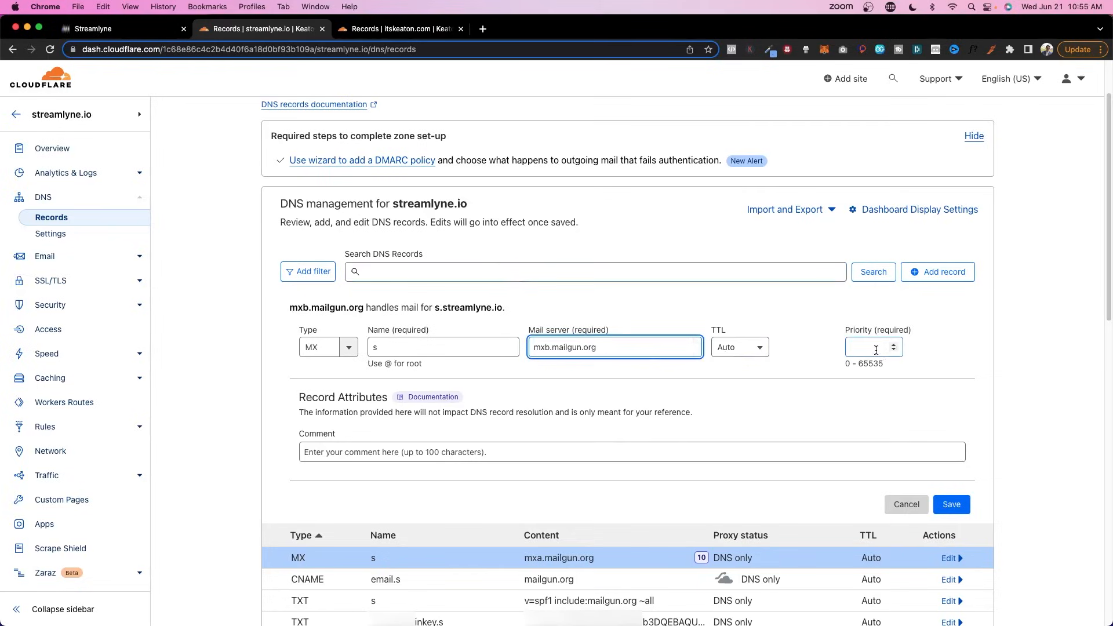
{"action": "left_click", "coordinate": [951, 504]}
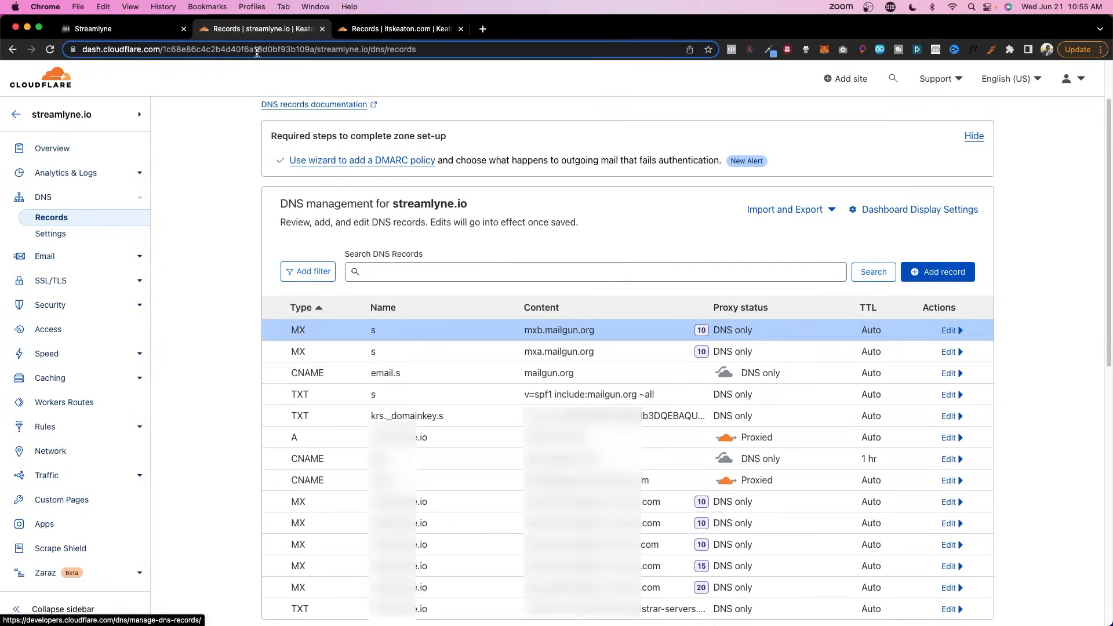
Run Verify Domain repeatedly until all five s.streamlyne.io records show Verified, then close the page
{"action": "left_click", "coordinate": [121, 29]}
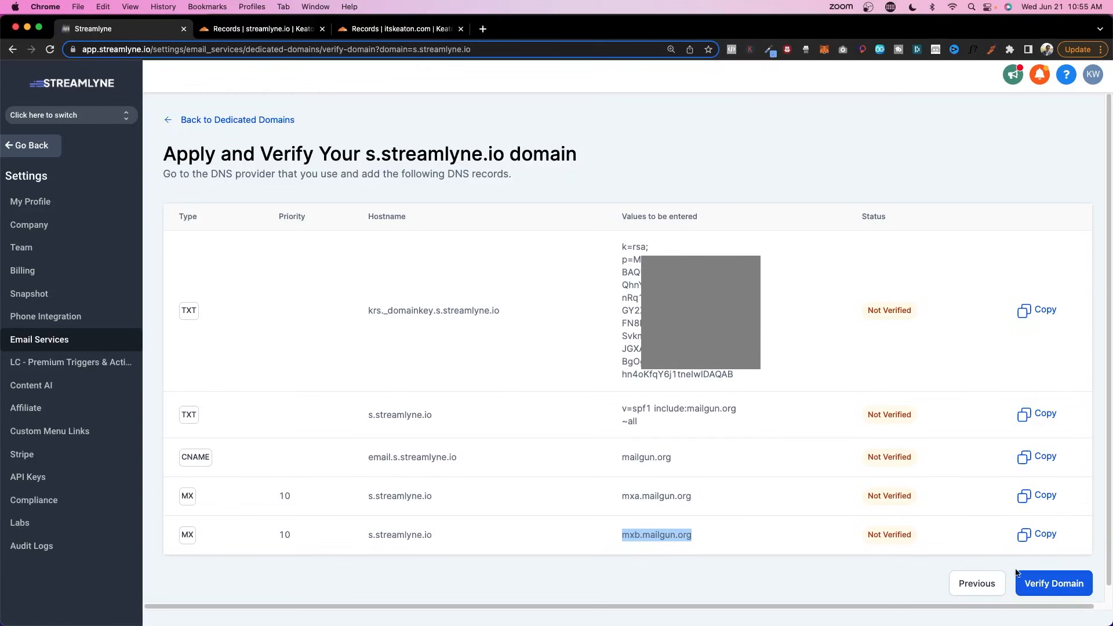
{"action": "left_click", "coordinate": [1052, 583]}
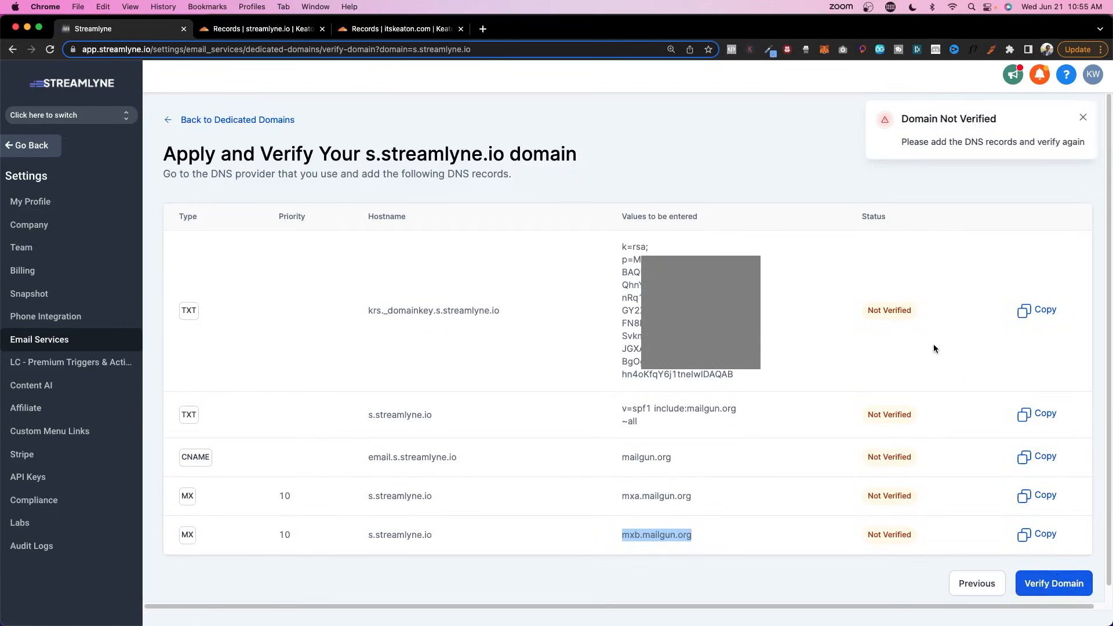
{"action": "left_click", "coordinate": [1054, 583]}
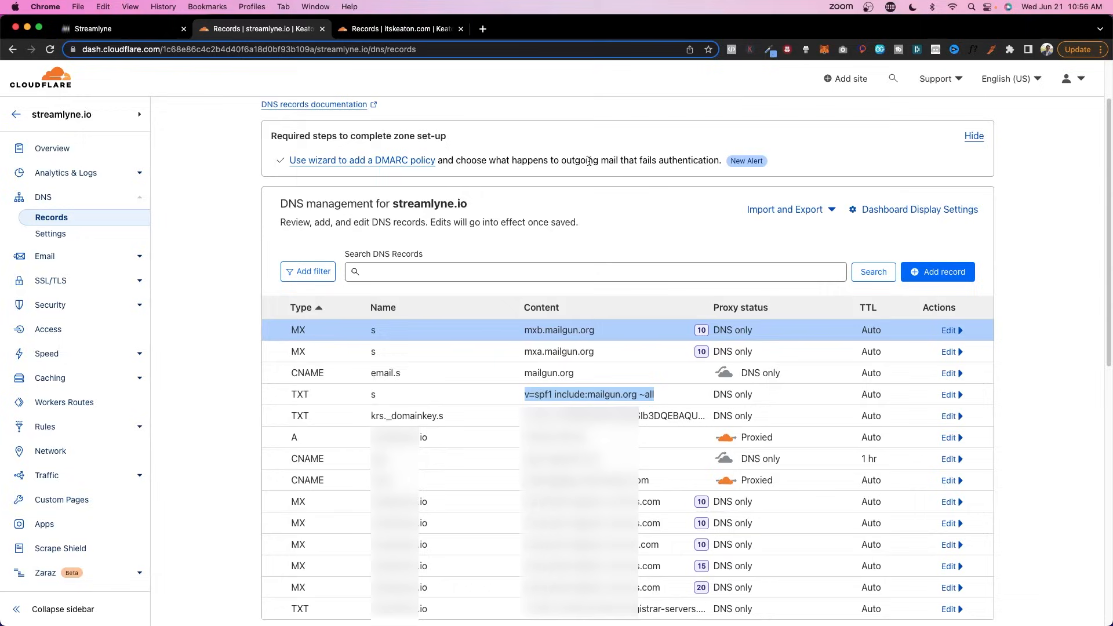
{"action": "left_click", "coordinate": [120, 28]}
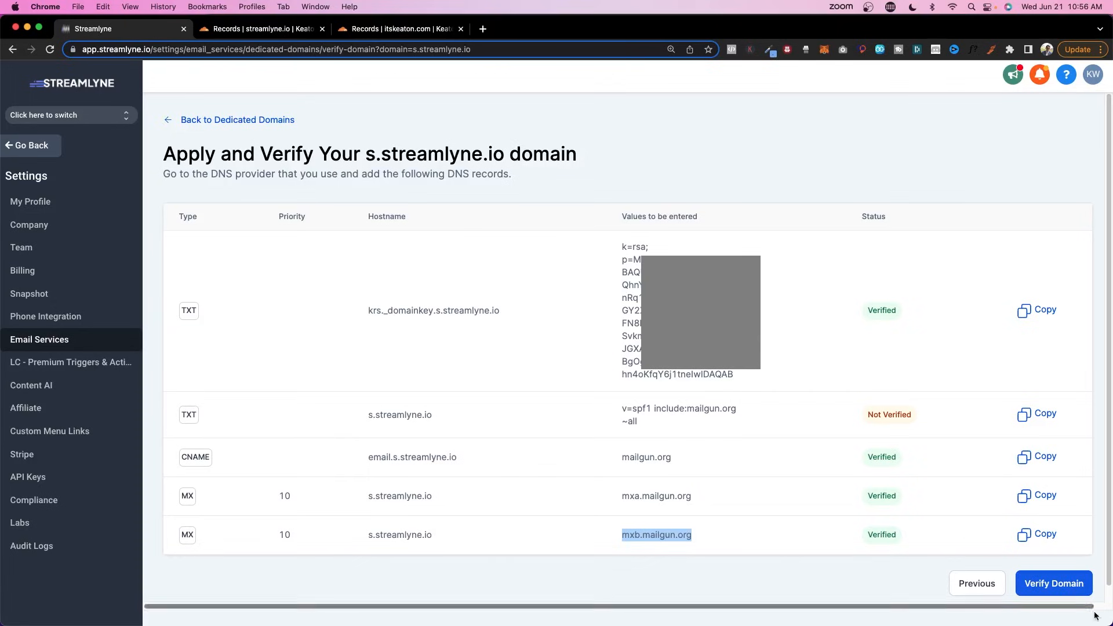
{"action": "mouse_move", "coordinate": [825, 576]}
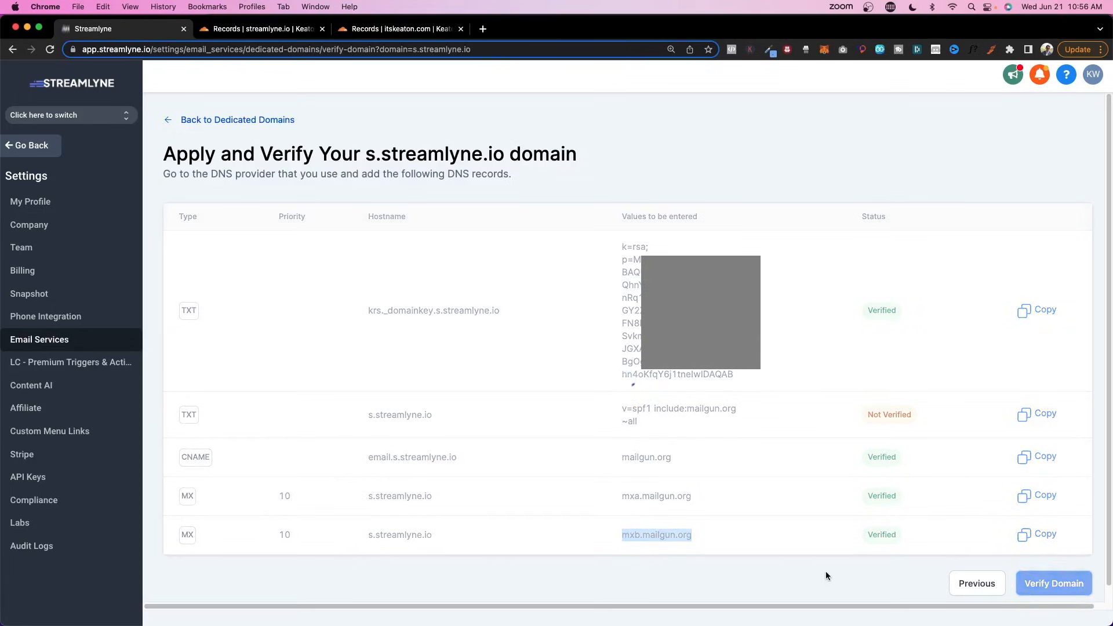
{"action": "left_click", "coordinate": [1054, 583]}
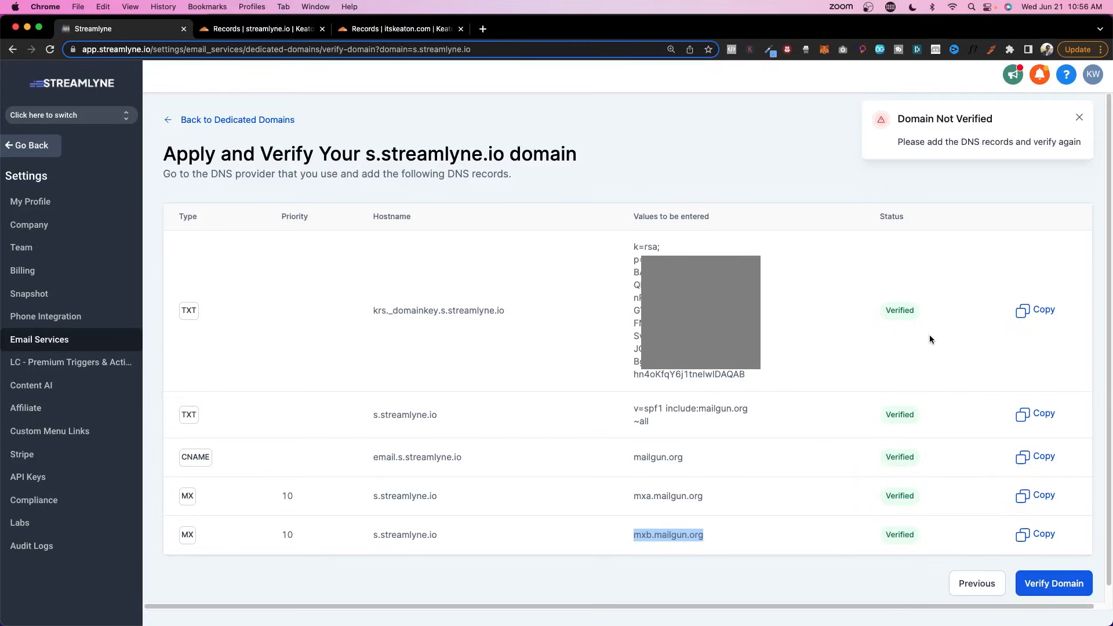
{"action": "left_click", "coordinate": [1078, 116]}
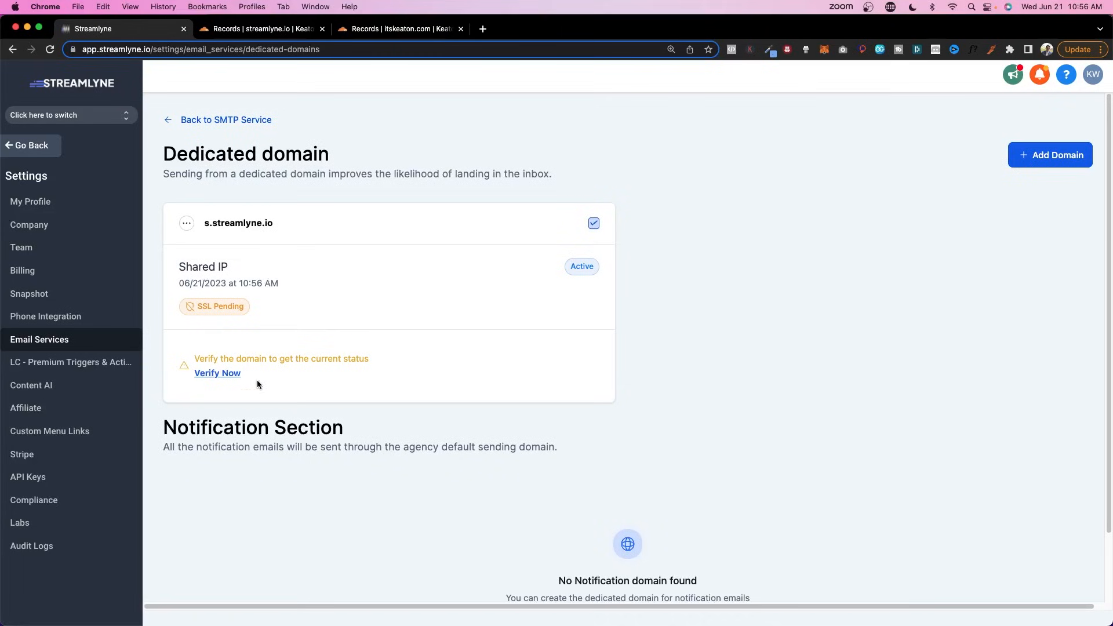
{"action": "mouse_move", "coordinate": [204, 226]}
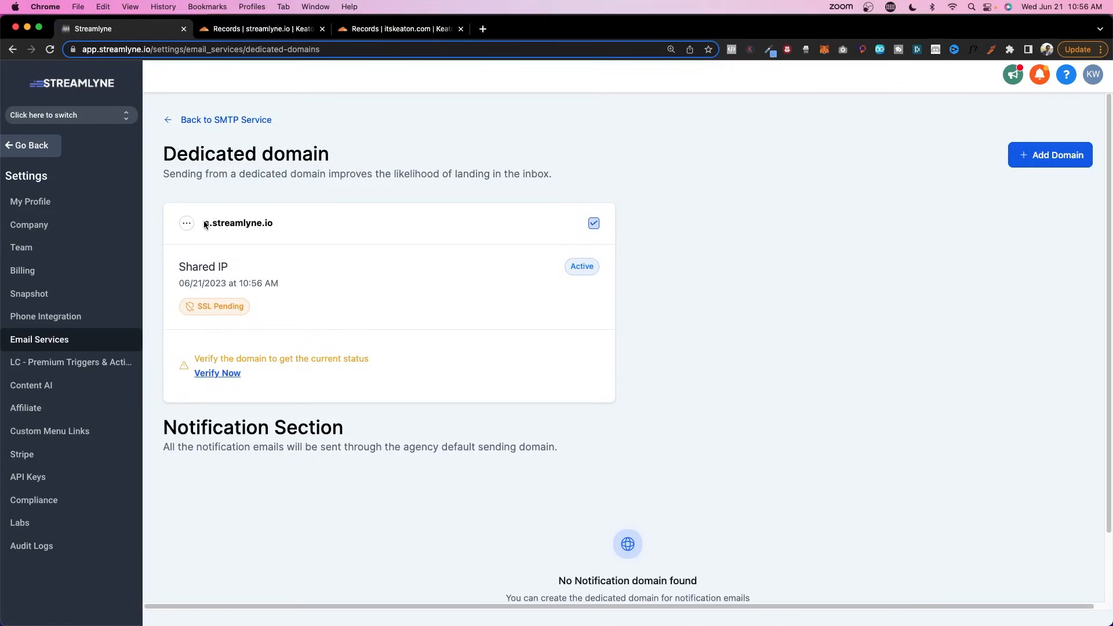
{"action": "mouse_move", "coordinate": [191, 129]}
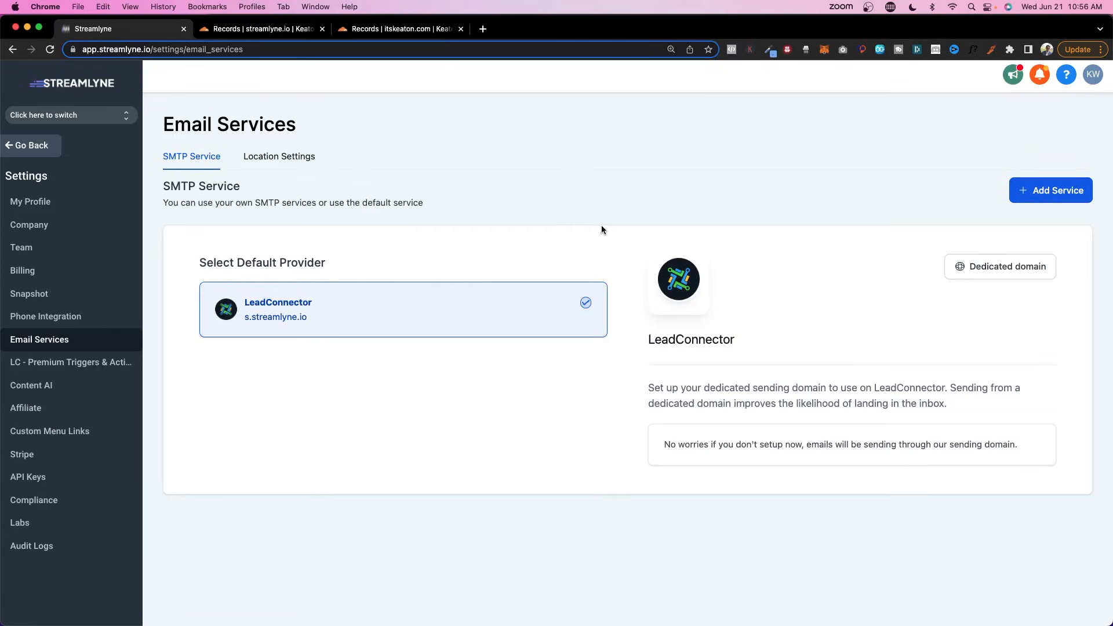
{"action": "mouse_move", "coordinate": [232, 318]}
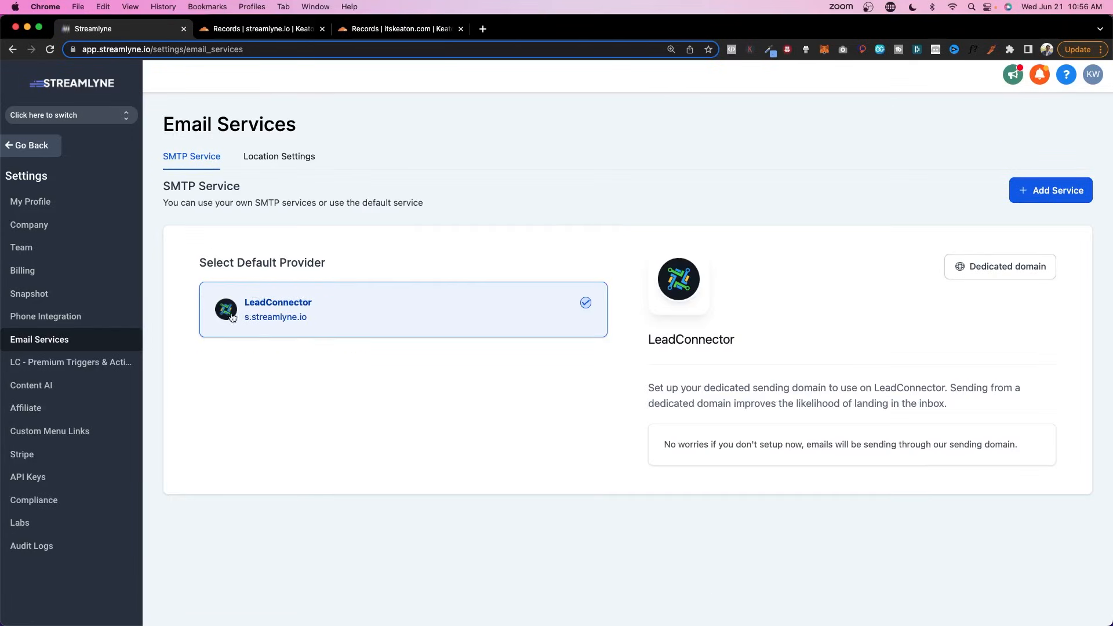
{"action": "mouse_move", "coordinate": [244, 325]}
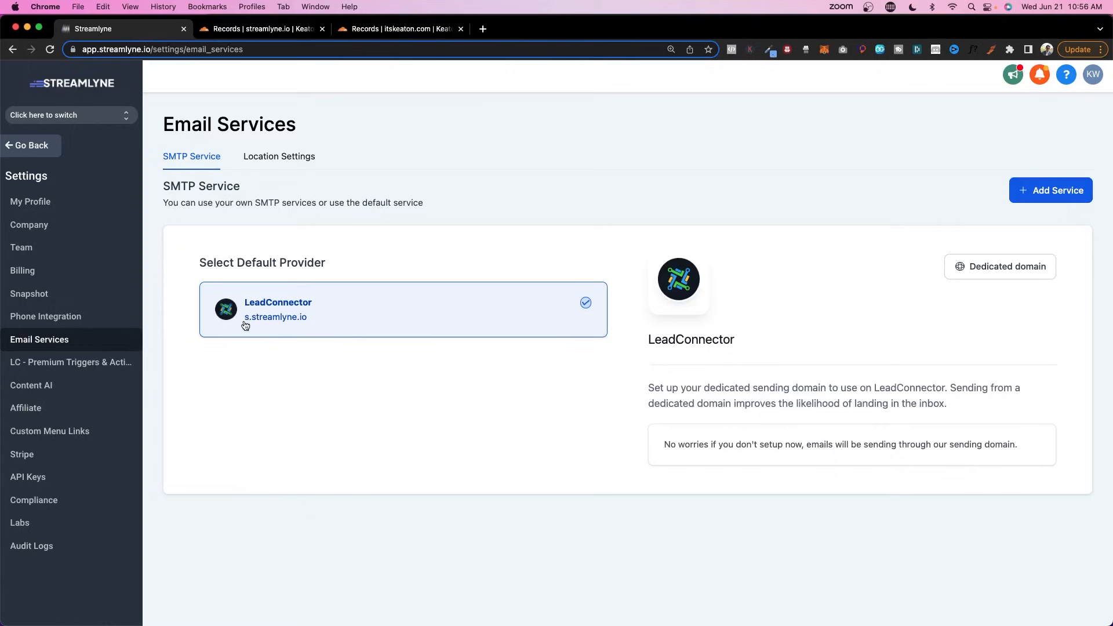
{"action": "mouse_move", "coordinate": [324, 374]}
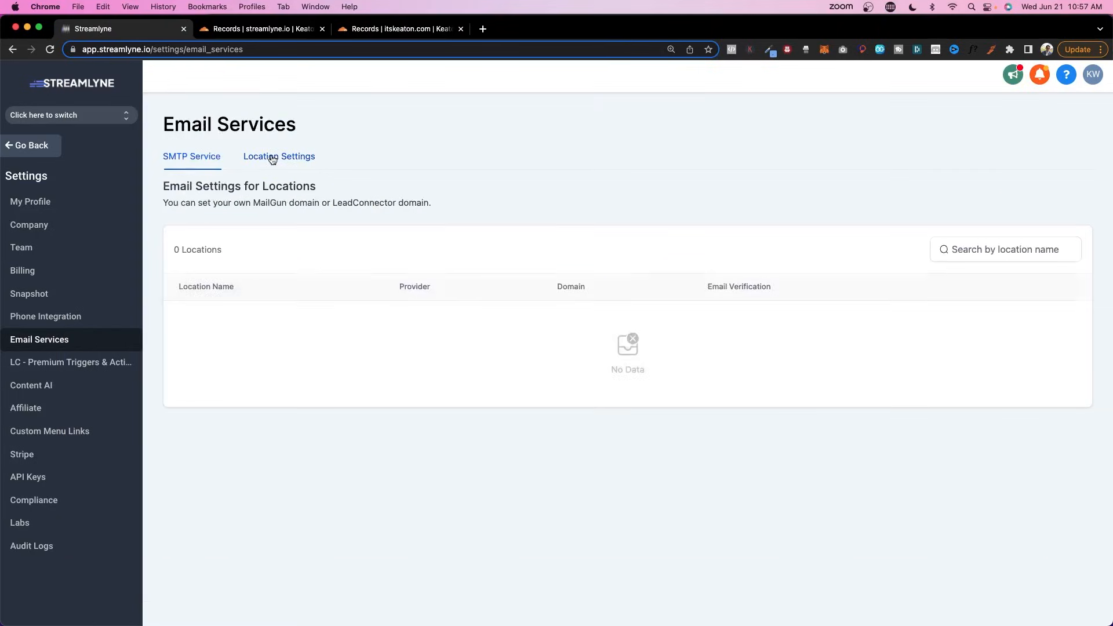
In Location Settings, set the ItsKeaton sub-account's Domain to s.streamlyne.io and save
{"action": "left_click", "coordinate": [279, 157]}
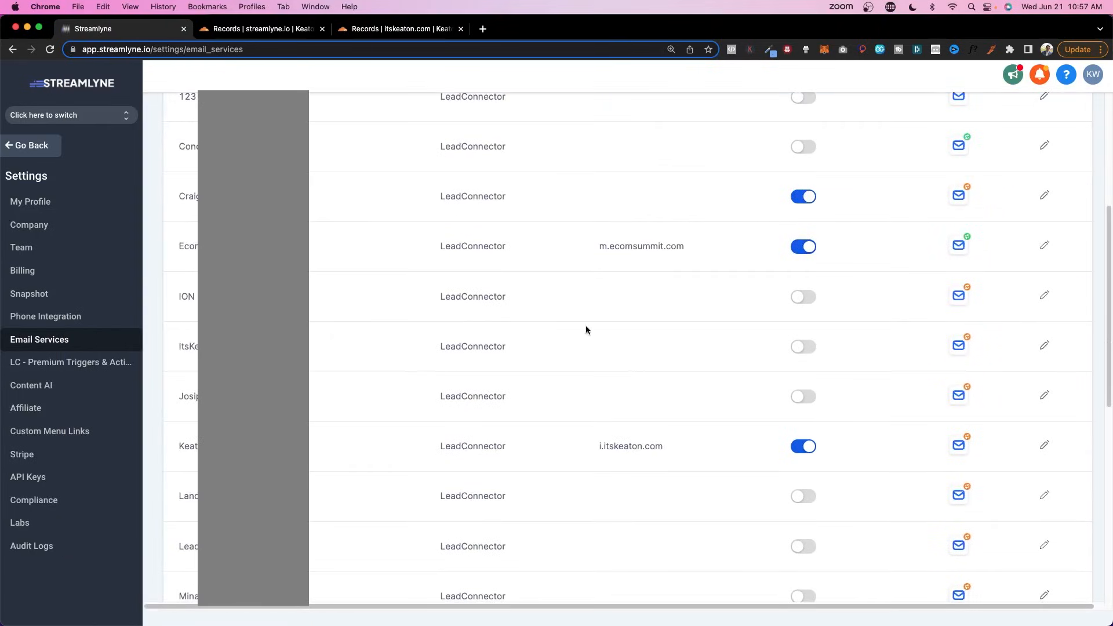
{"action": "mouse_move", "coordinate": [1052, 343]}
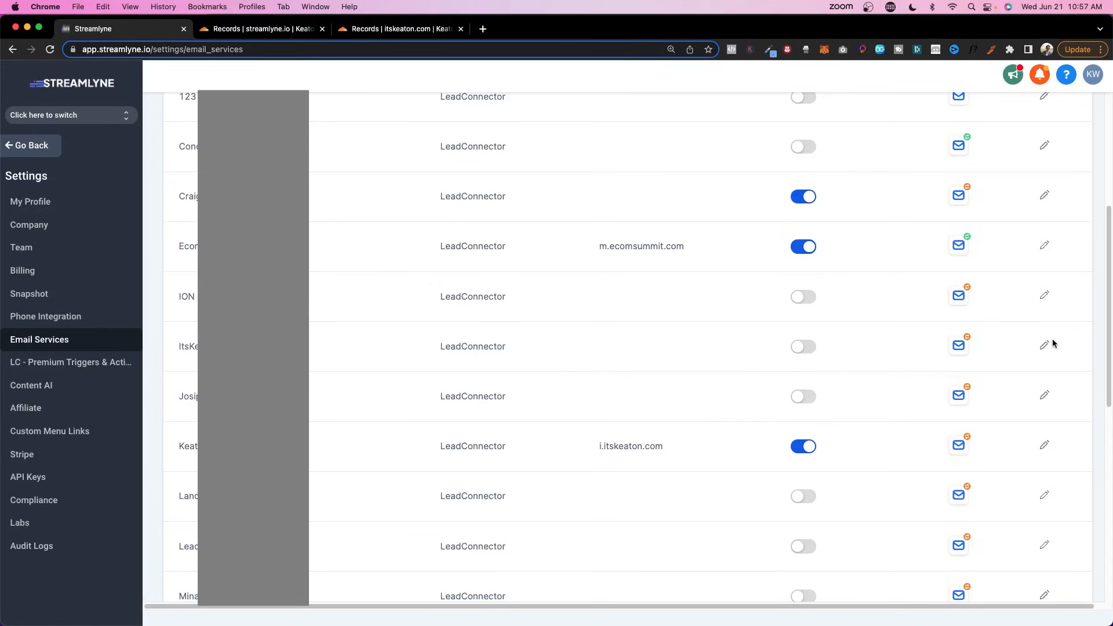
{"action": "left_click", "coordinate": [1044, 345]}
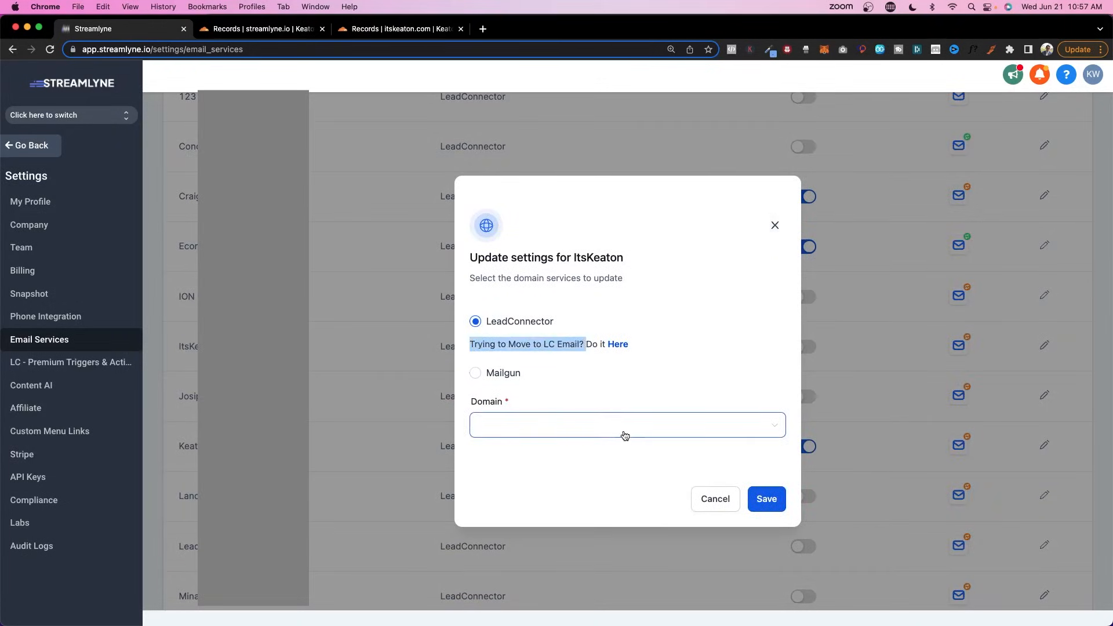
{"action": "left_click", "coordinate": [625, 425]}
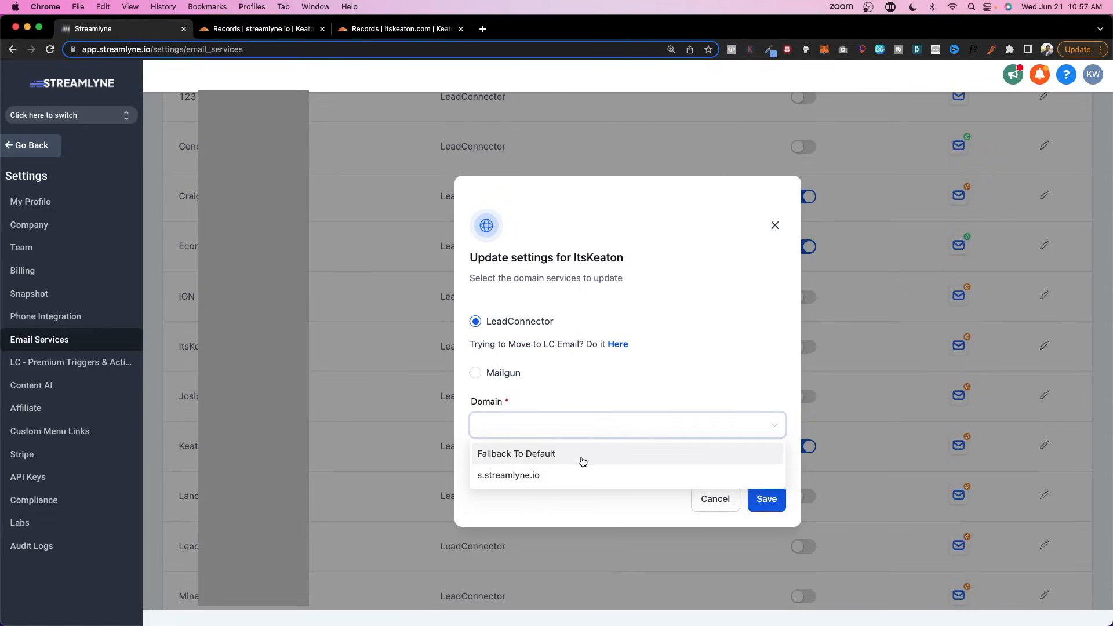
{"action": "left_click", "coordinate": [508, 476]}
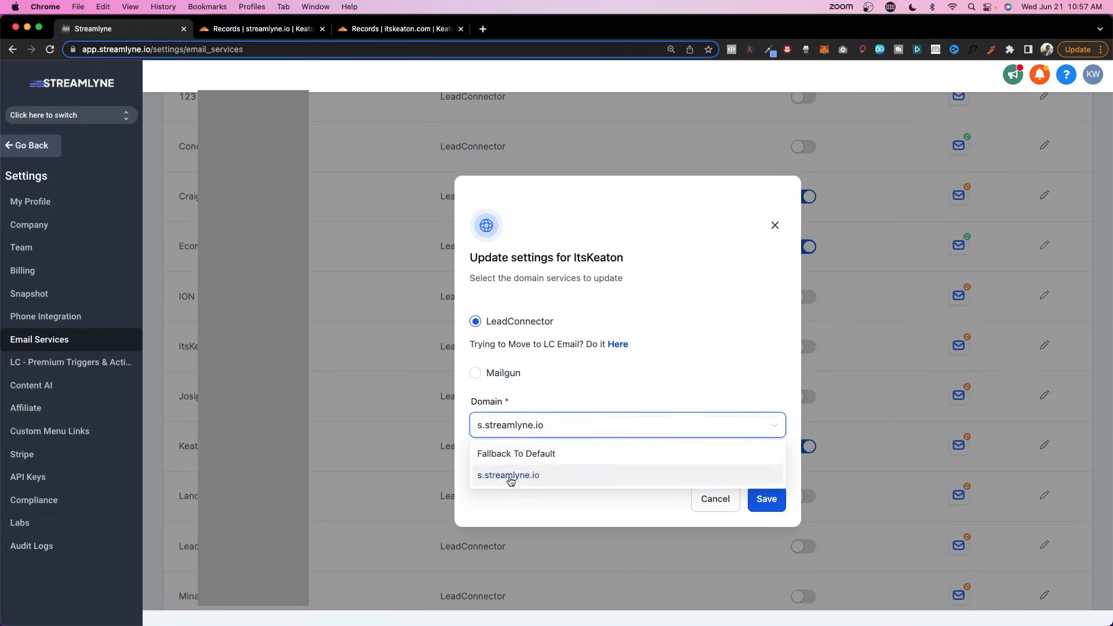
{"action": "left_click", "coordinate": [765, 498]}
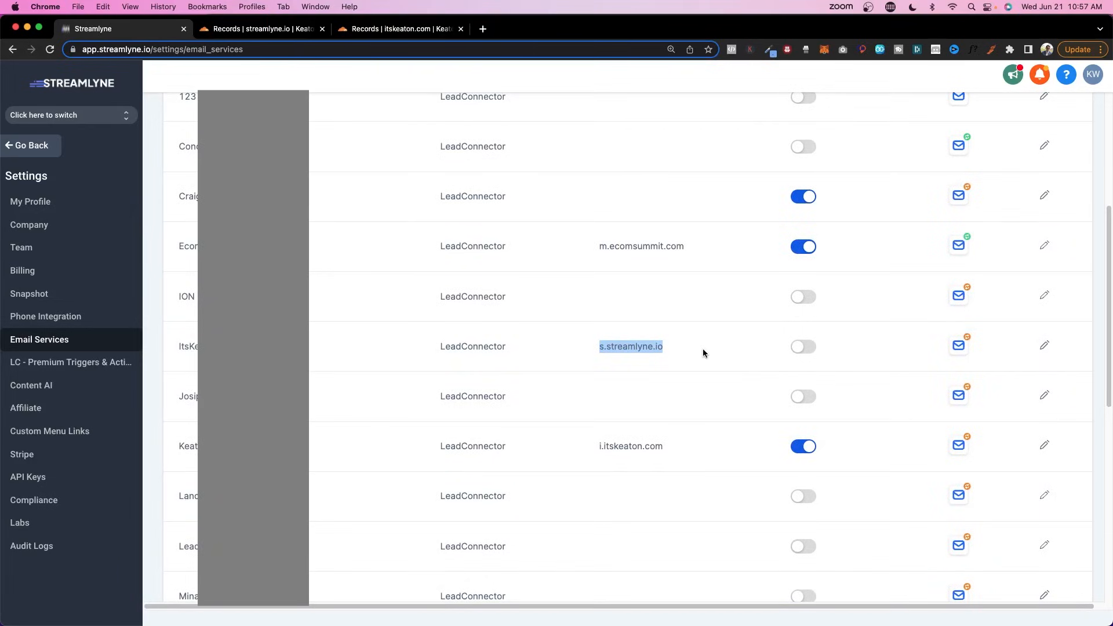
{"action": "mouse_move", "coordinate": [579, 357]}
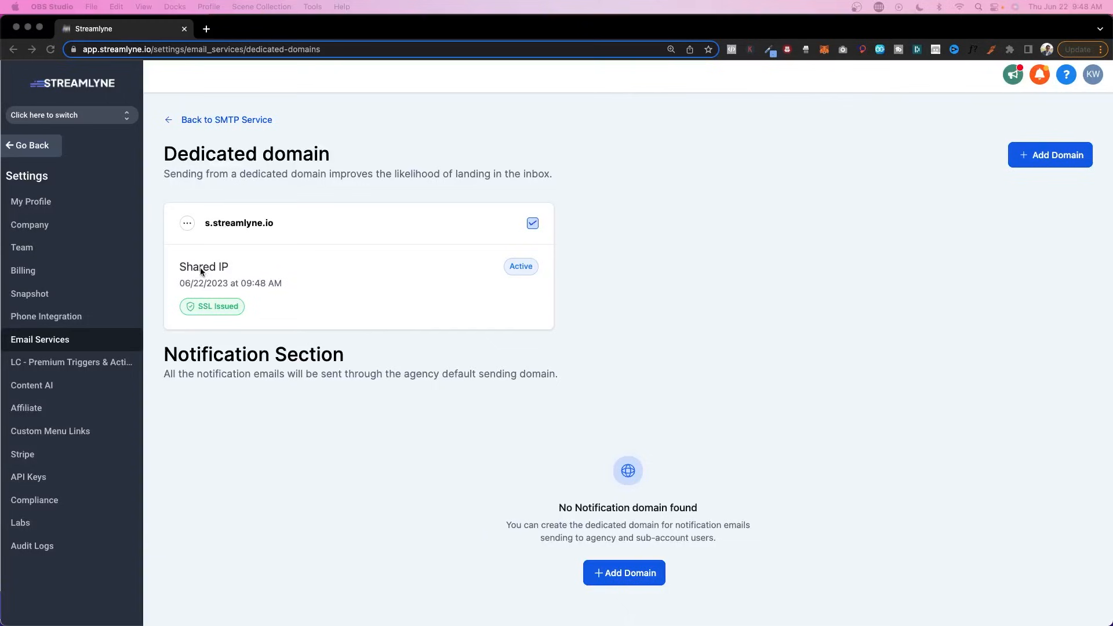
{"action": "mouse_move", "coordinate": [310, 363]}
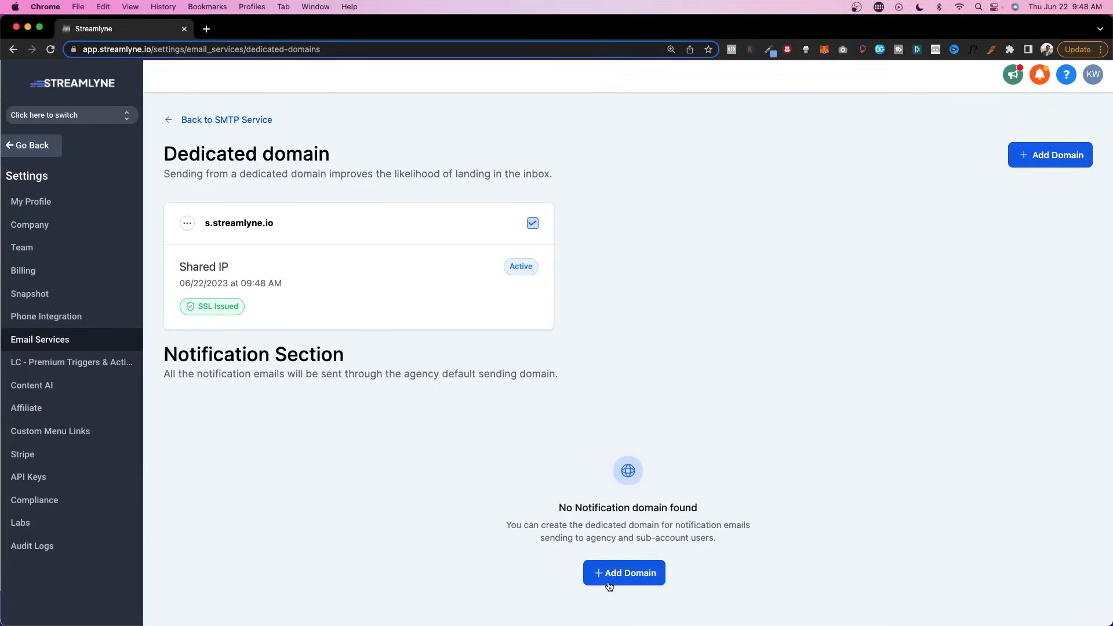
Add notifs.streamlyne.io under Notification Section and submit it with Add & Verify
{"action": "left_click", "coordinate": [624, 572]}
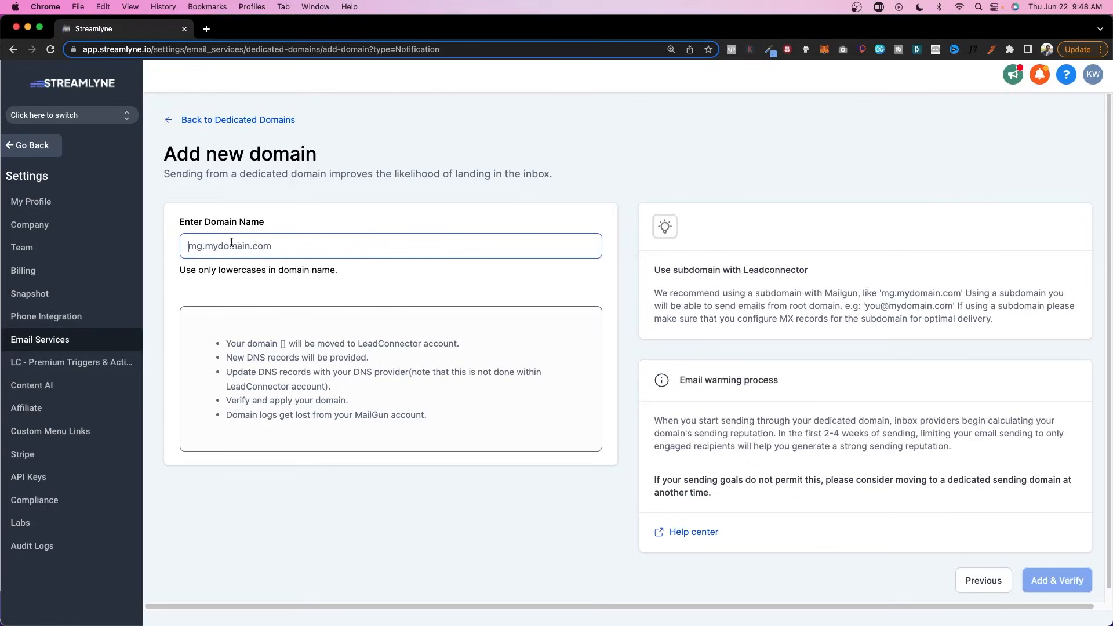
{"action": "type", "text": "notifs.streamlyne.io"}
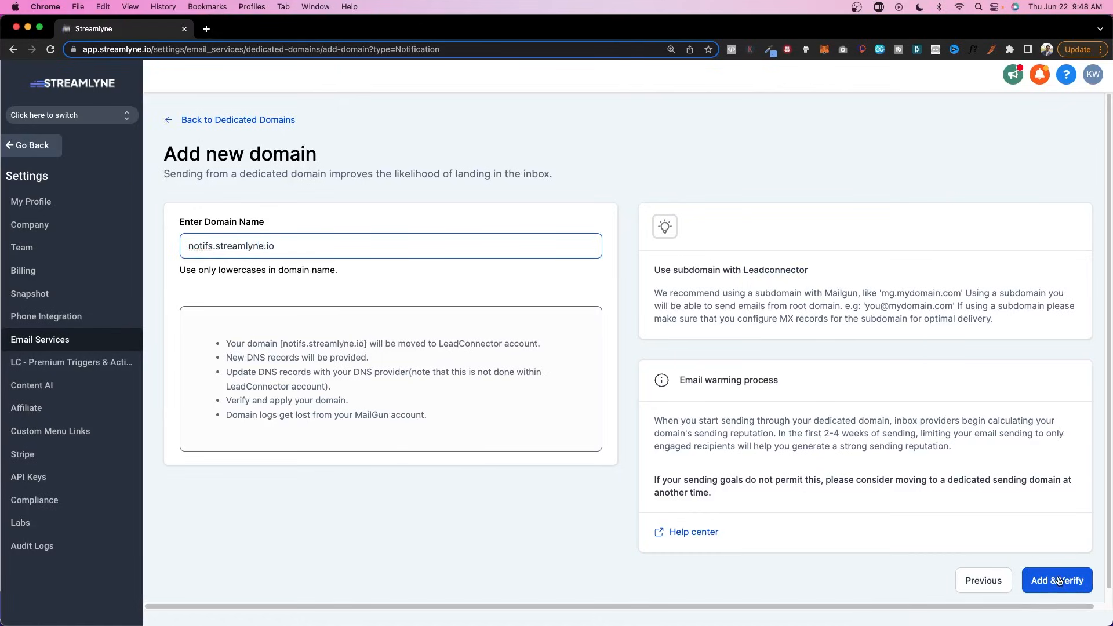
{"action": "left_click", "coordinate": [1056, 579]}
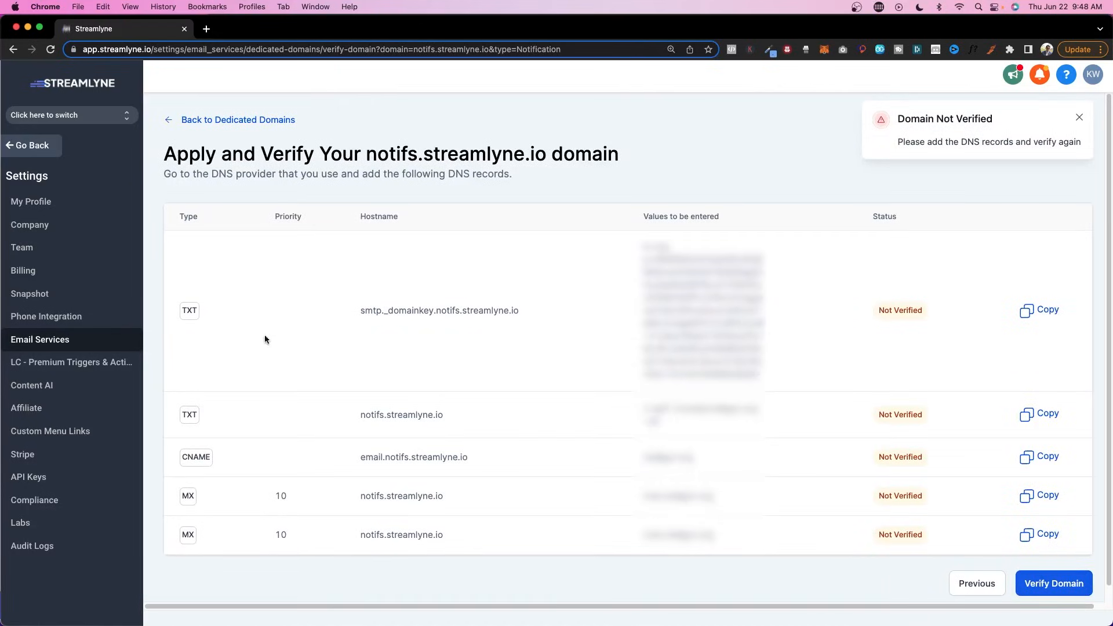
{"action": "mouse_move", "coordinate": [504, 302]}
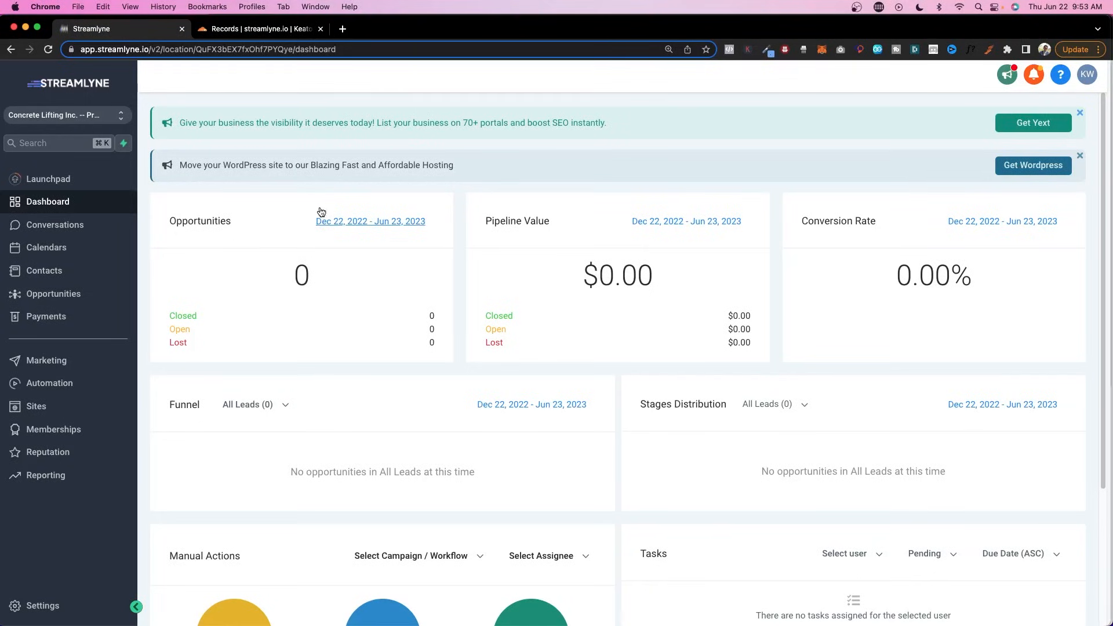
{"action": "mouse_move", "coordinate": [285, 355]}
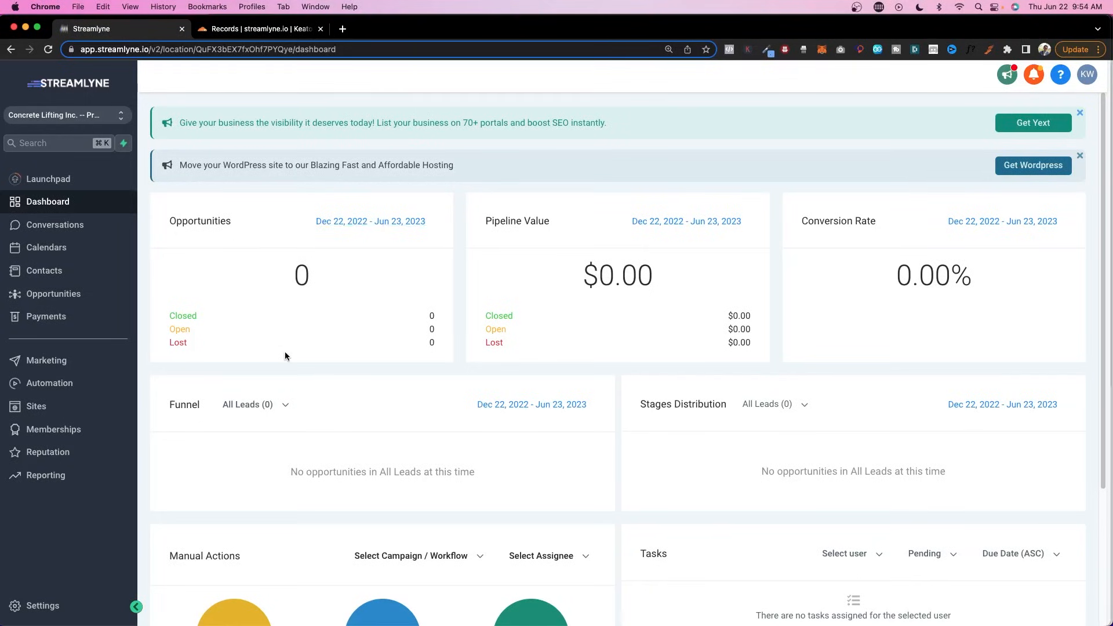
{"action": "mouse_move", "coordinate": [216, 270]}
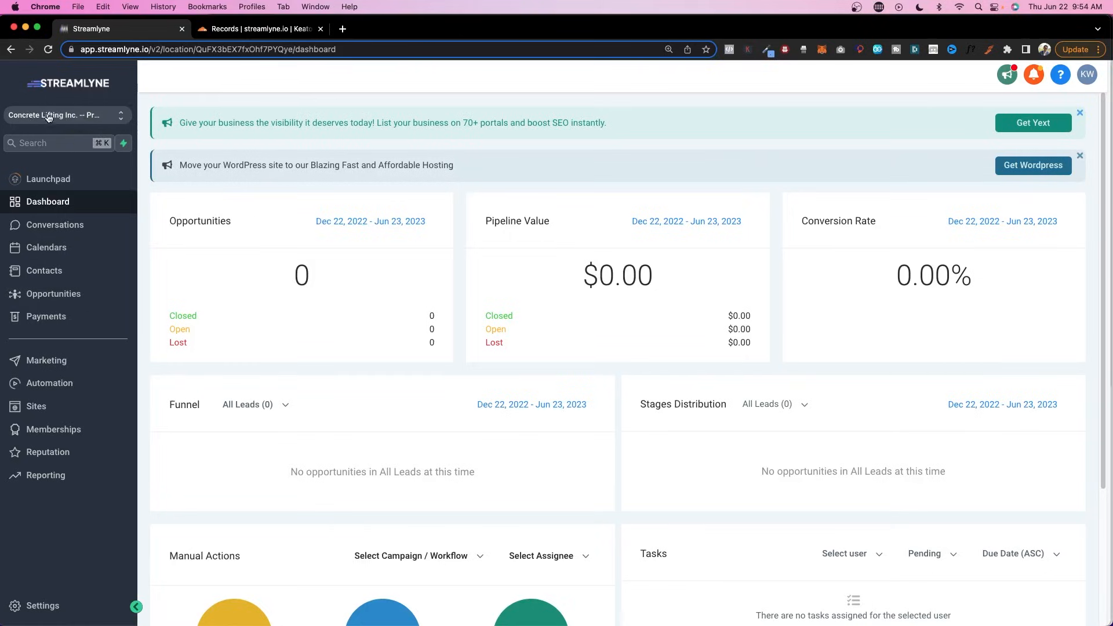
Reach the sub-account's Email Services settings and begin dedicated domain setup
{"action": "left_click", "coordinate": [42, 608]}
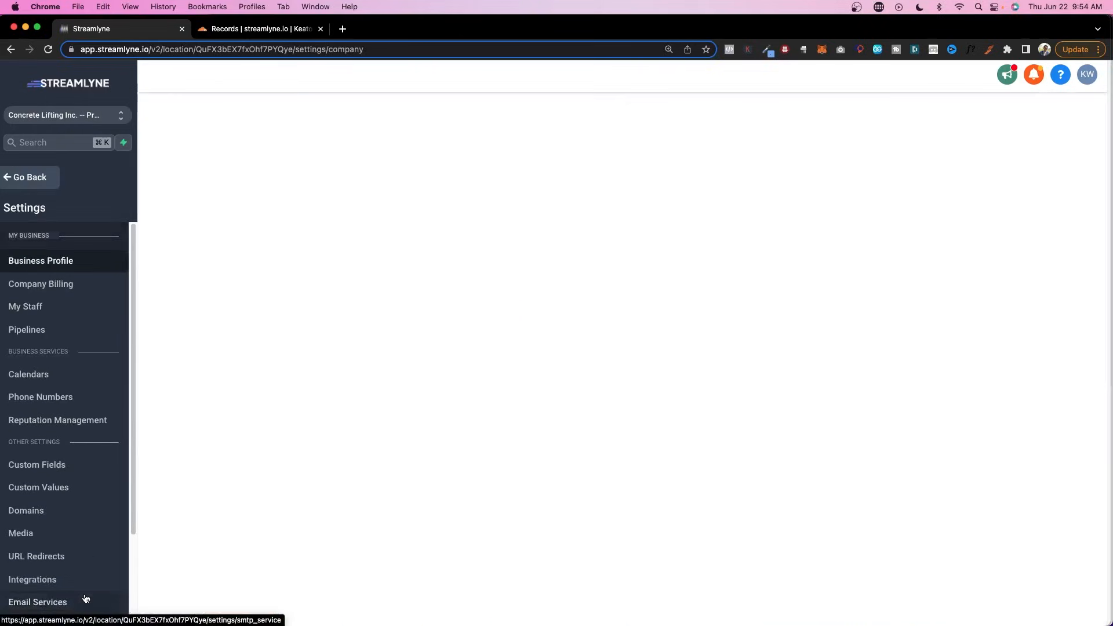
{"action": "left_click", "coordinate": [37, 602]}
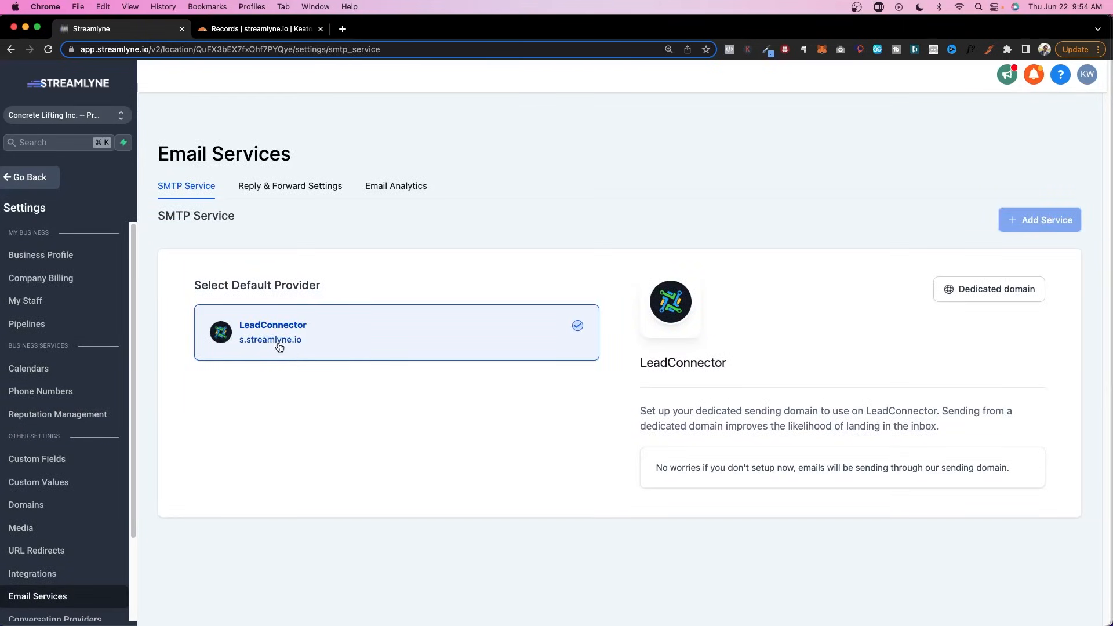
{"action": "left_click", "coordinate": [988, 289]}
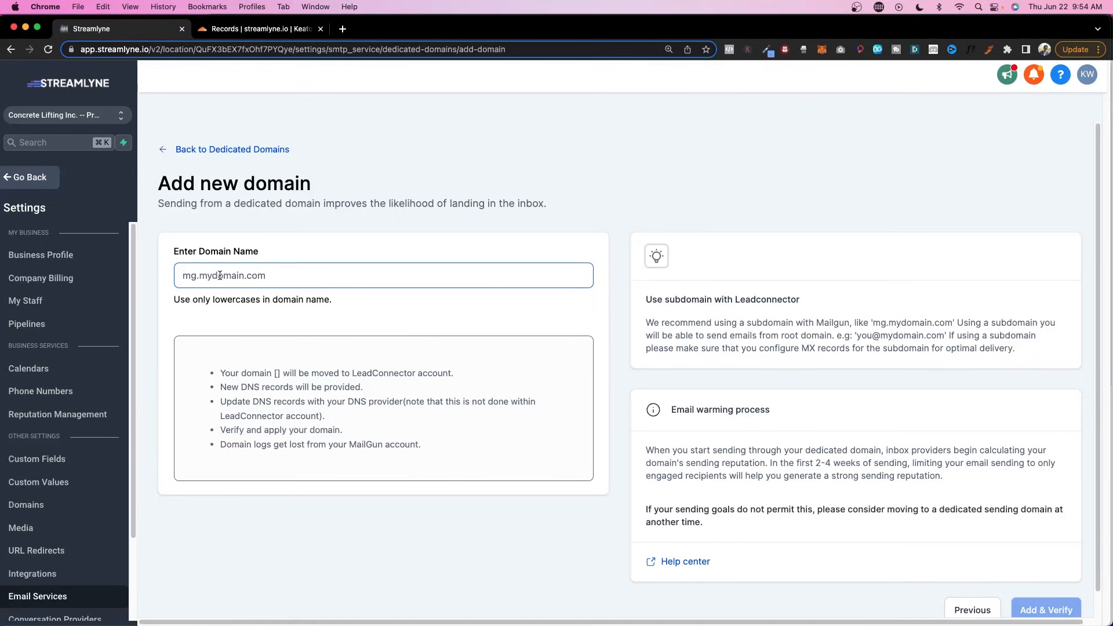
Enter concretemail.streamlyne.io as the new dedicated sending domain
{"action": "type", "text": "concreteliftinginc."}
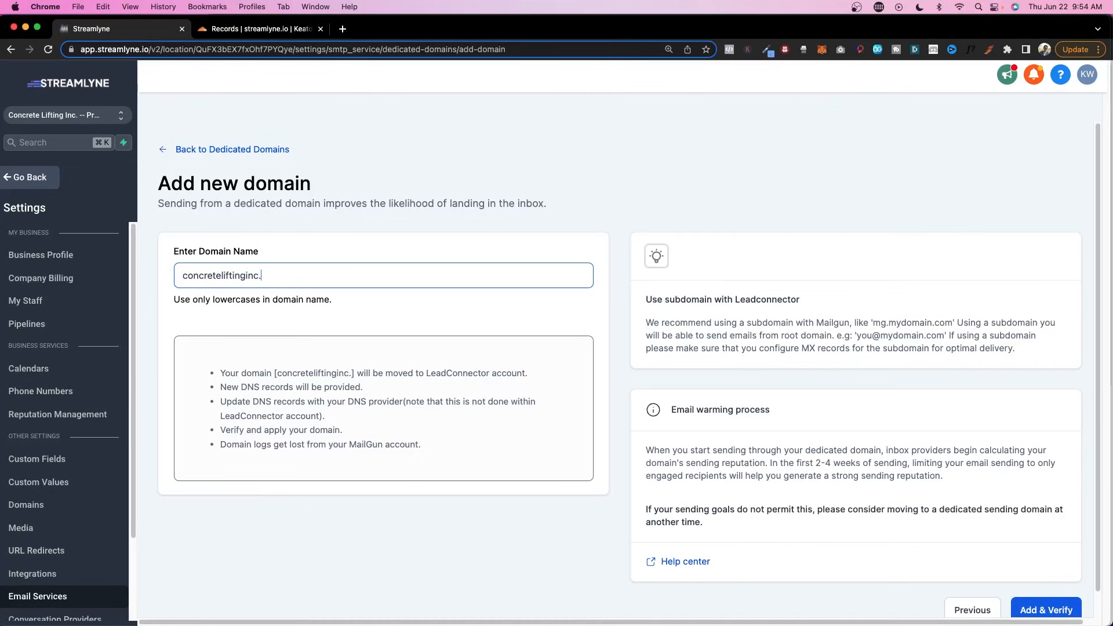
{"action": "type", "text": "streamlyne.i"}
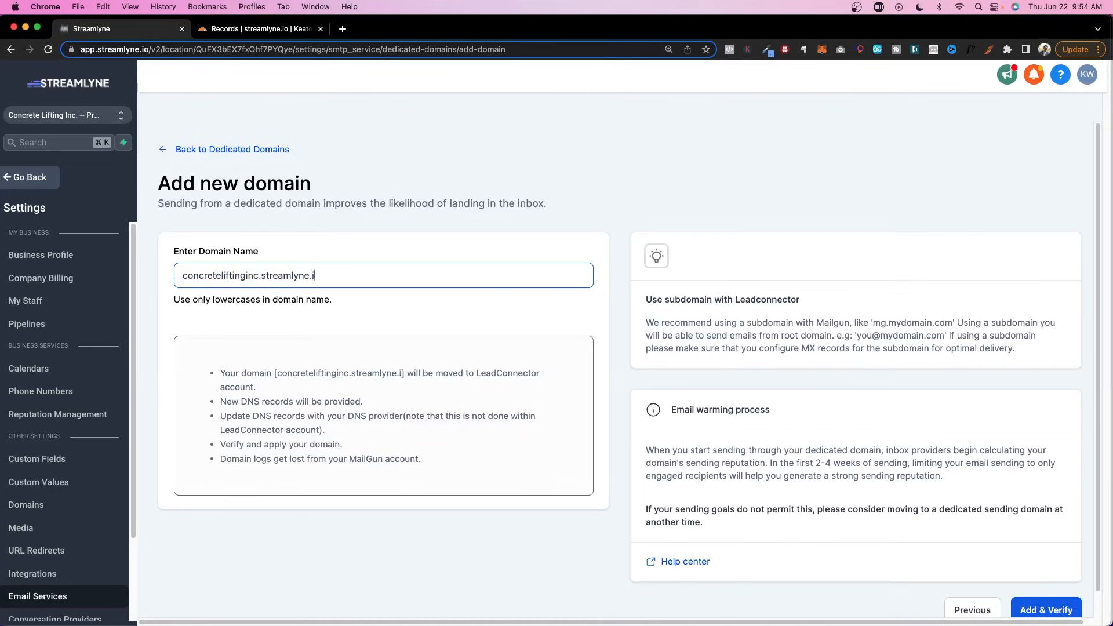
{"action": "type", "text": "cli.streamlyne.io"}
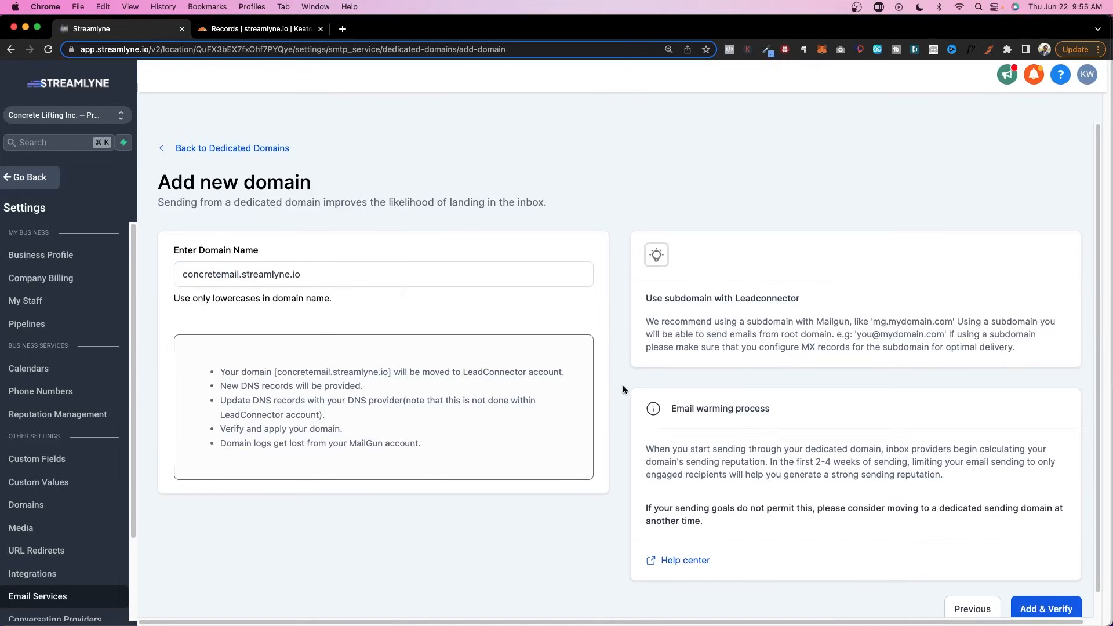
{"action": "scroll", "scroll_direction": "down", "scroll_amount": 3}
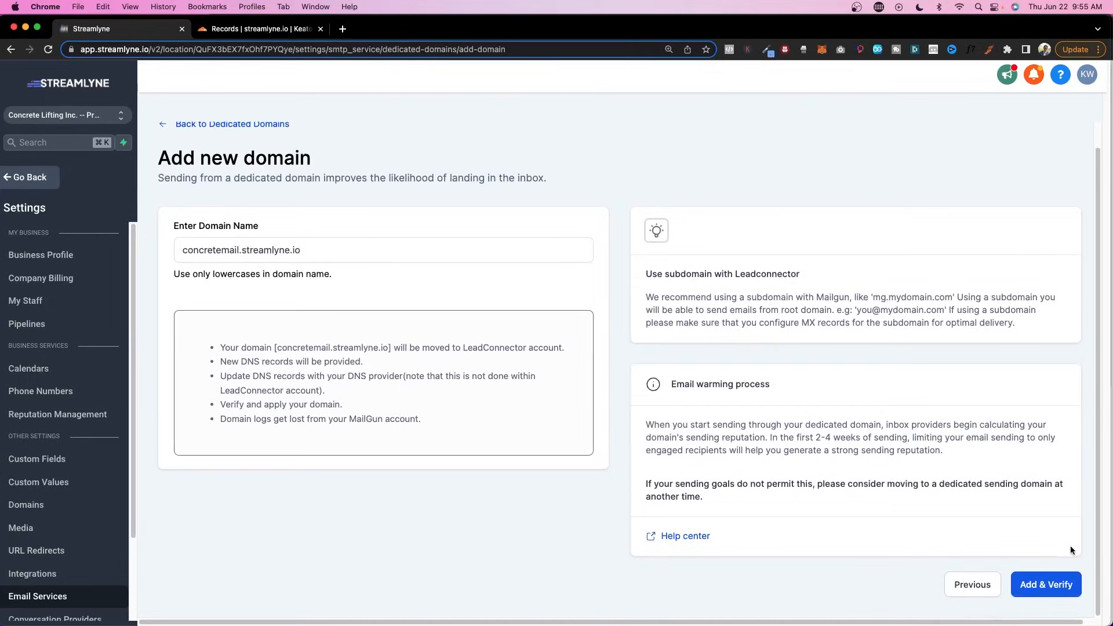
Submit and verify concretemail.streamlyne.io until it shows Active with SSL Issued
{"action": "left_click", "coordinate": [1044, 584]}
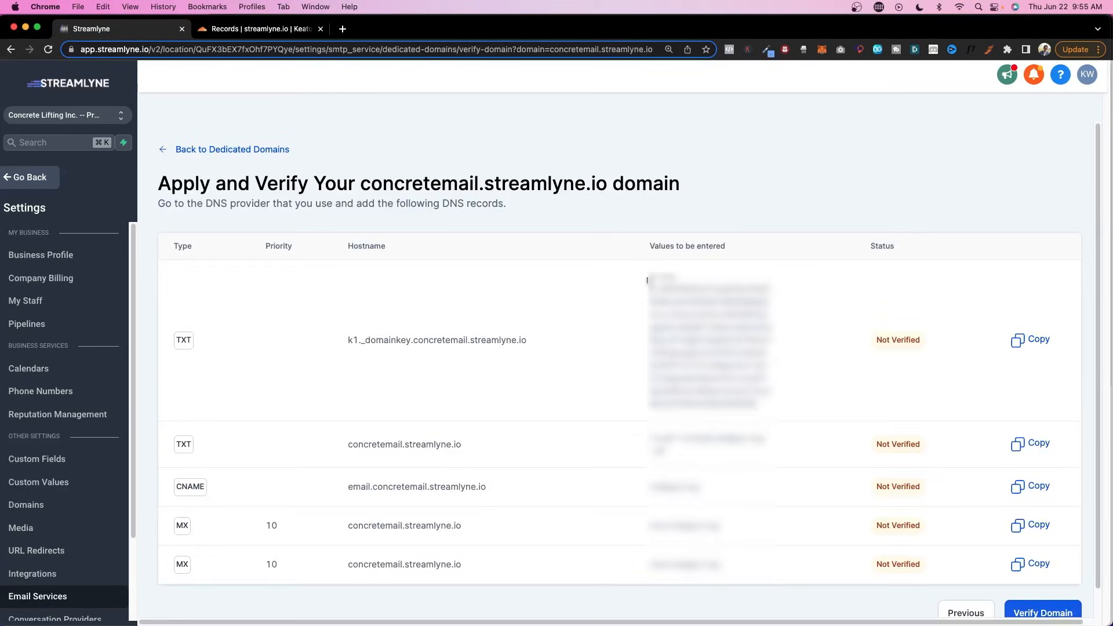
{"action": "left_click", "coordinate": [1041, 583]}
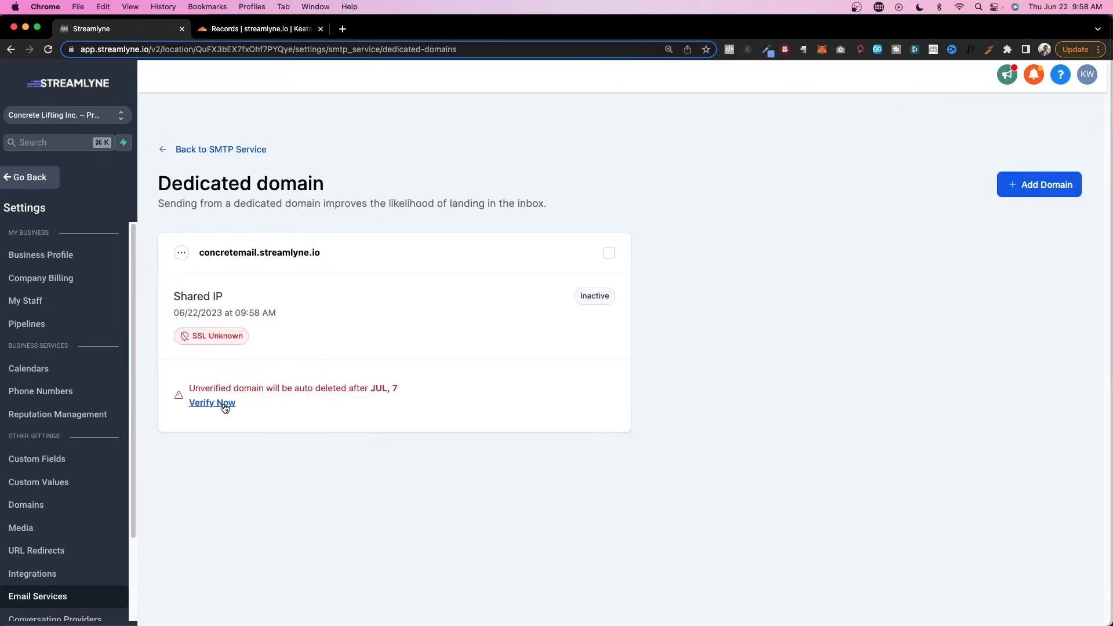
{"action": "left_click", "coordinate": [211, 402]}
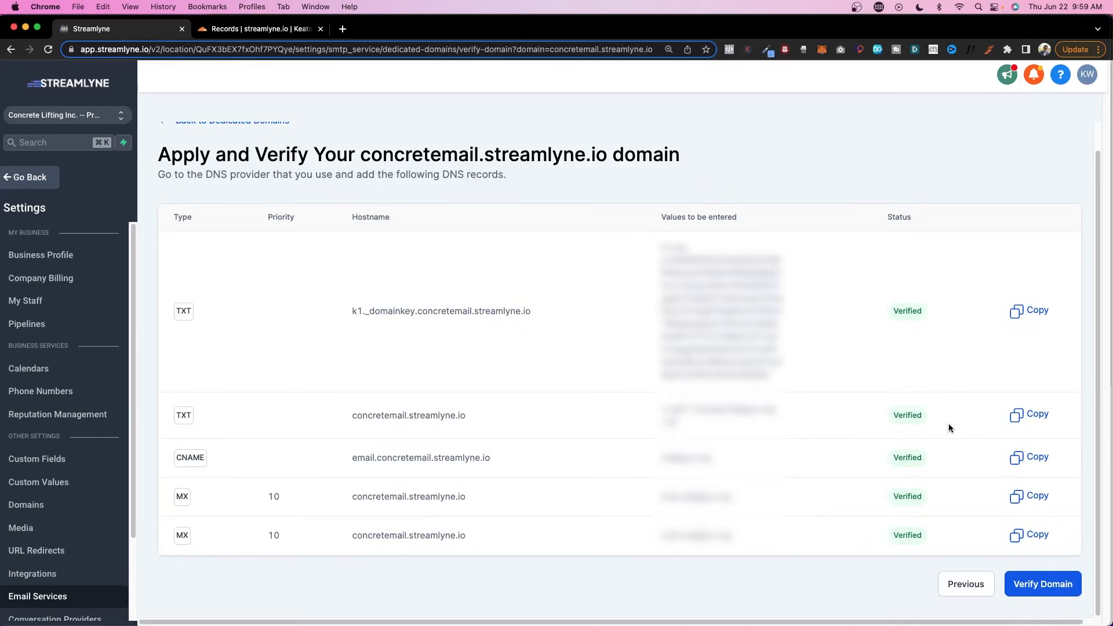
{"action": "left_click", "coordinate": [1041, 583]}
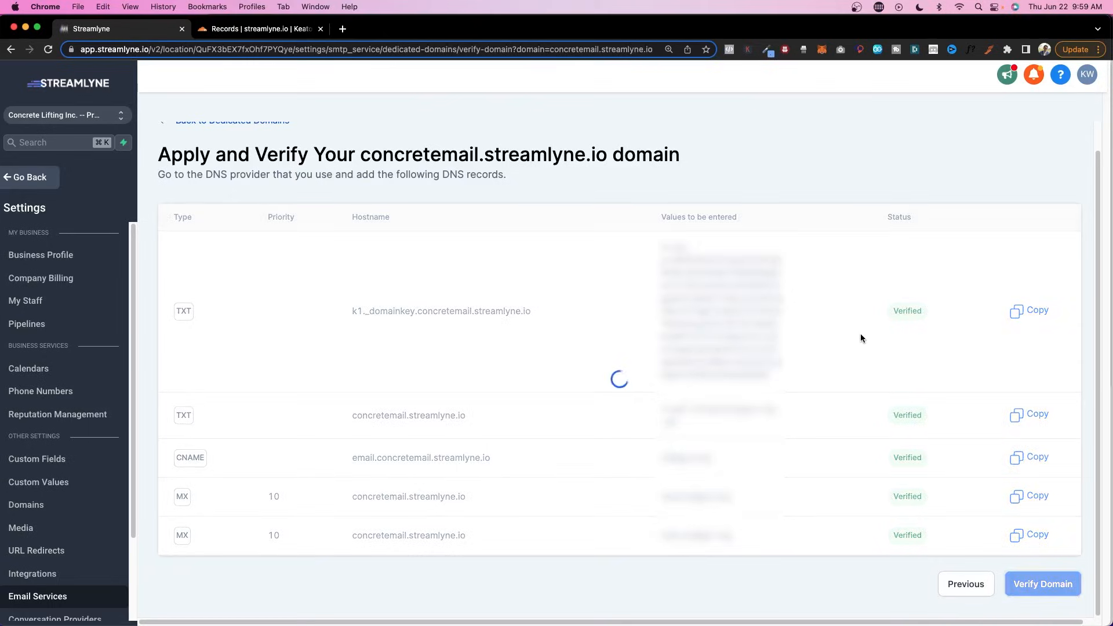
{"action": "left_click", "coordinate": [1042, 583]}
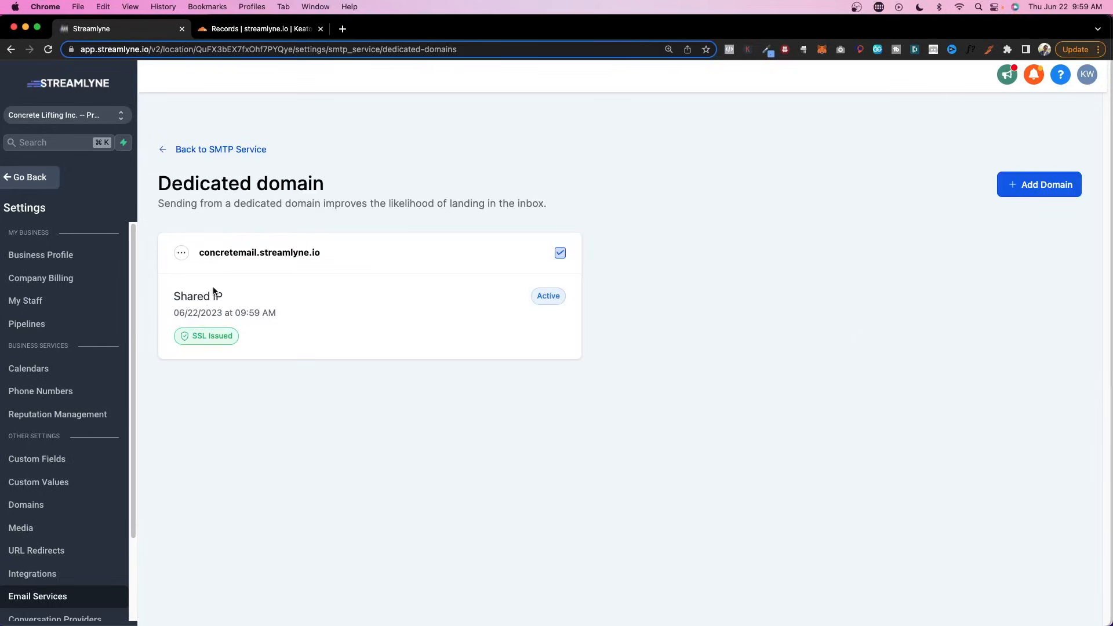